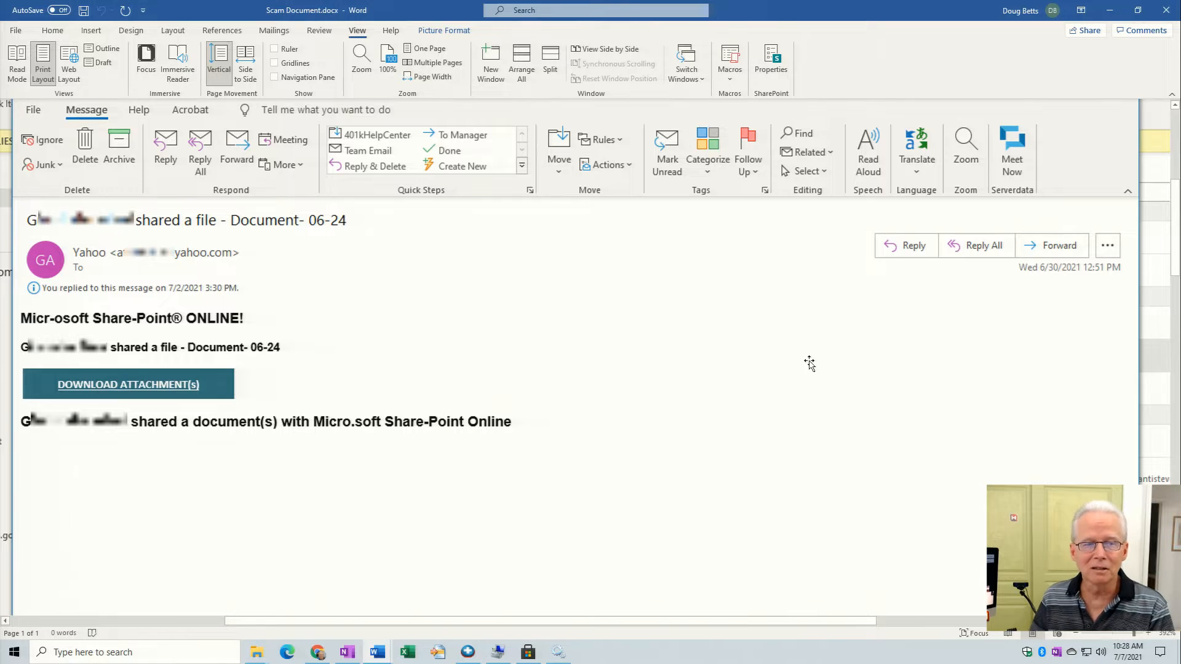
mouse_move(775, 350)
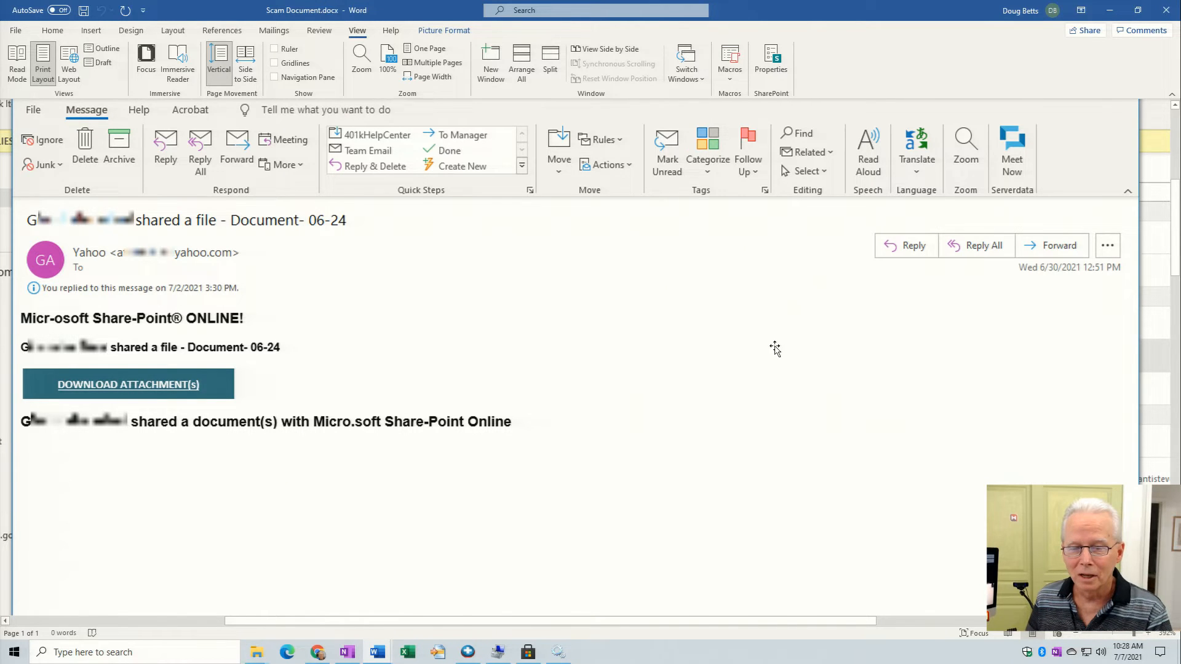
mouse_move(762, 343)
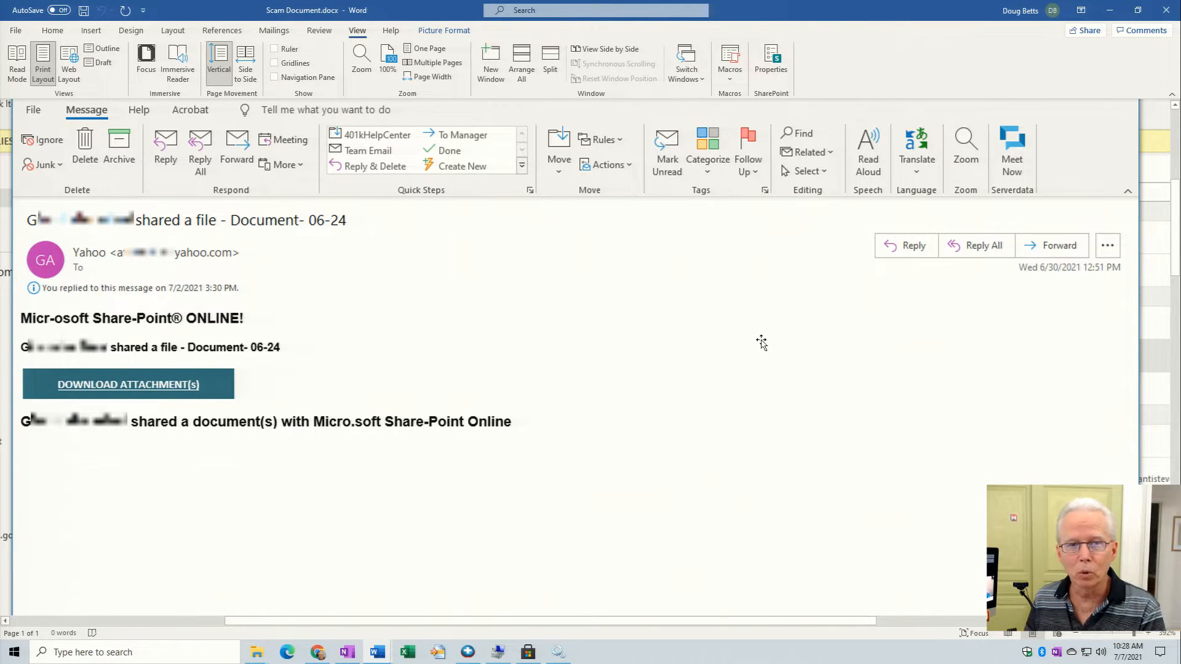
mouse_move(339, 25)
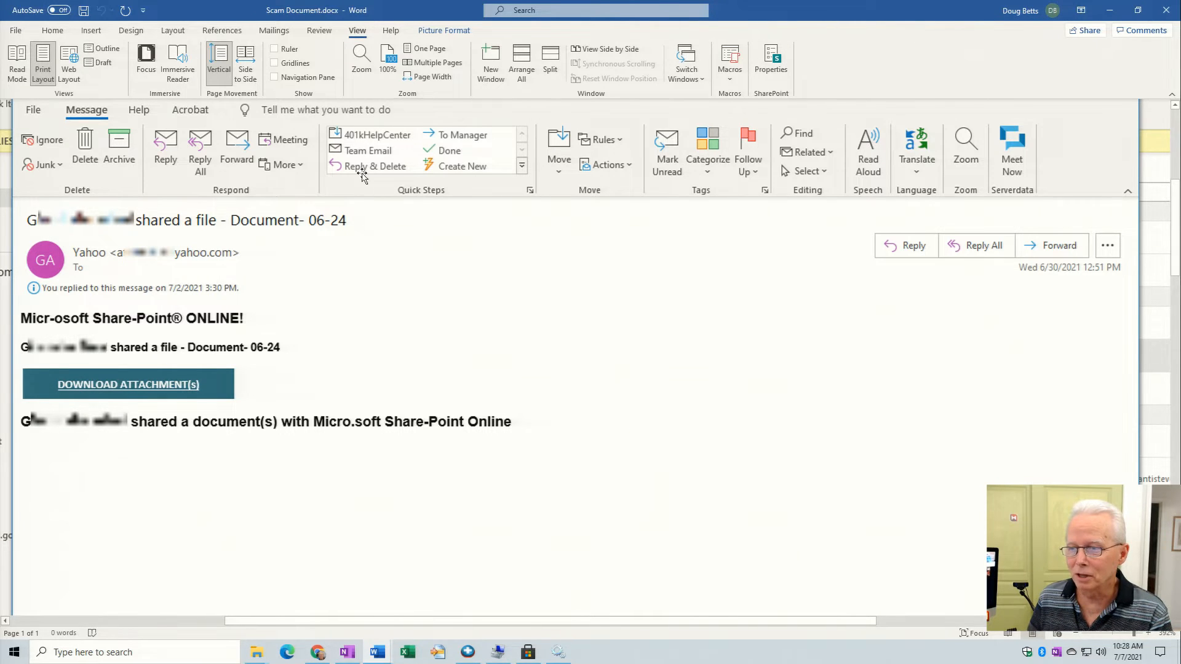
mouse_move(1036, 348)
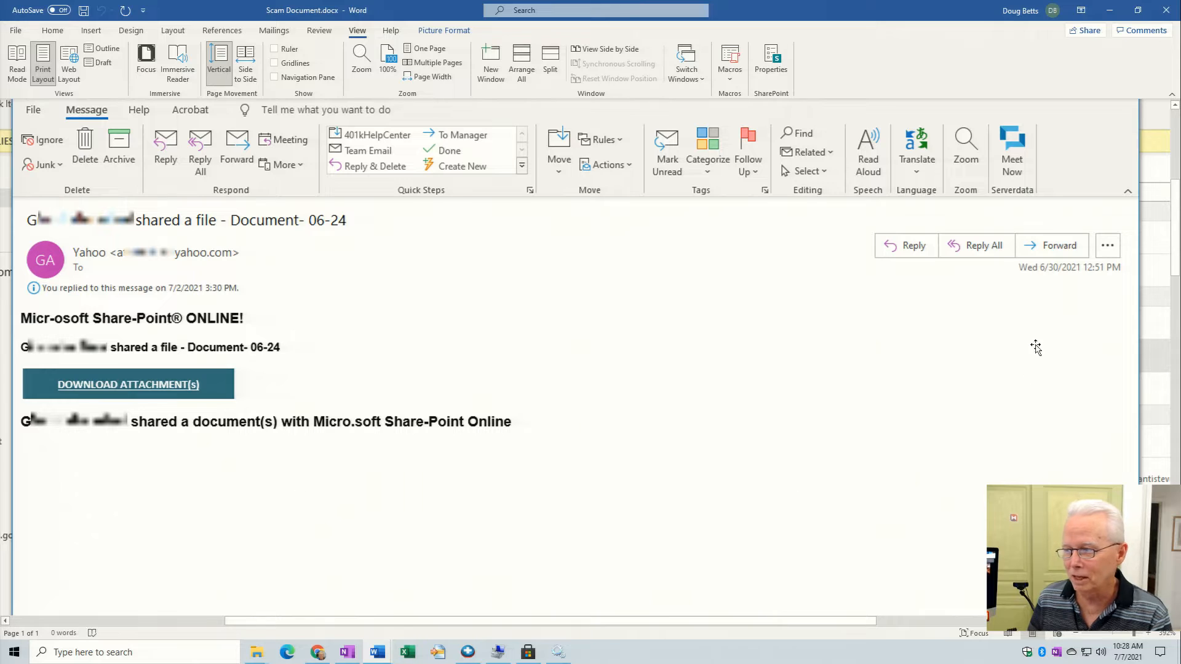
mouse_move(841, 279)
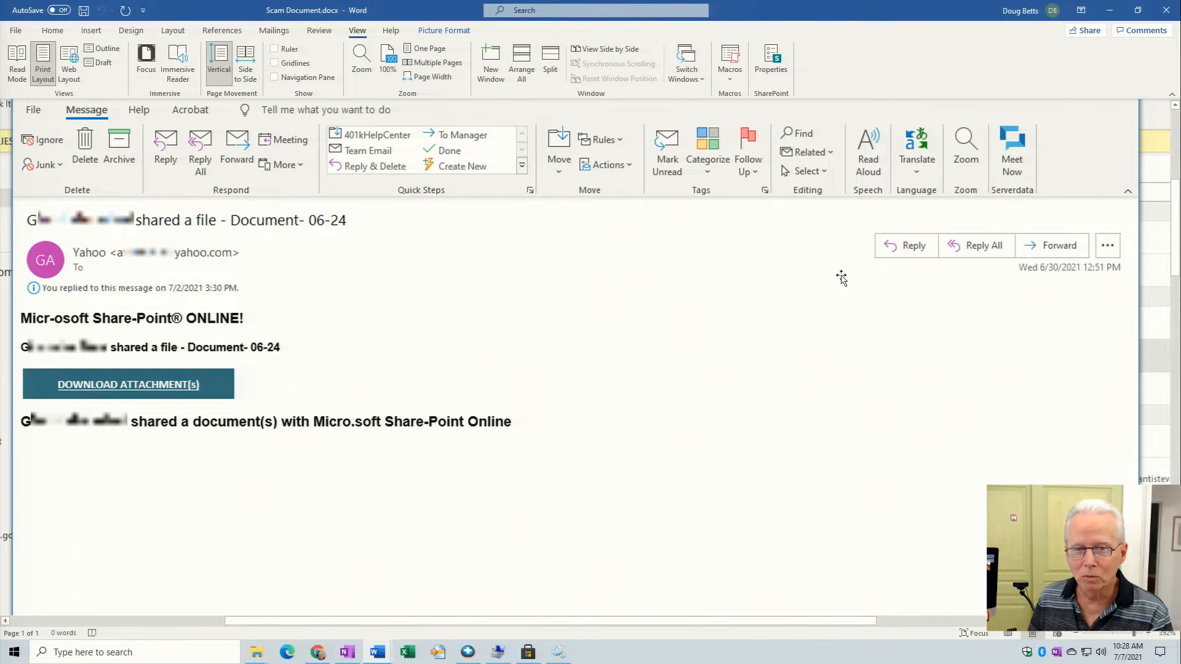
mouse_move(1040, 251)
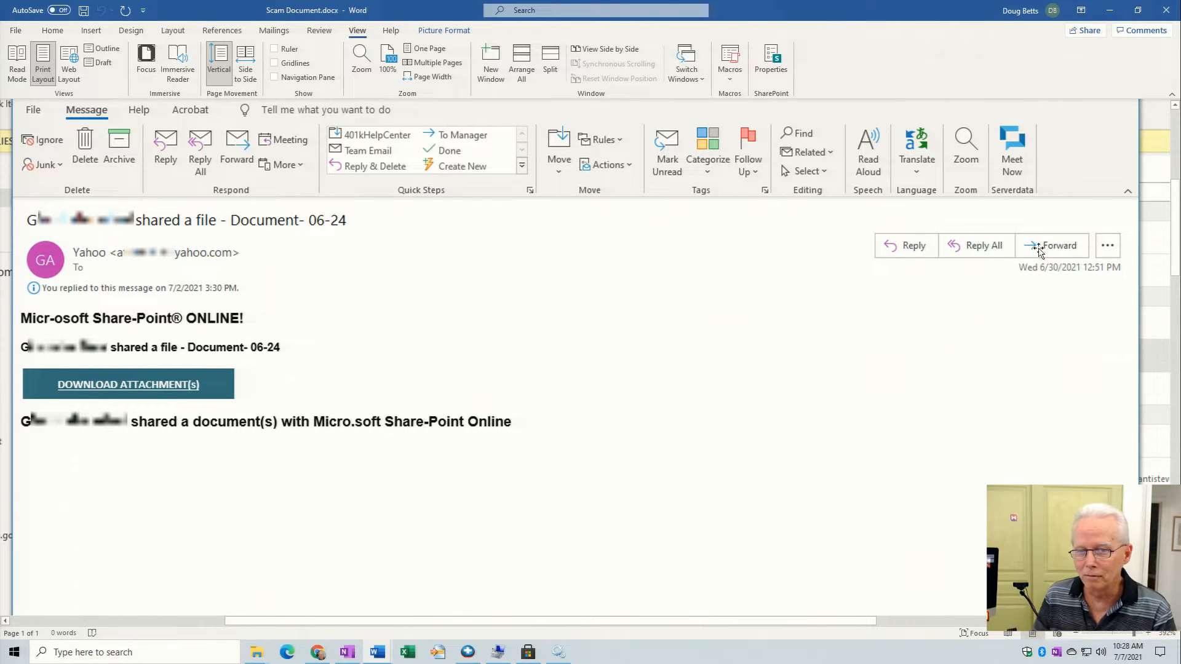
mouse_move(714, 254)
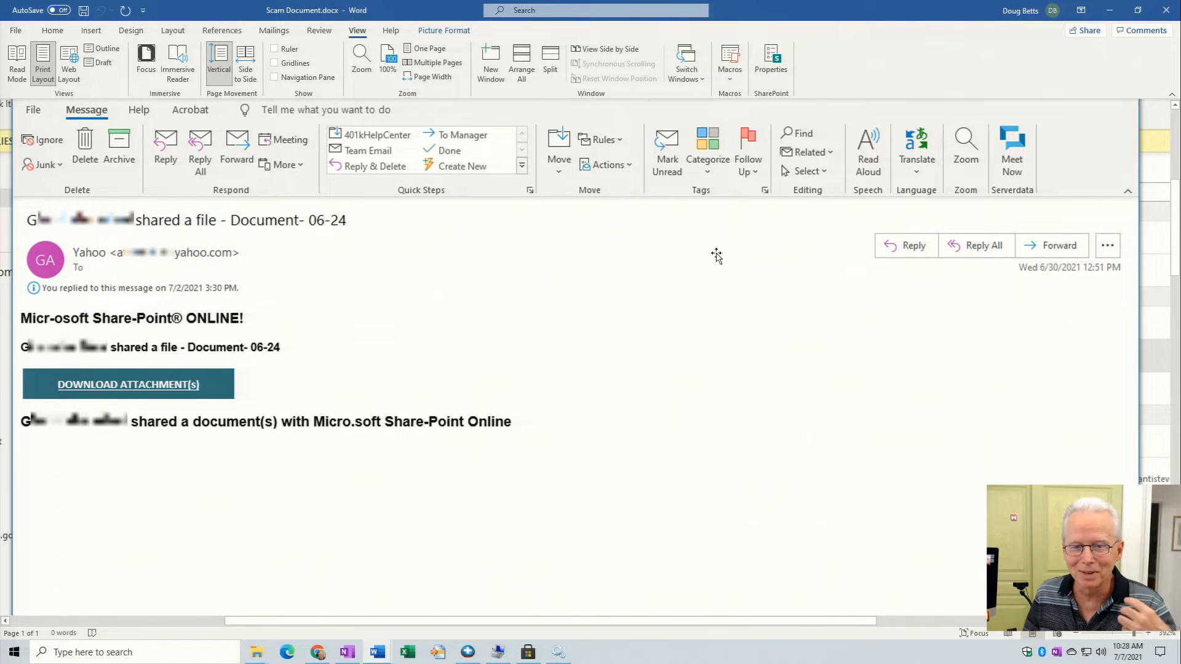
mouse_move(490, 290)
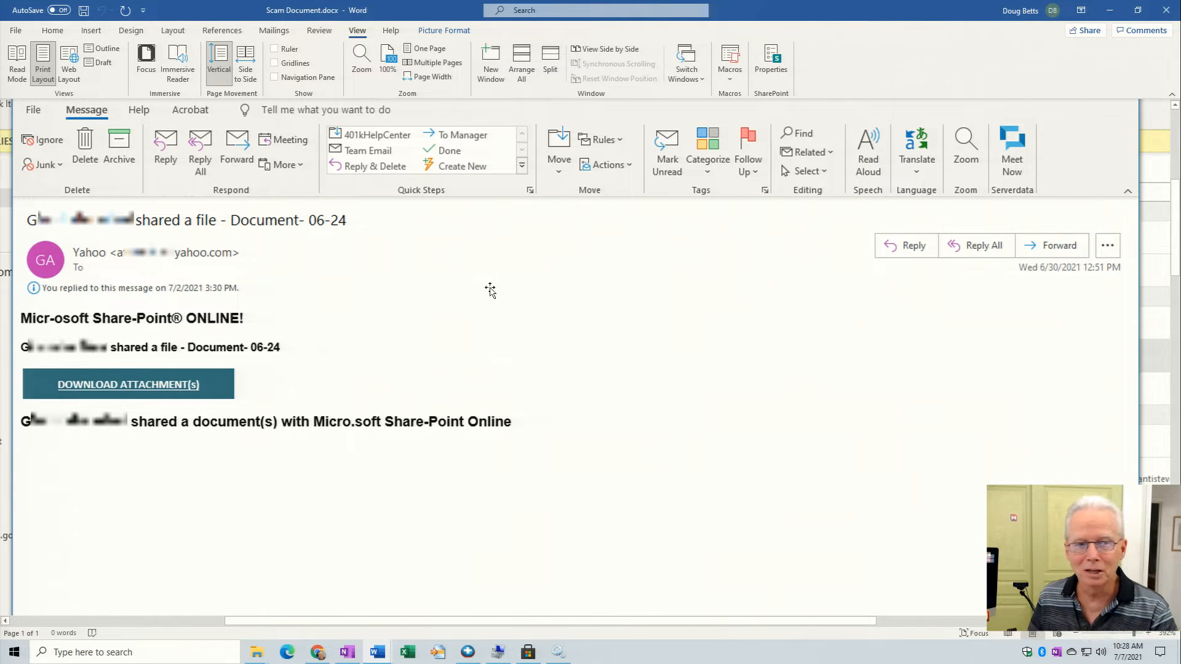
mouse_move(98, 240)
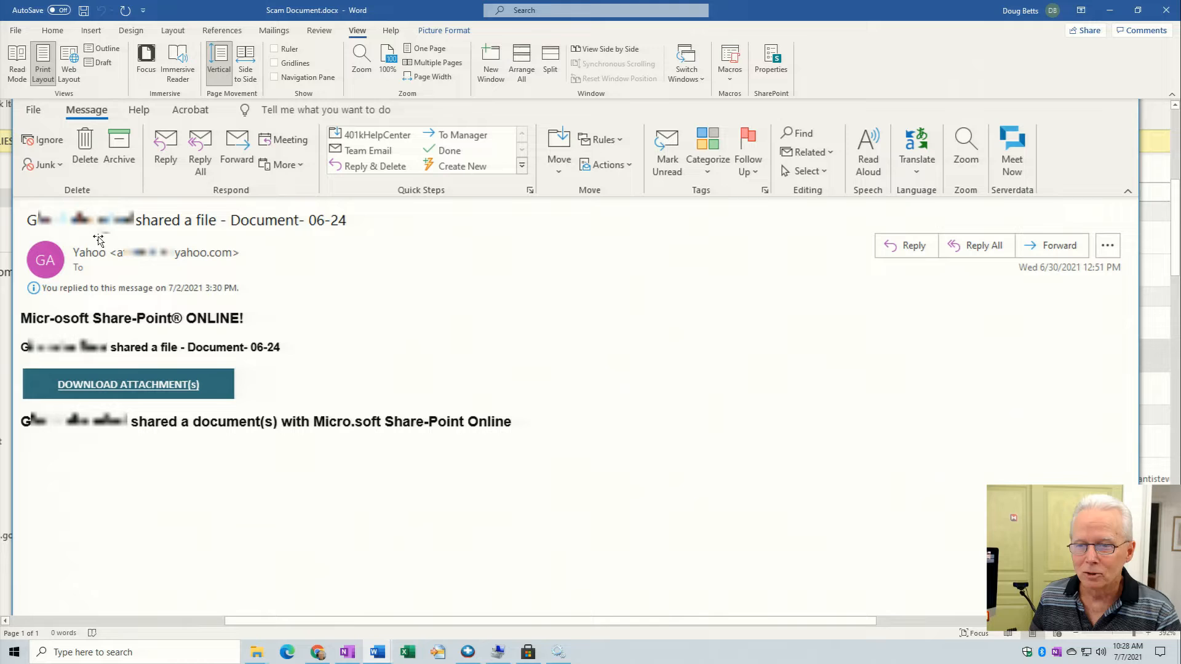
mouse_move(37, 233)
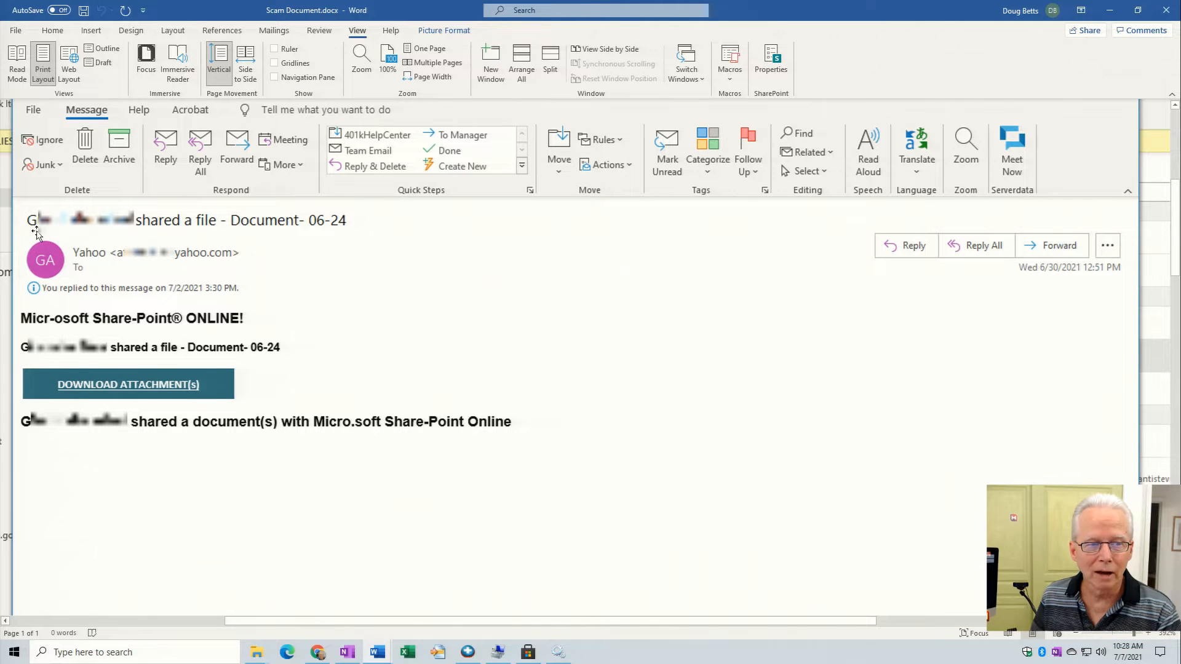
mouse_move(151, 235)
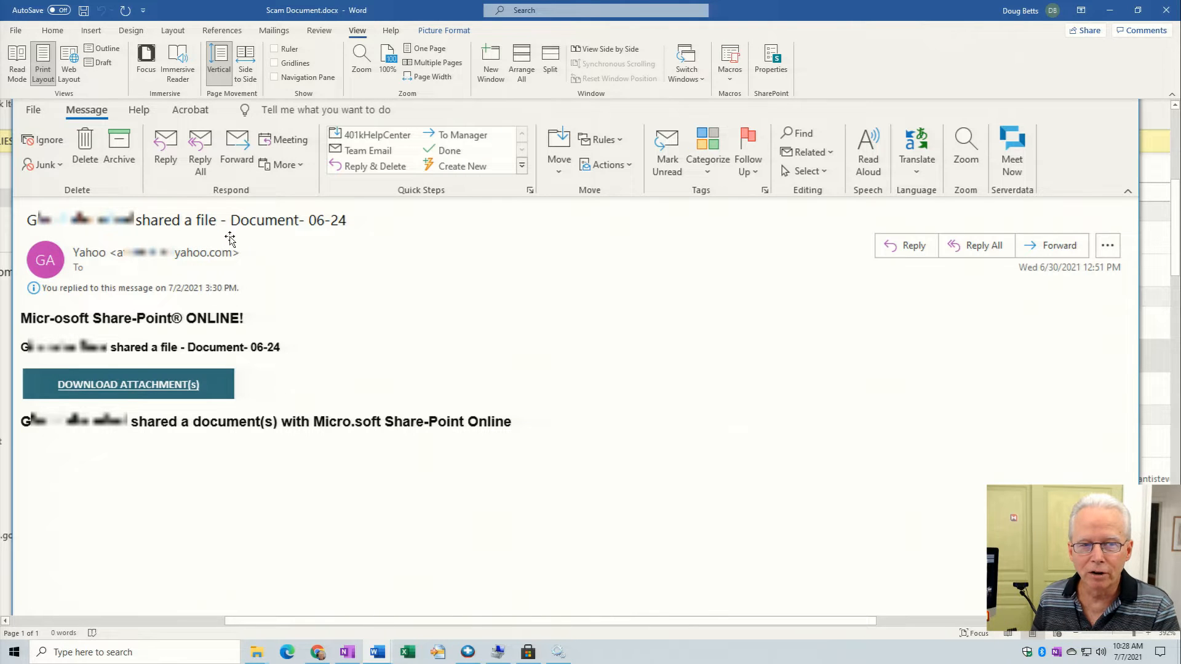
mouse_move(345, 231)
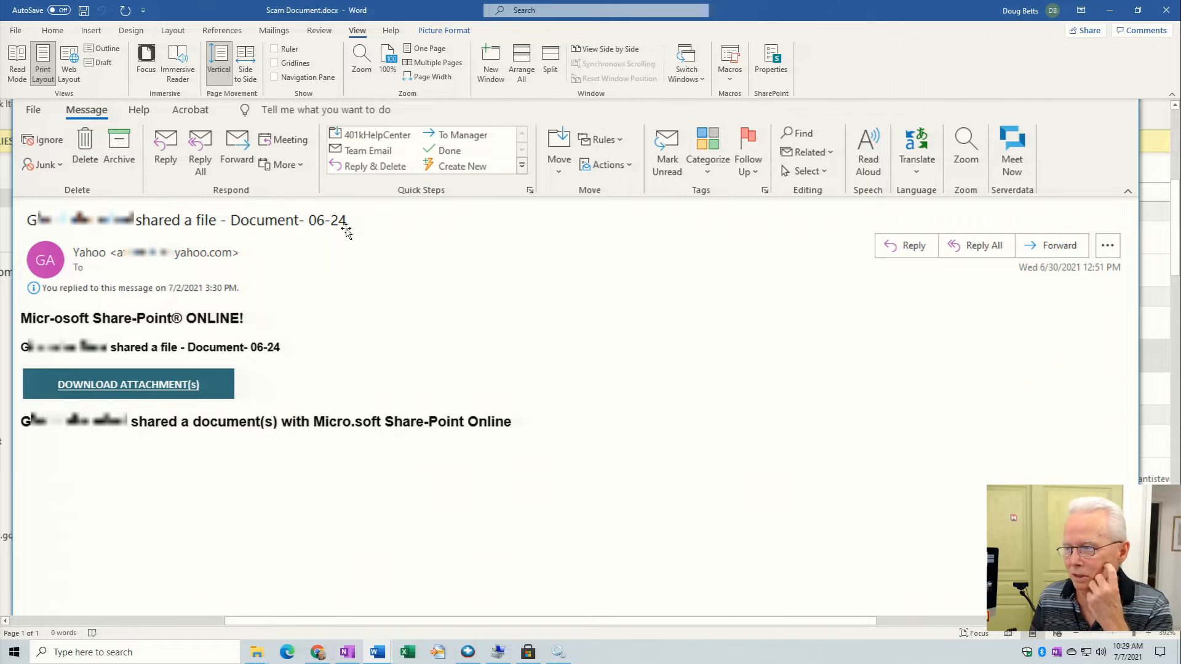
mouse_move(492, 252)
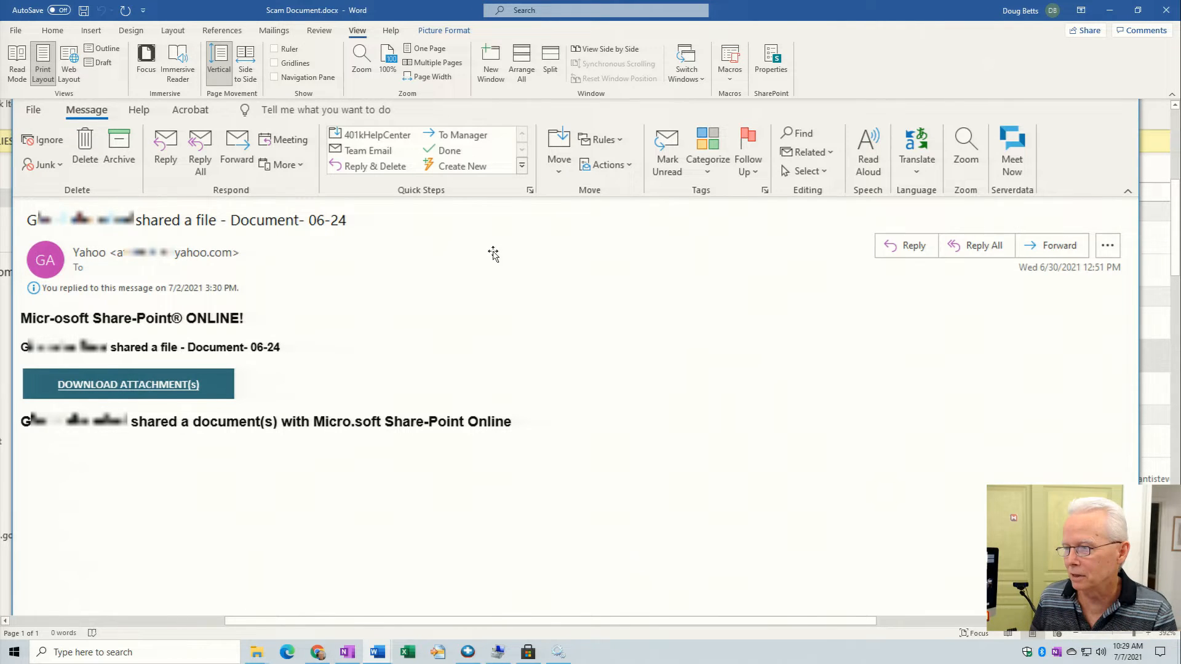
mouse_move(770, 291)
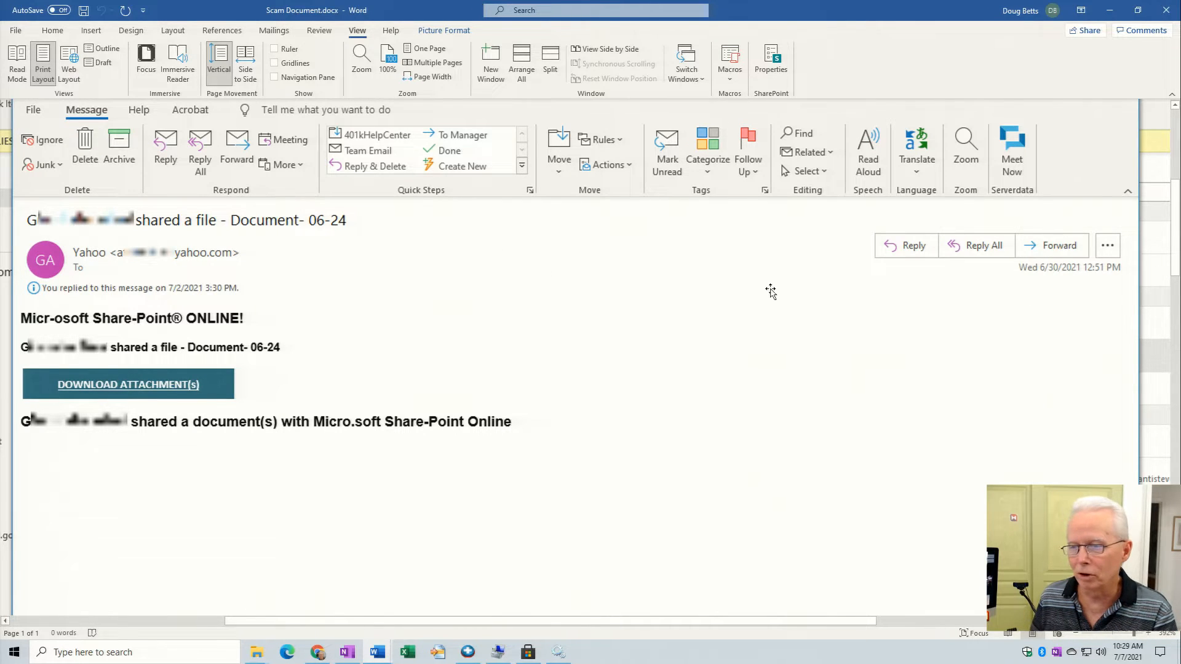
mouse_move(328, 235)
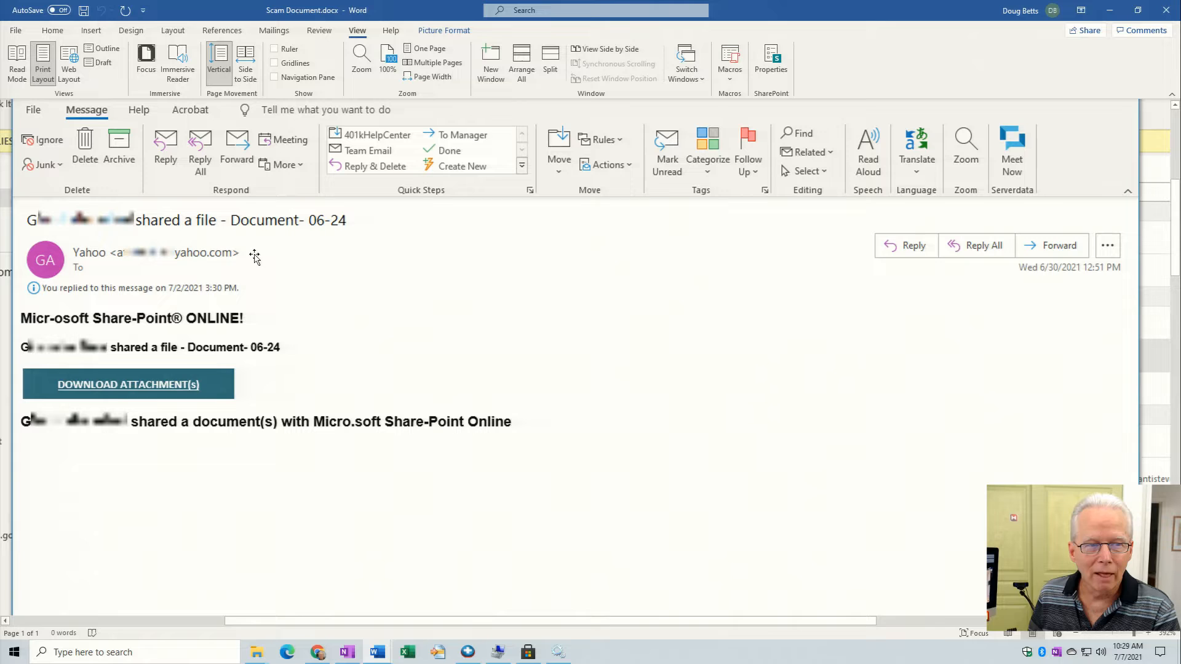
mouse_move(45, 269)
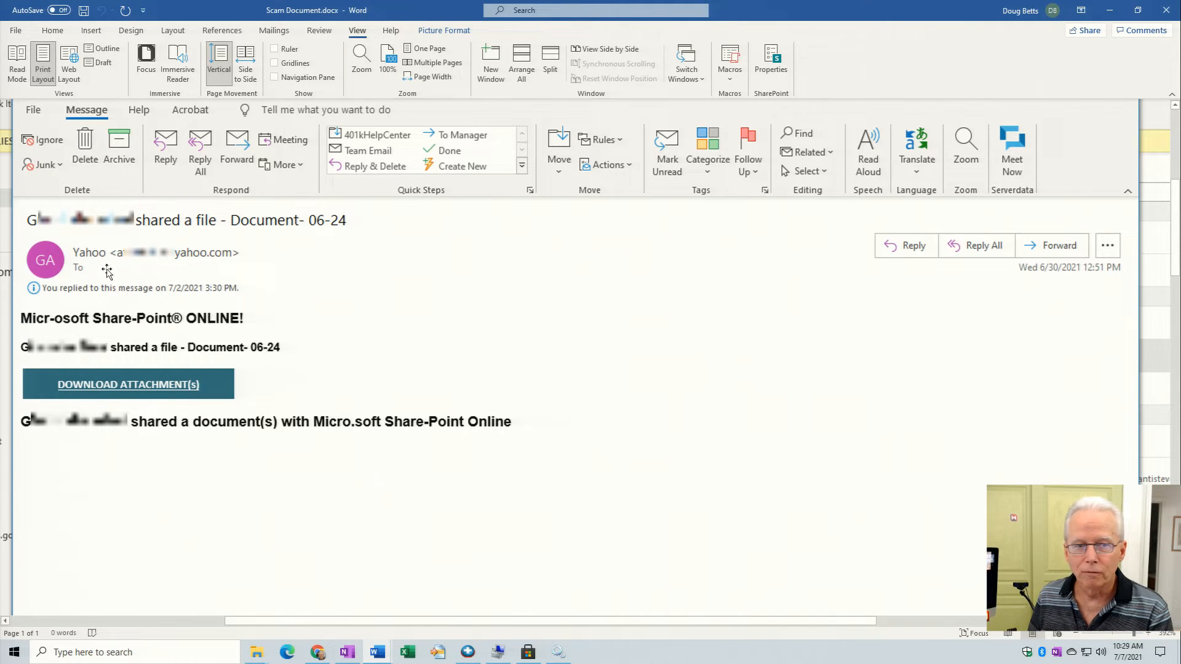
mouse_move(201, 272)
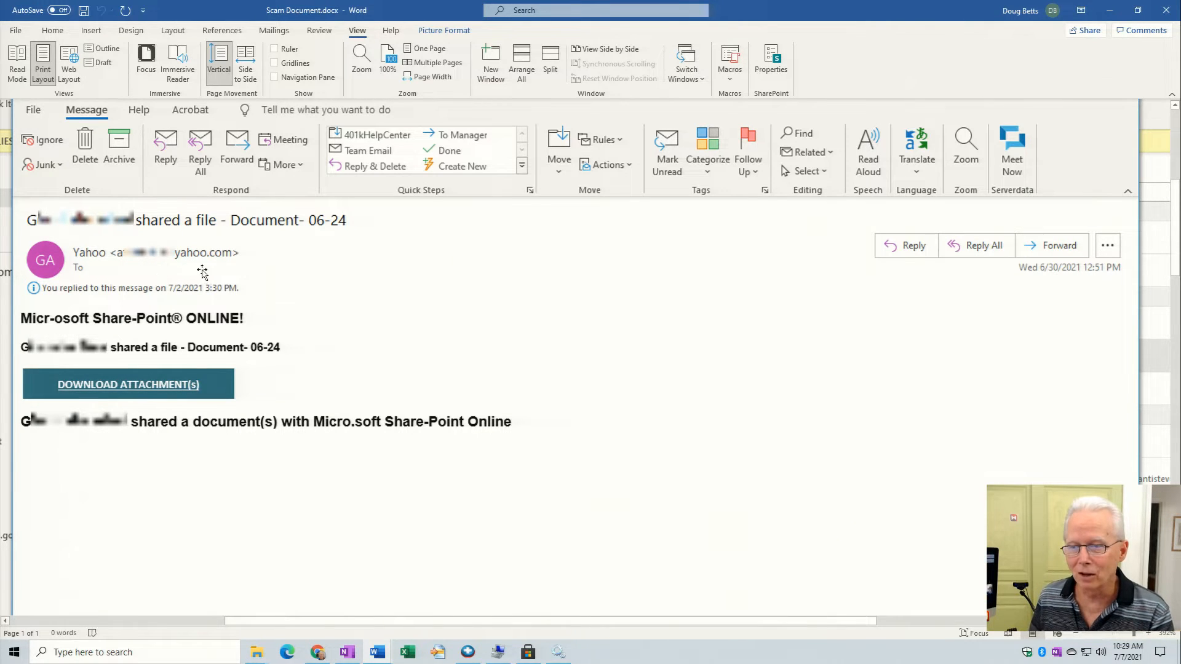
mouse_move(215, 270)
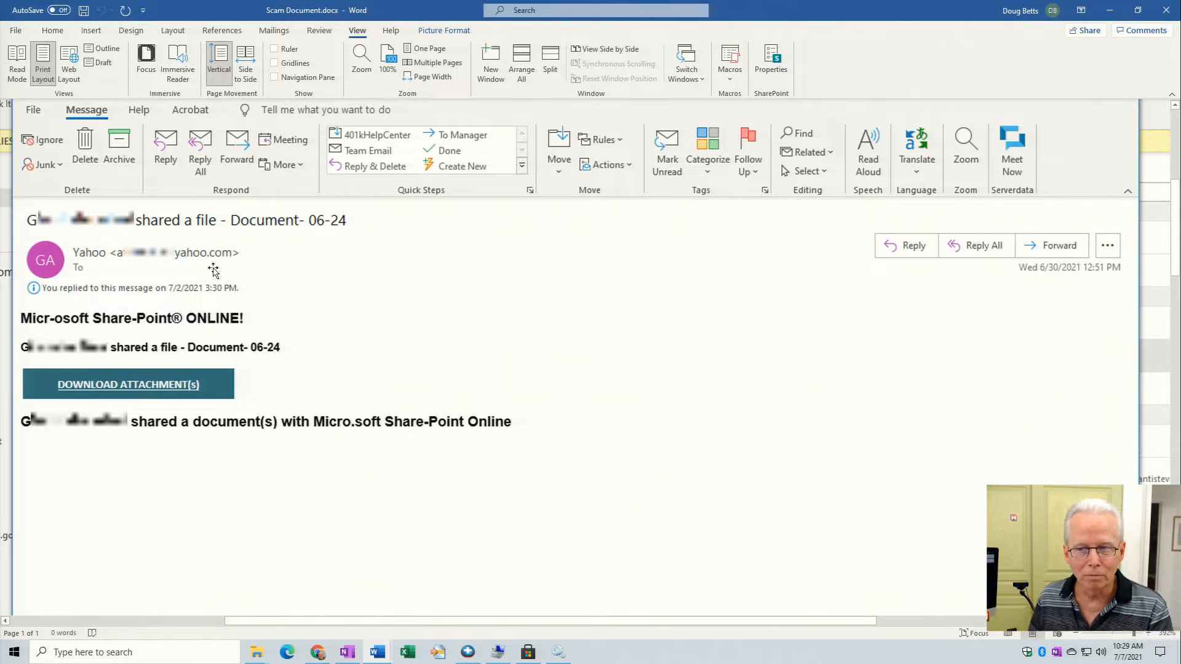
mouse_move(214, 272)
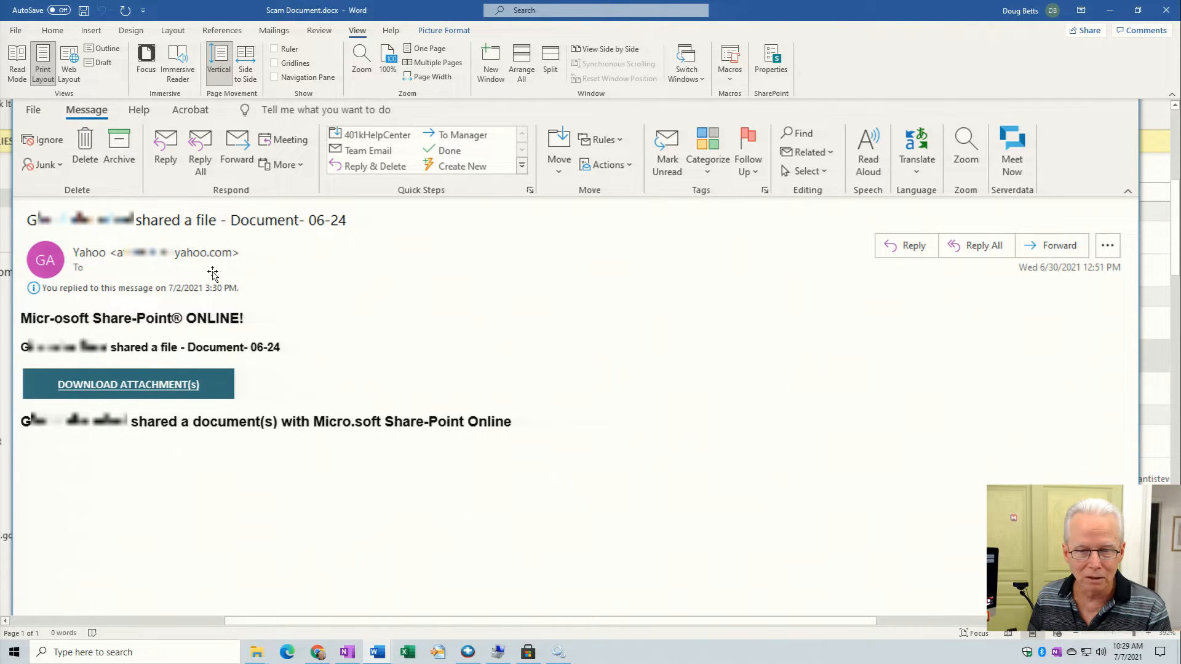
mouse_move(132, 305)
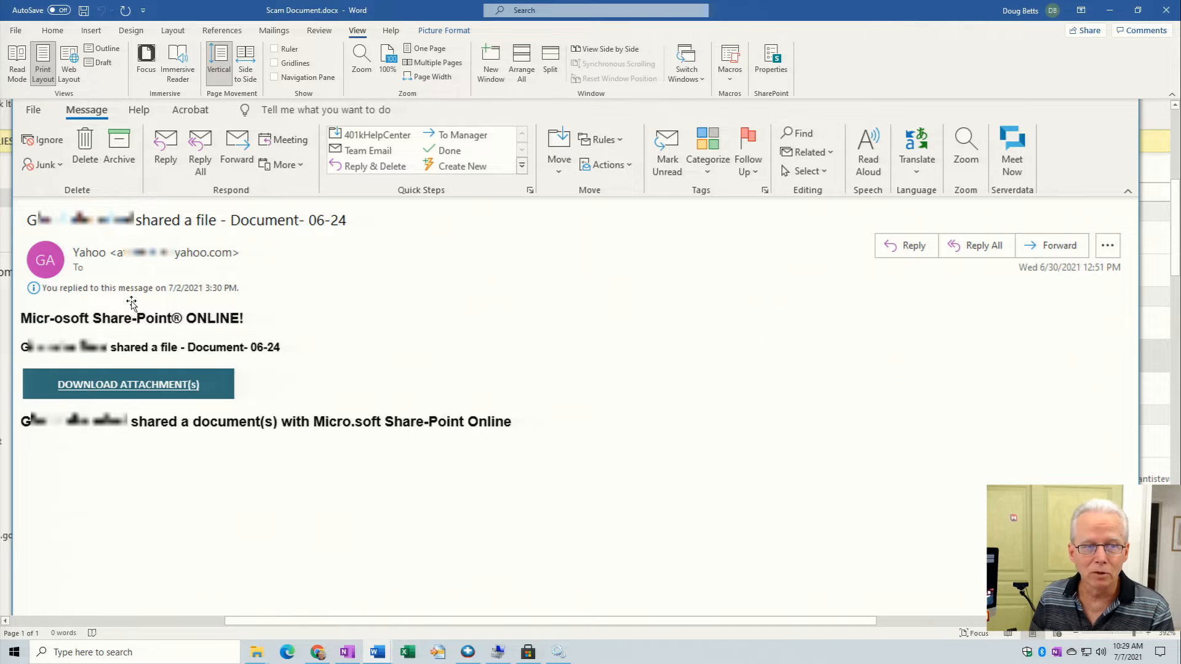
mouse_move(123, 297)
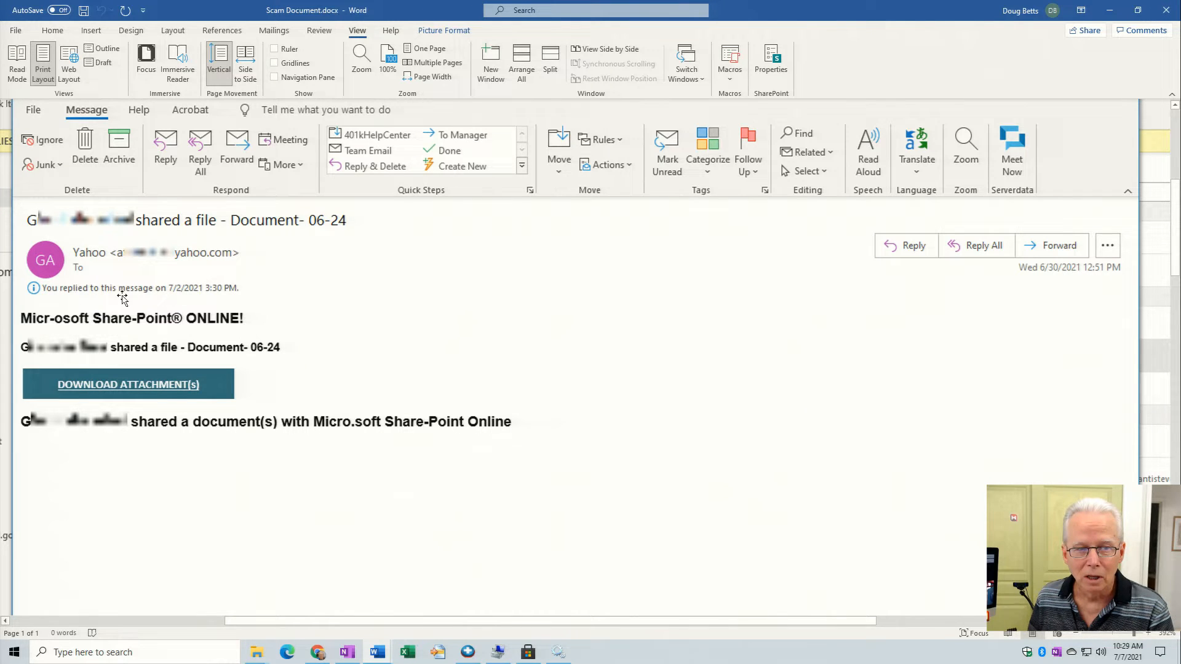
mouse_move(217, 306)
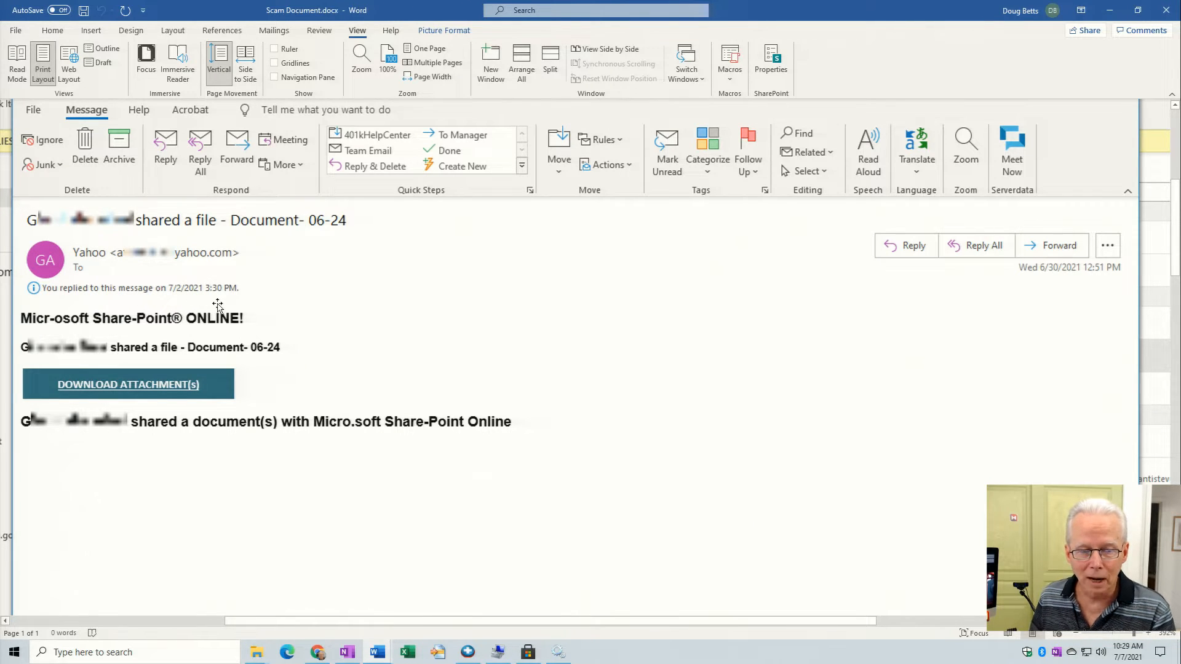
mouse_move(225, 299)
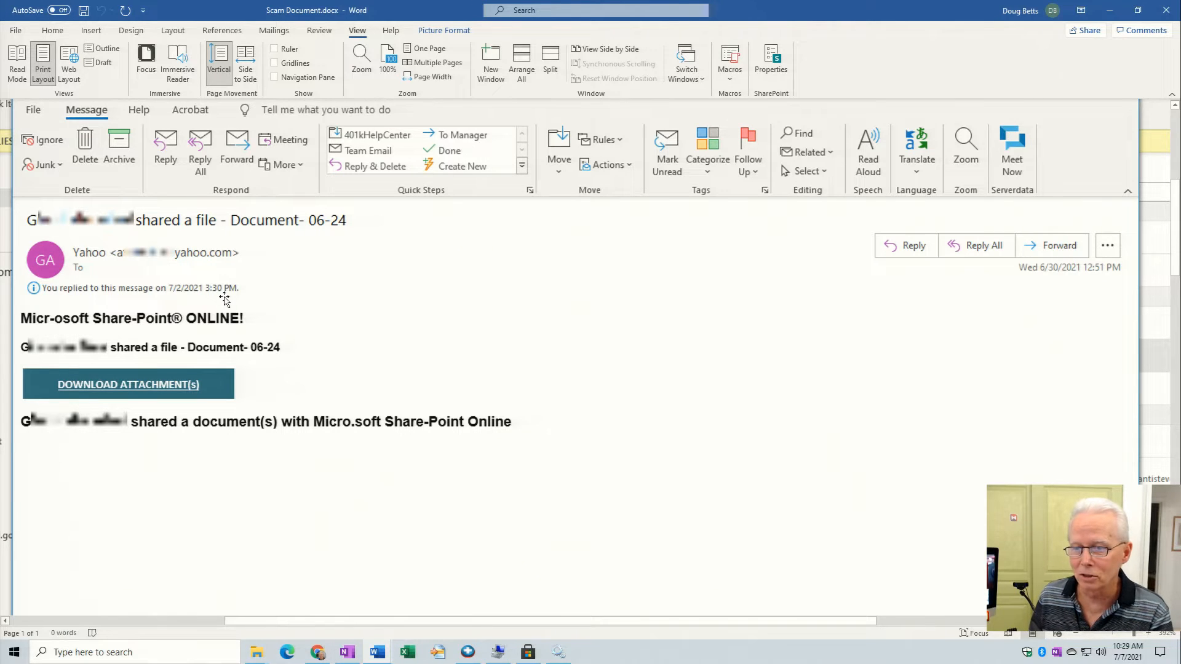
mouse_move(113, 346)
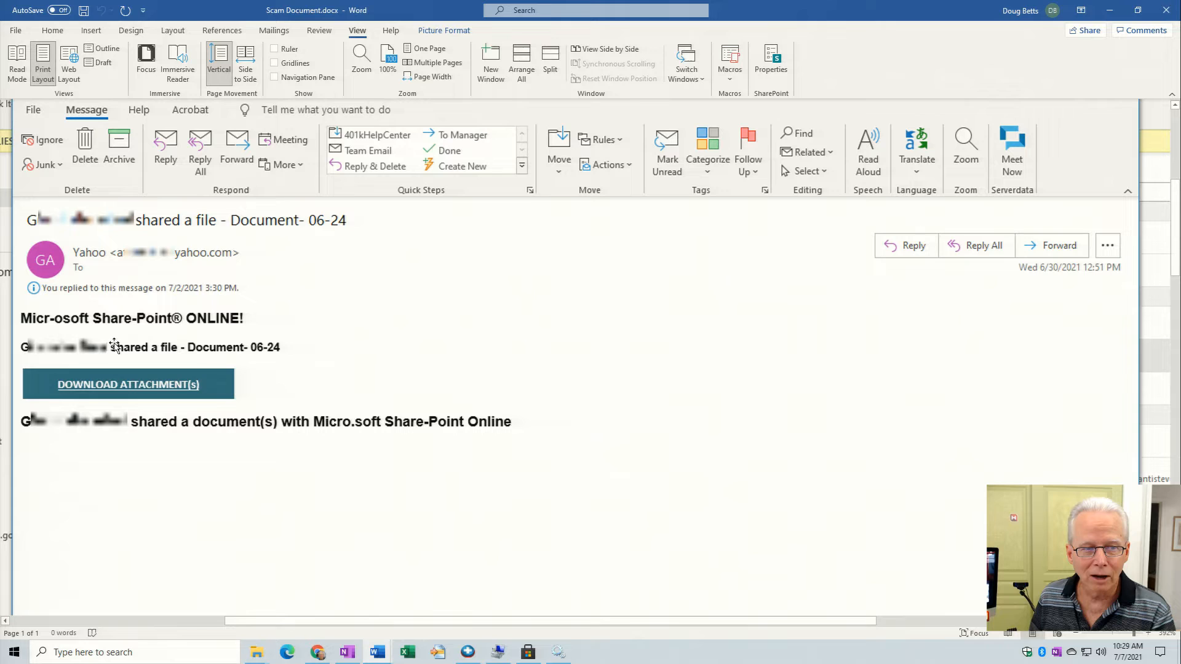
mouse_move(155, 339)
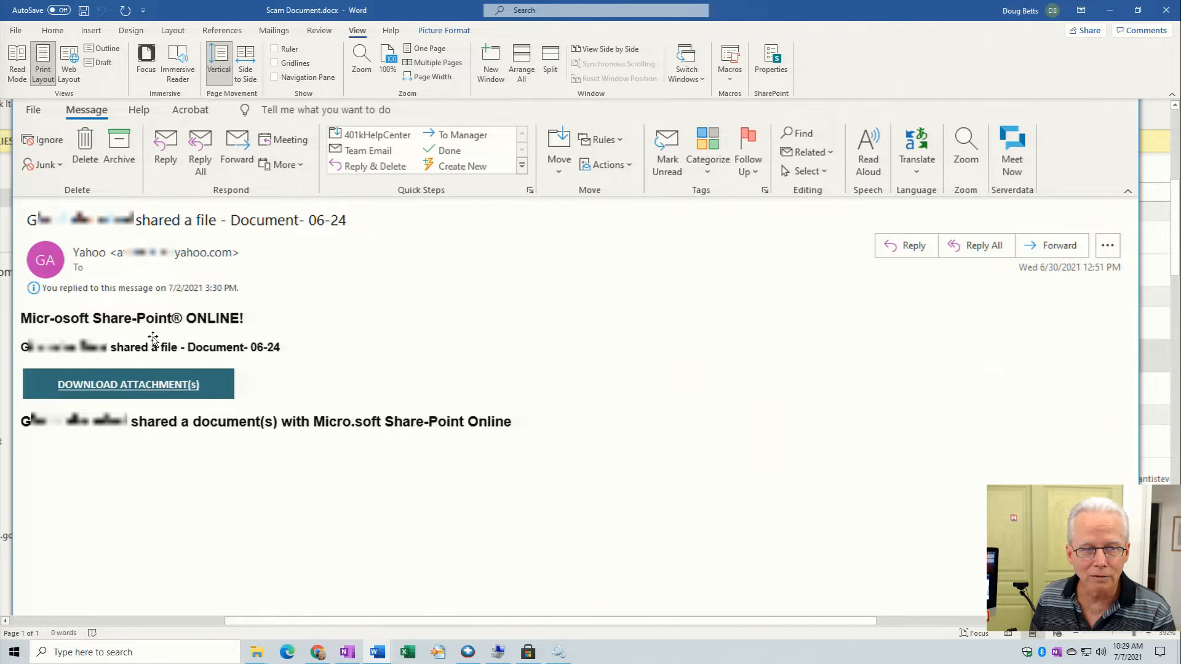
mouse_move(91, 316)
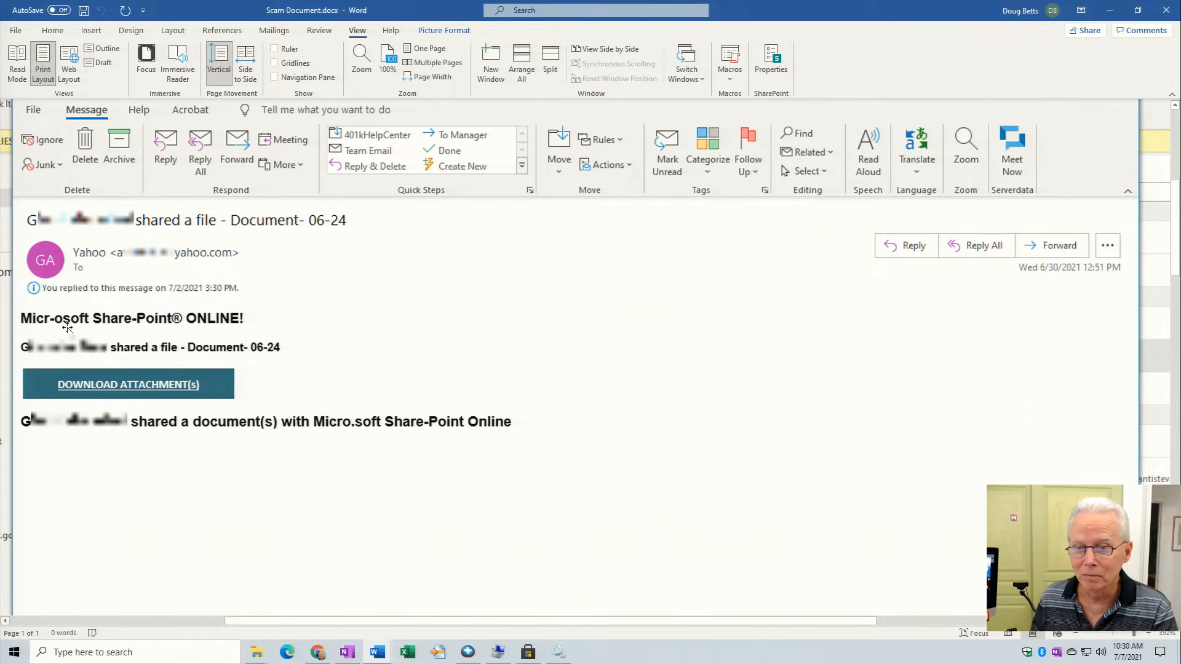
mouse_move(23, 358)
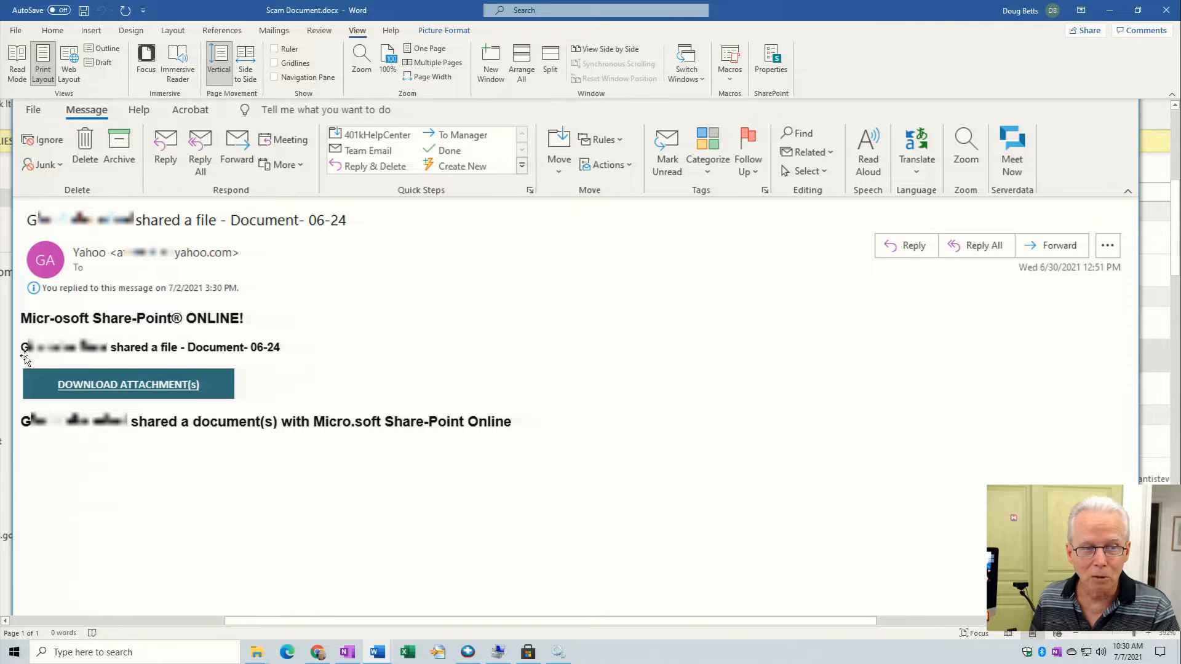
mouse_move(179, 362)
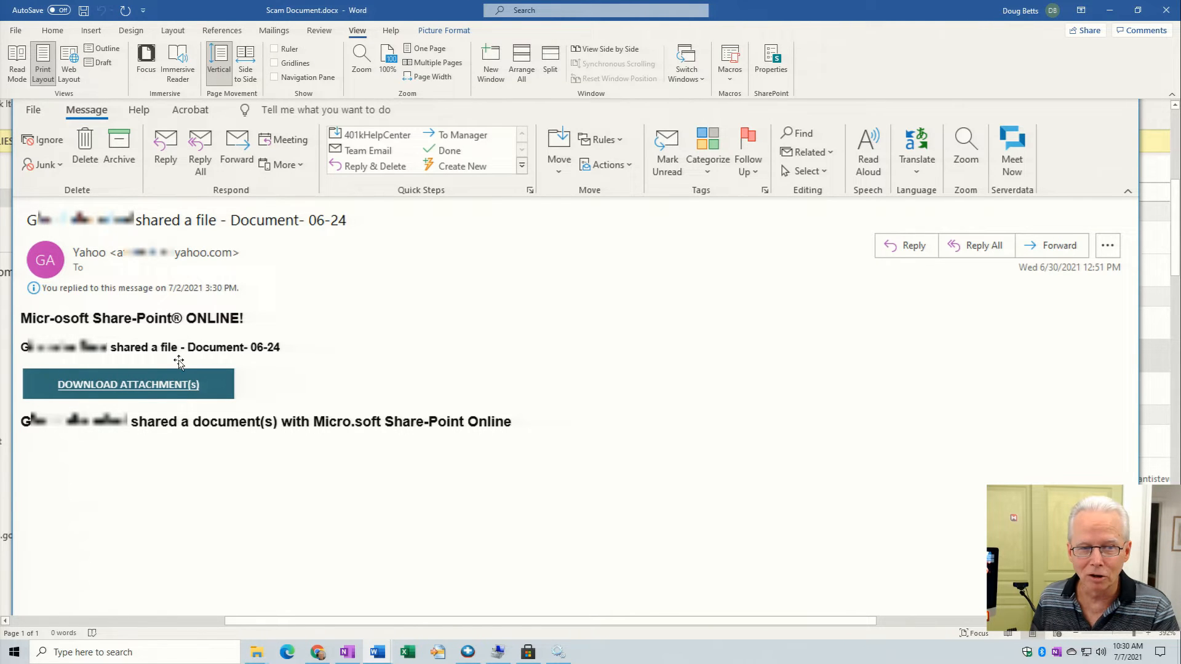
mouse_move(286, 341)
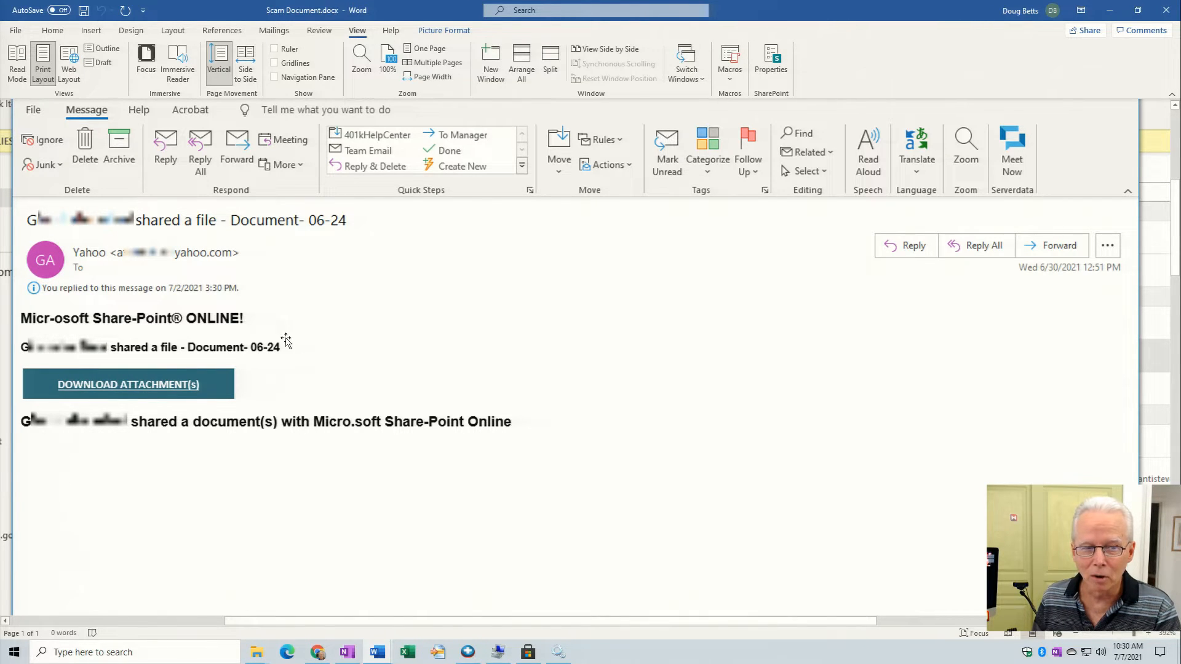
mouse_move(232, 333)
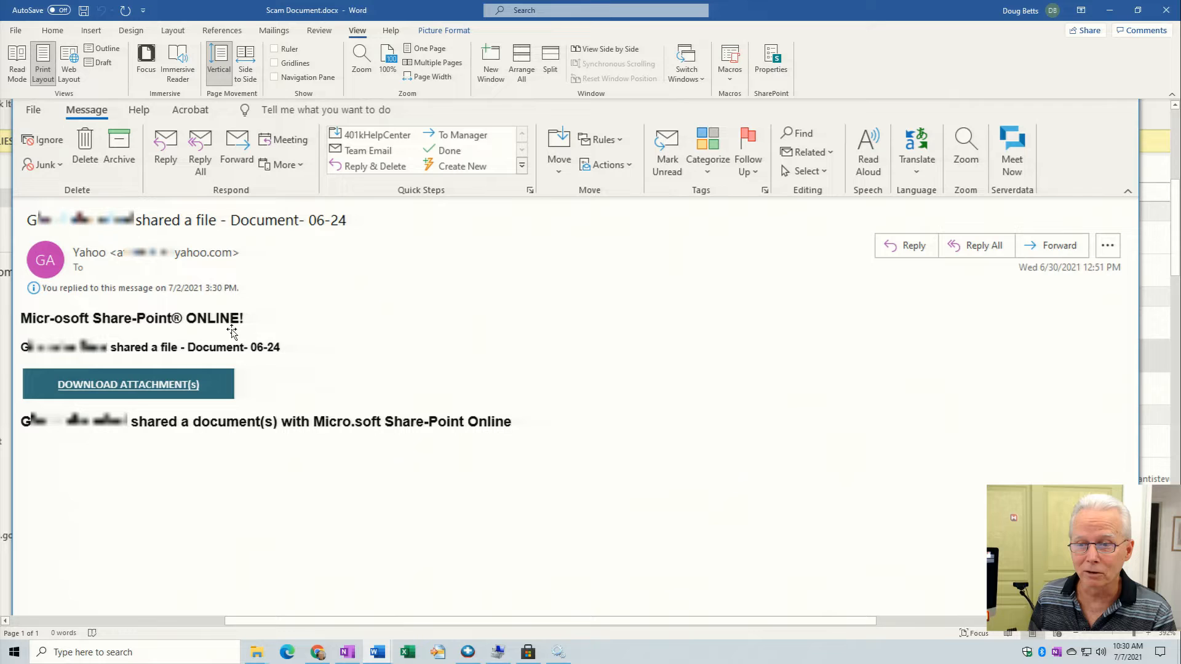
mouse_move(67, 324)
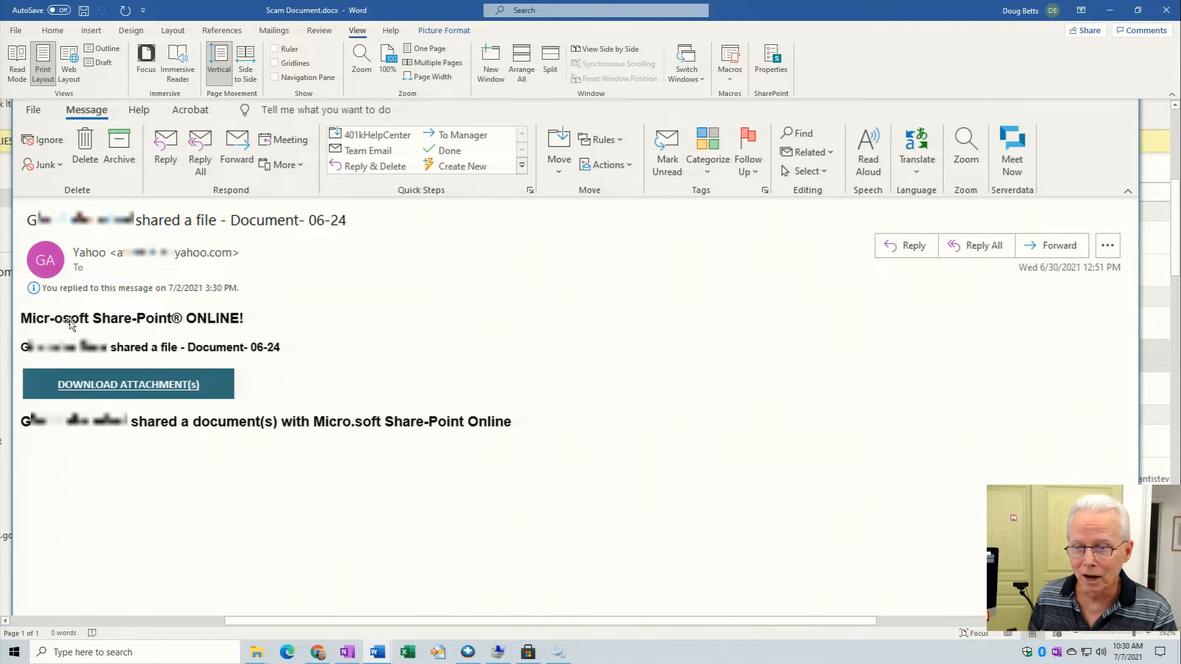
mouse_move(67, 443)
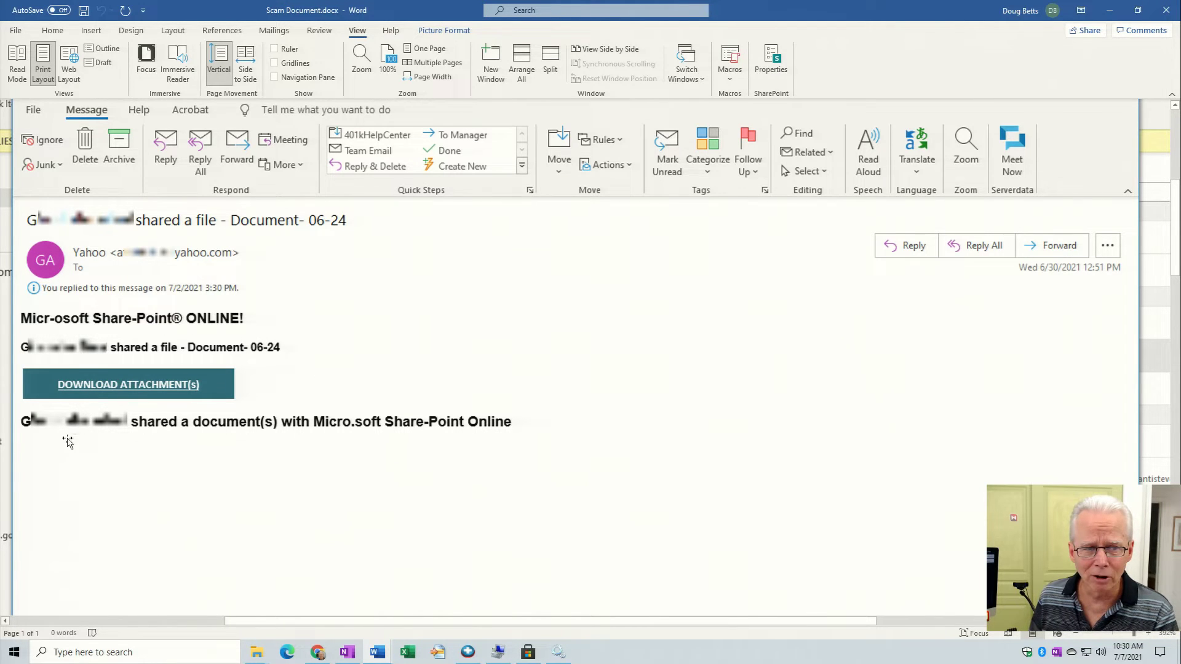
mouse_move(174, 440)
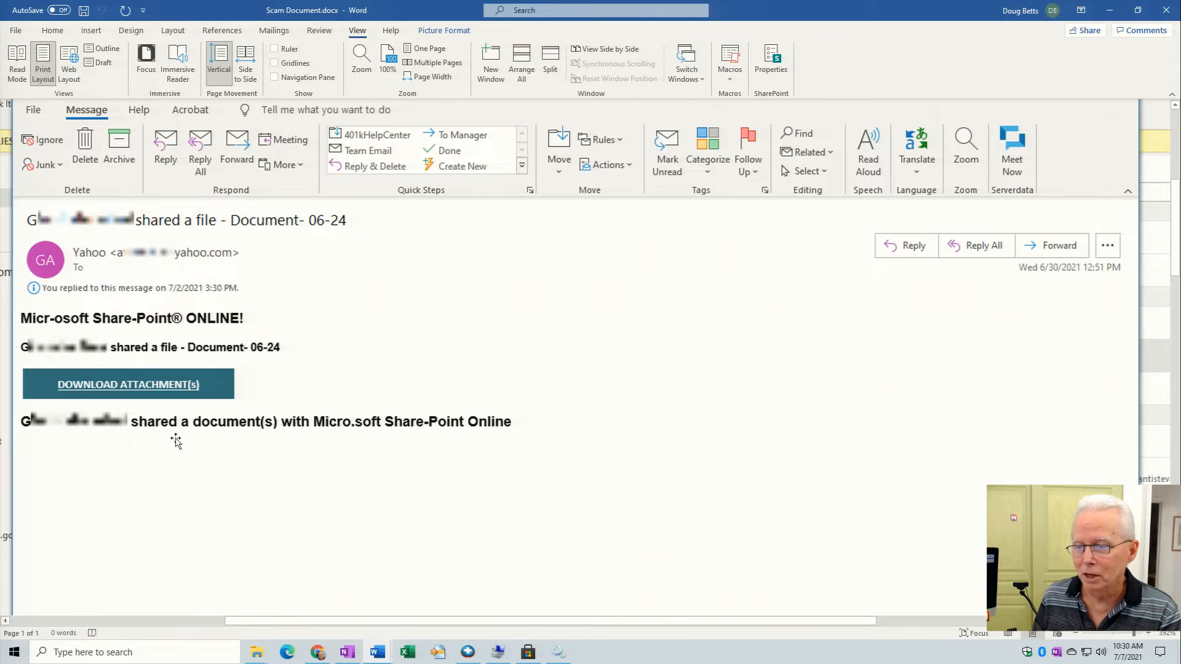
mouse_move(356, 439)
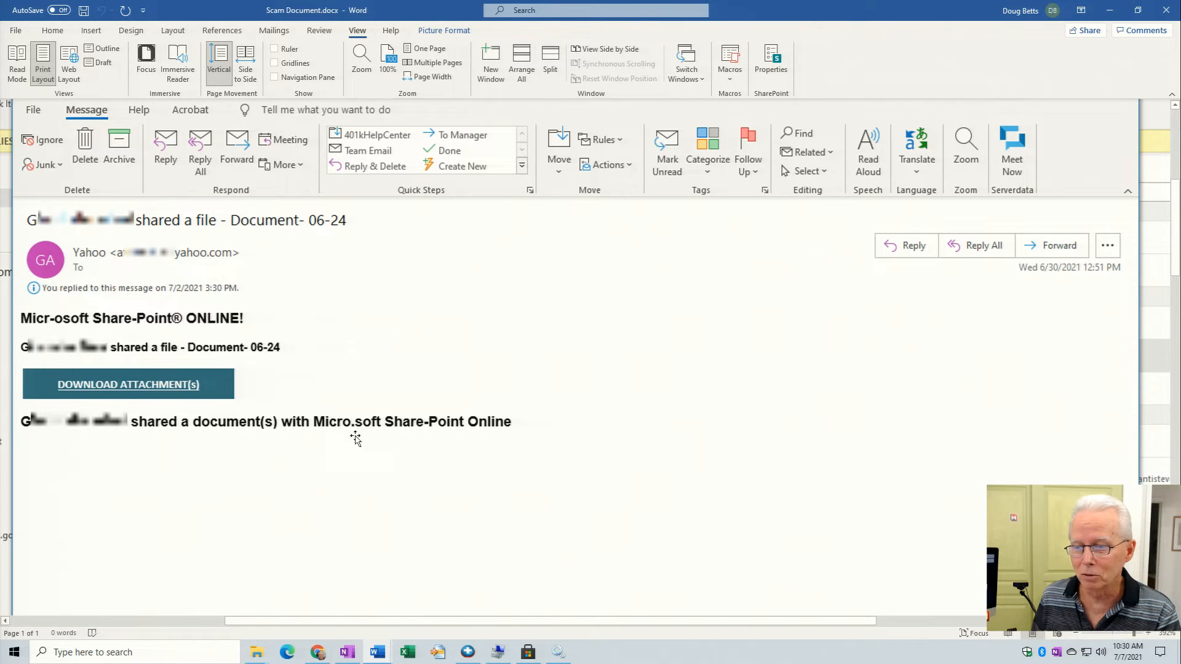
mouse_move(440, 436)
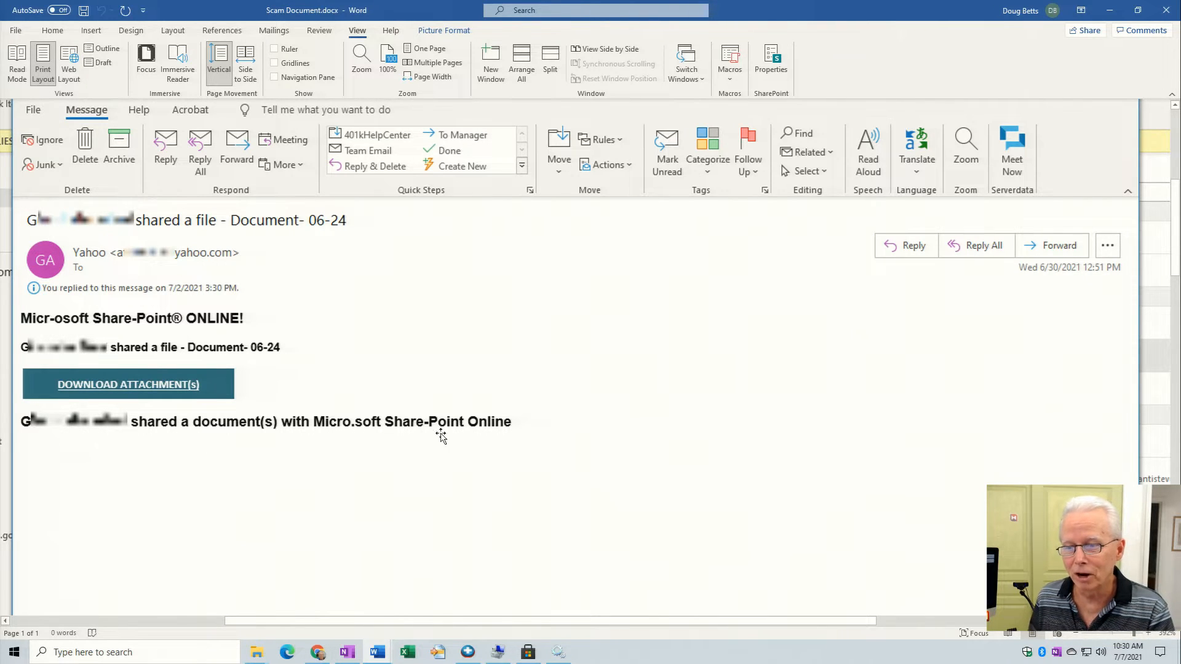
mouse_move(447, 439)
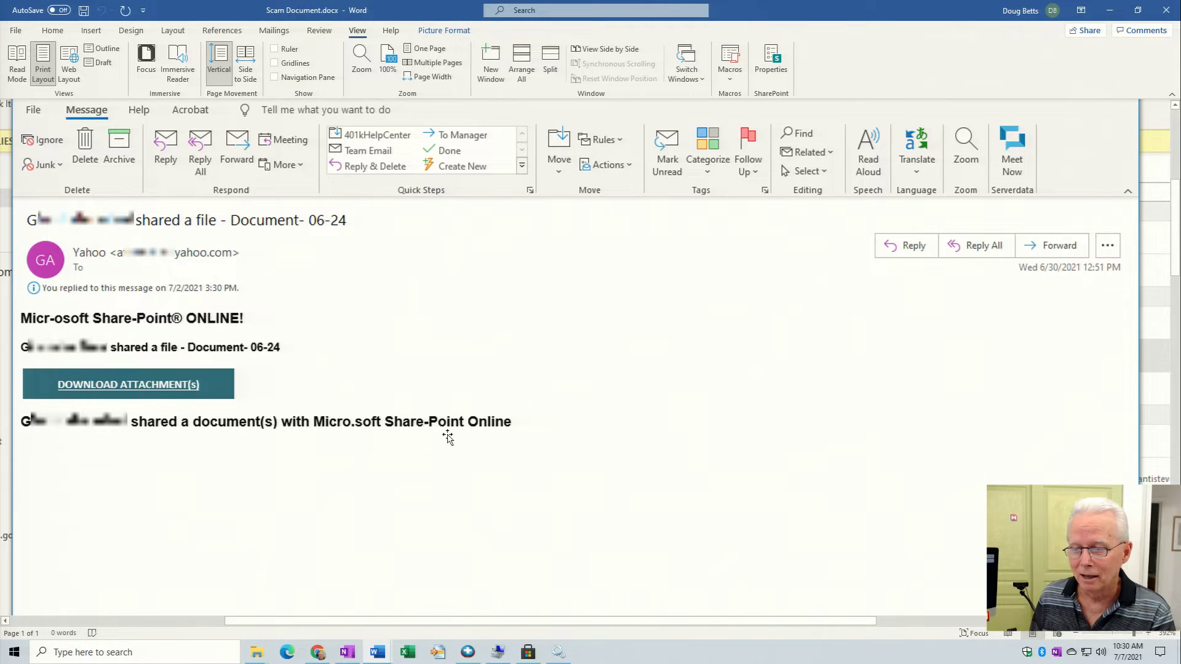
mouse_move(350, 437)
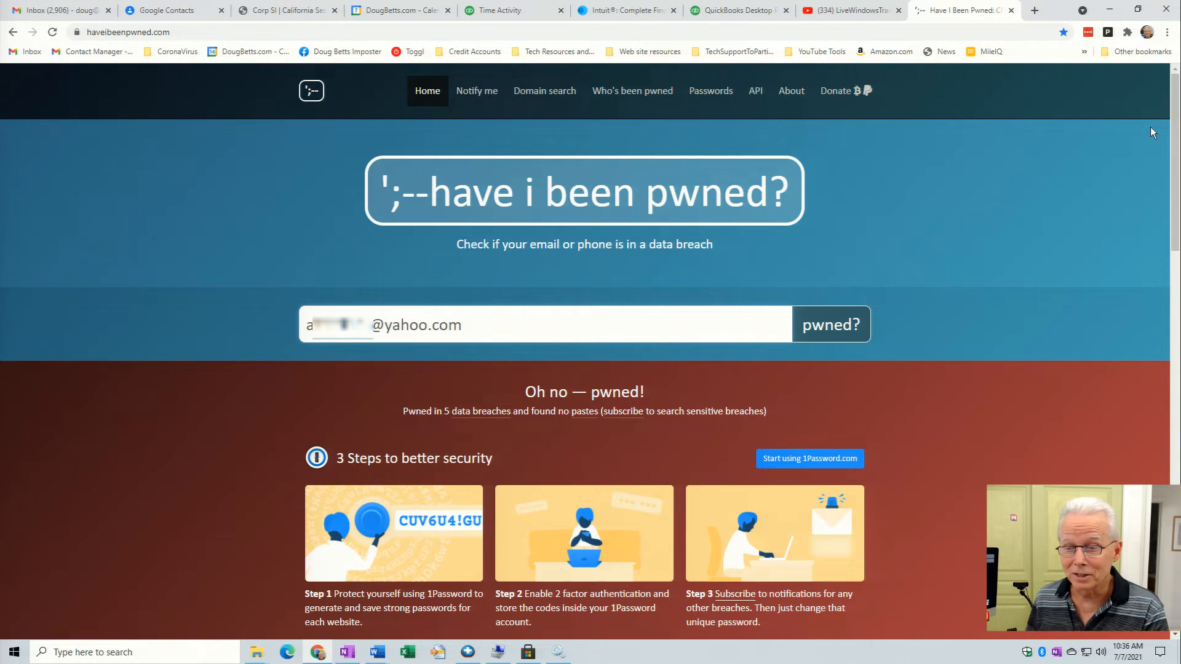
mouse_move(1107, 174)
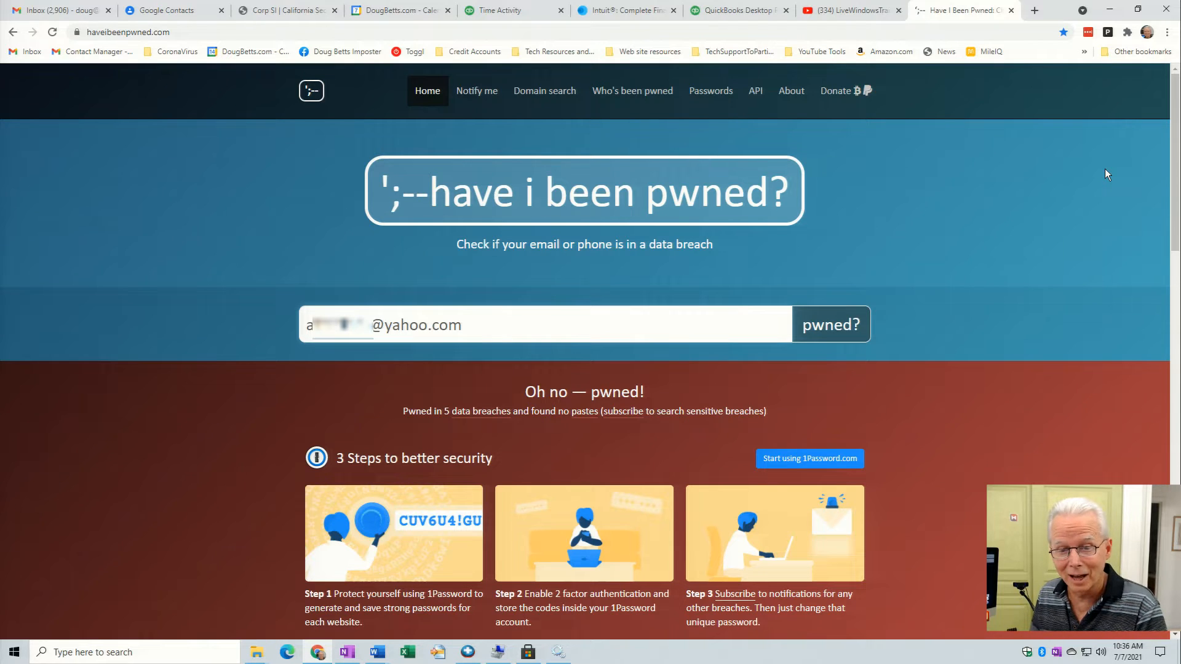
Browse the Darknet Diaries home page featuring Ep 96: The Police Station Incident (July 5, 2021).
click(546, 325)
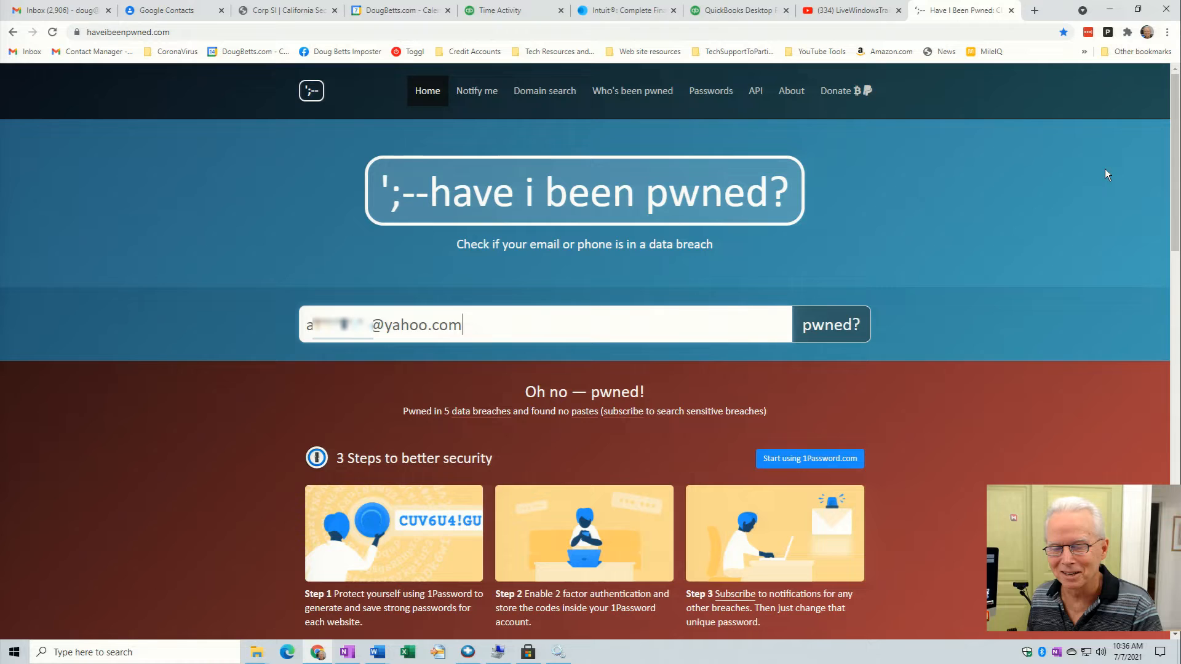
mouse_move(546, 299)
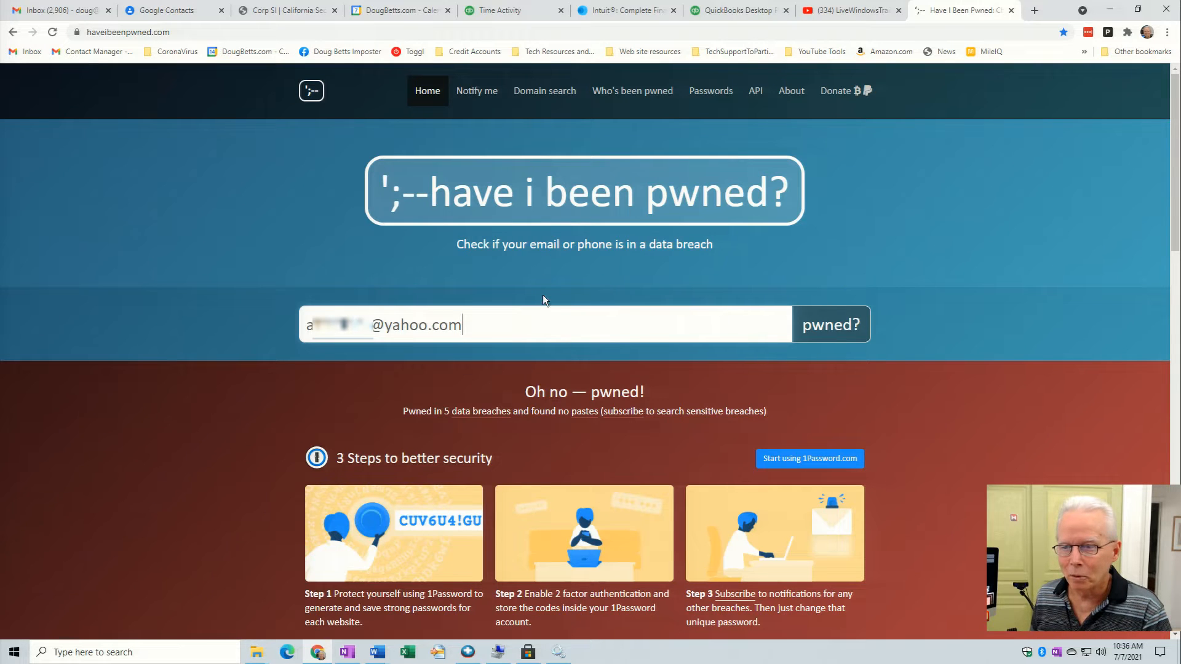
mouse_move(167, 66)
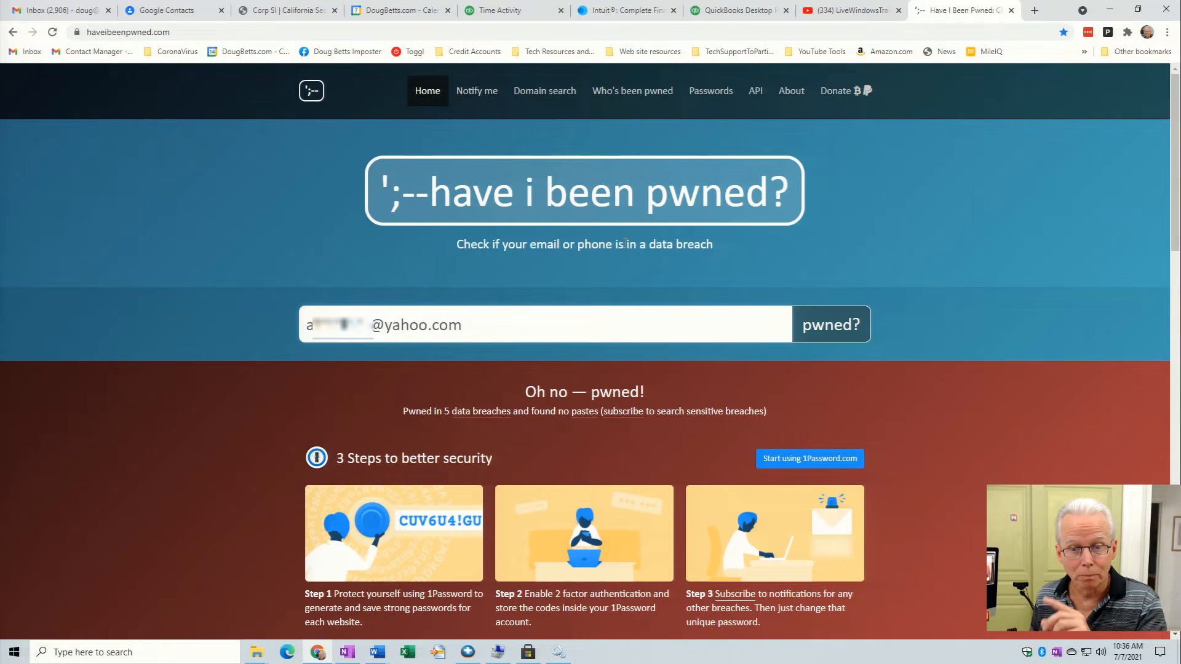
click(463, 325)
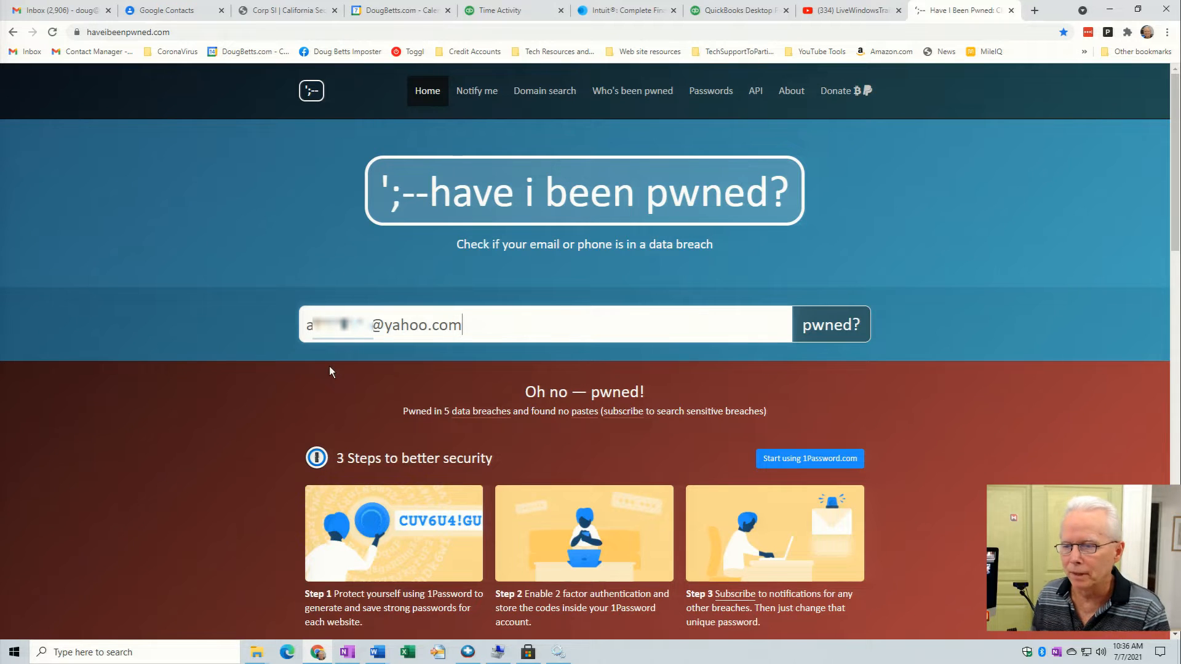
mouse_move(370, 343)
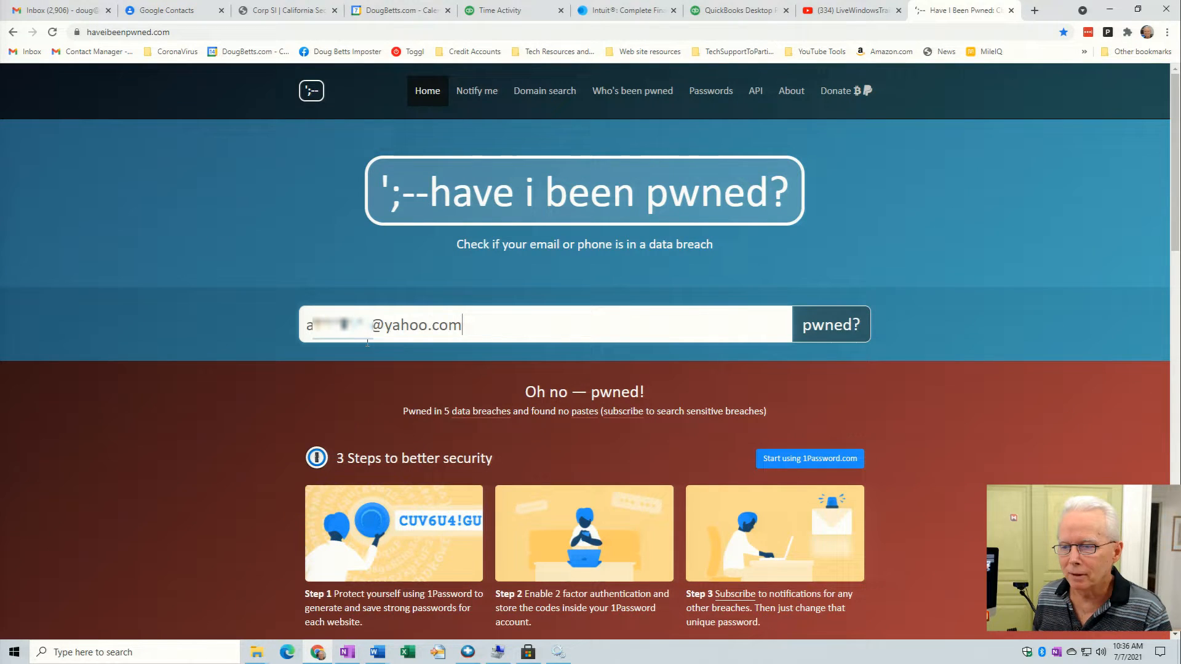
mouse_move(623, 412)
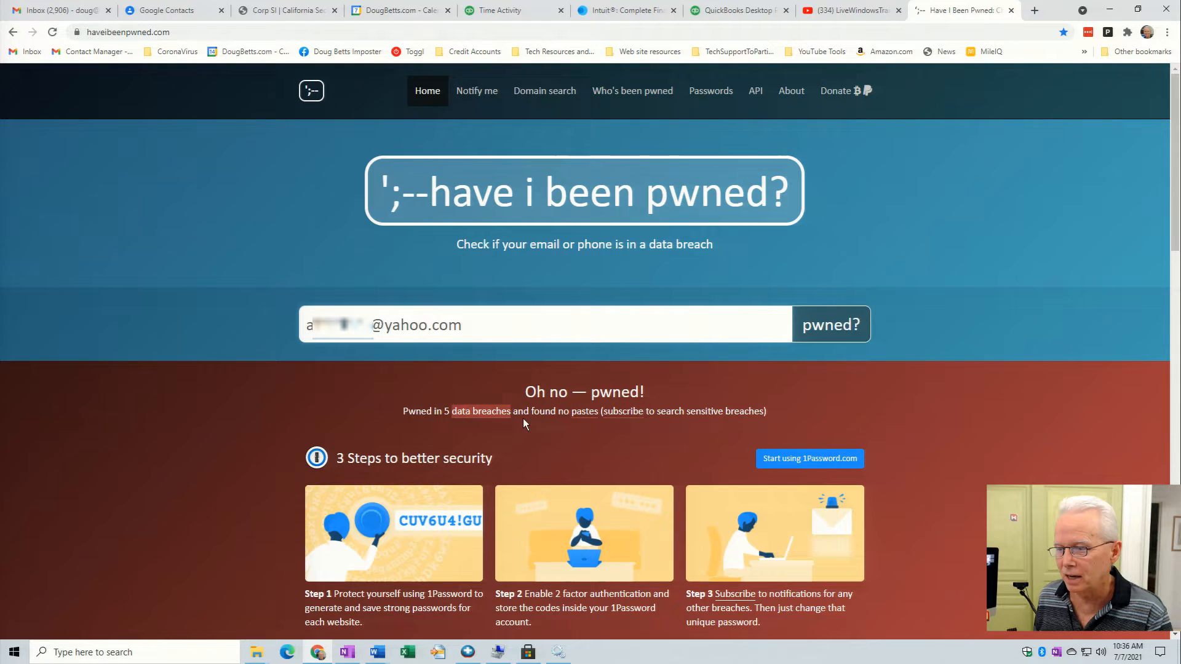
mouse_move(735, 425)
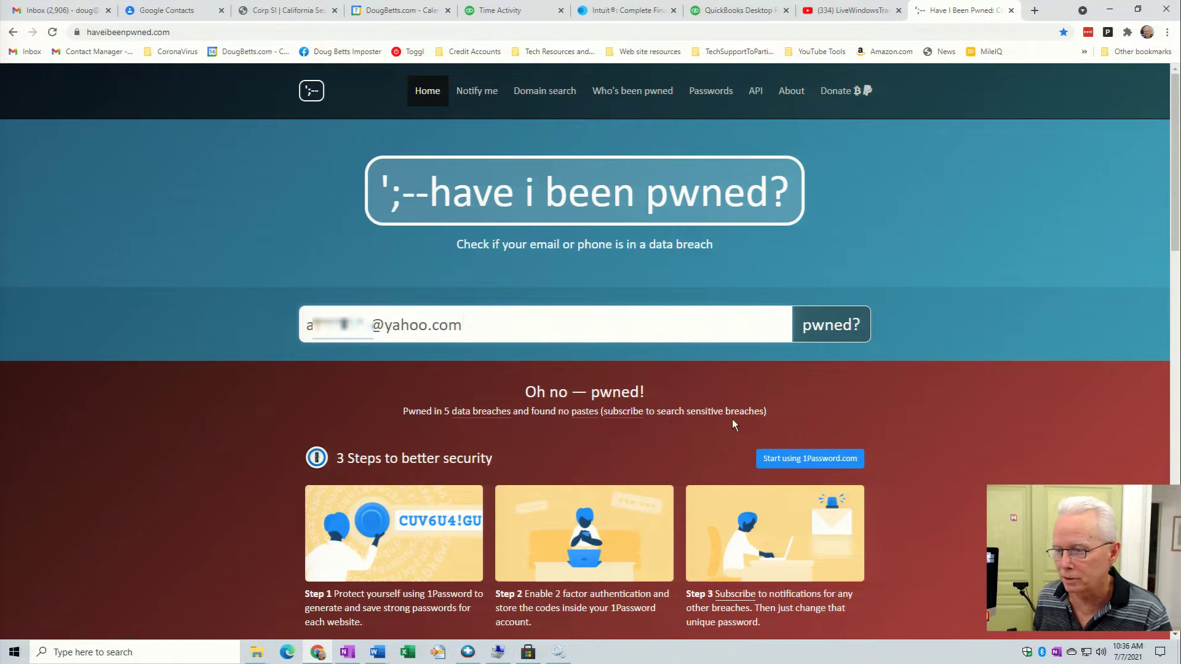
mouse_move(250, 567)
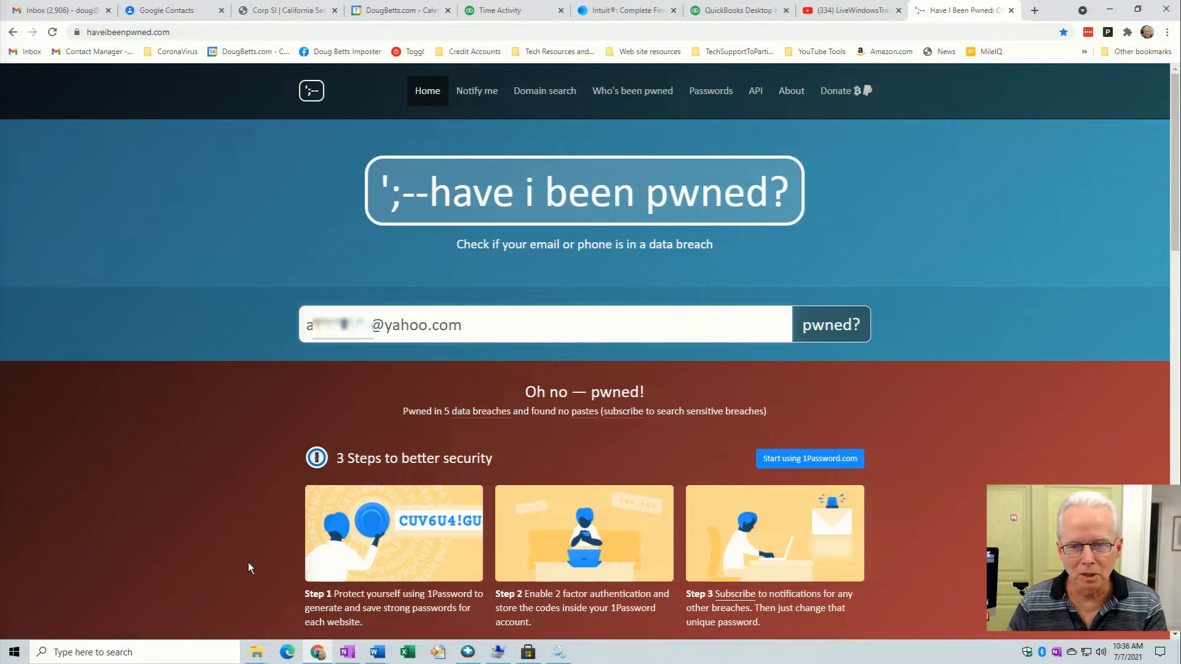
click(528, 325)
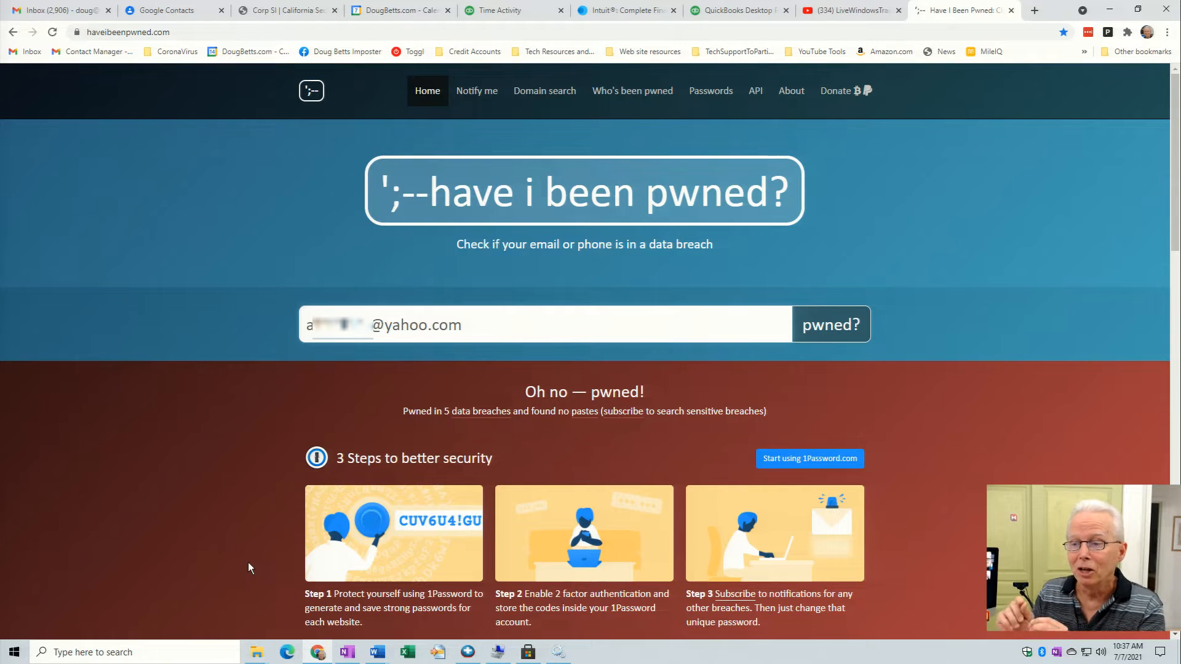
click(527, 324)
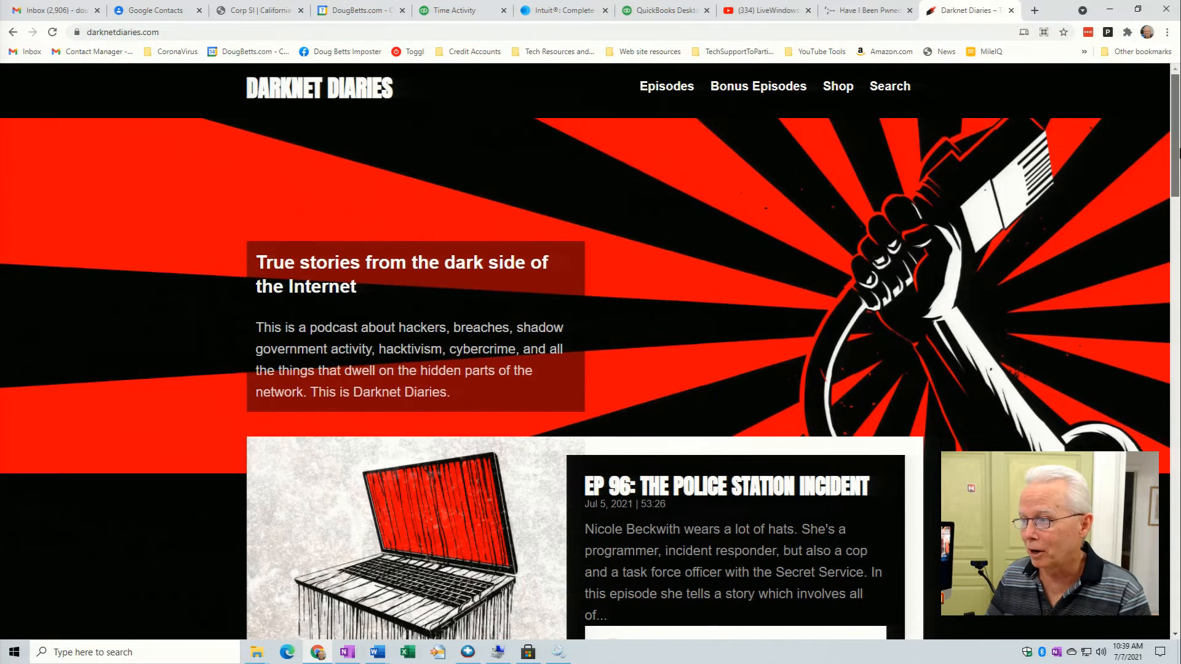
scroll(down, 3)
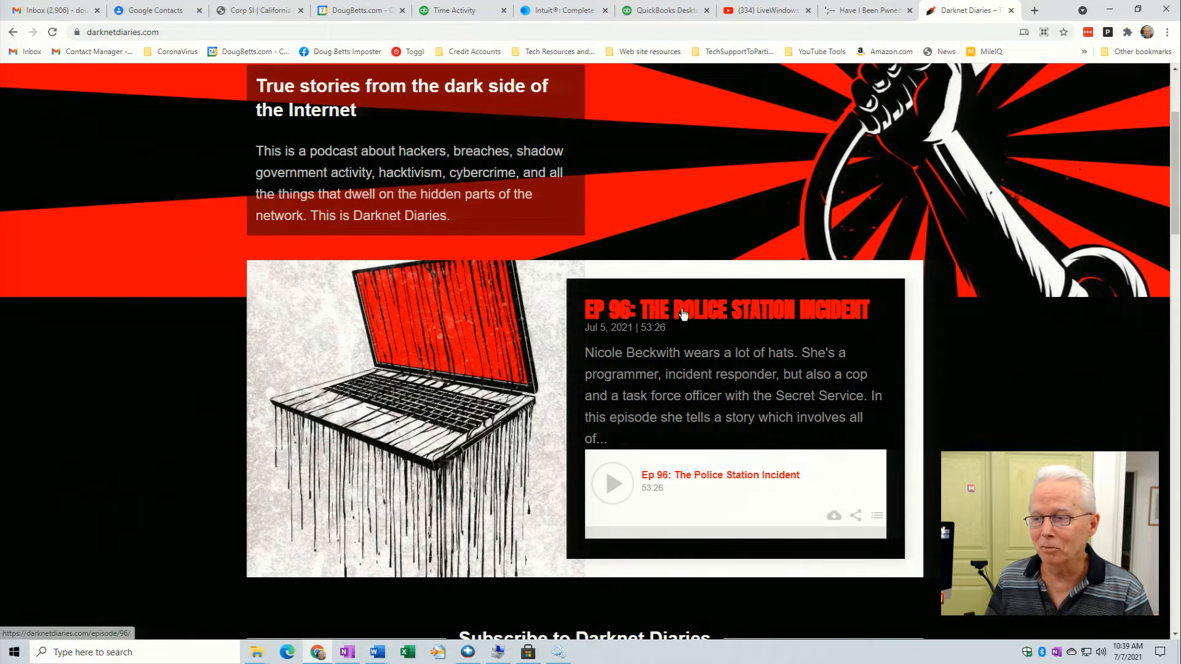
mouse_move(724, 286)
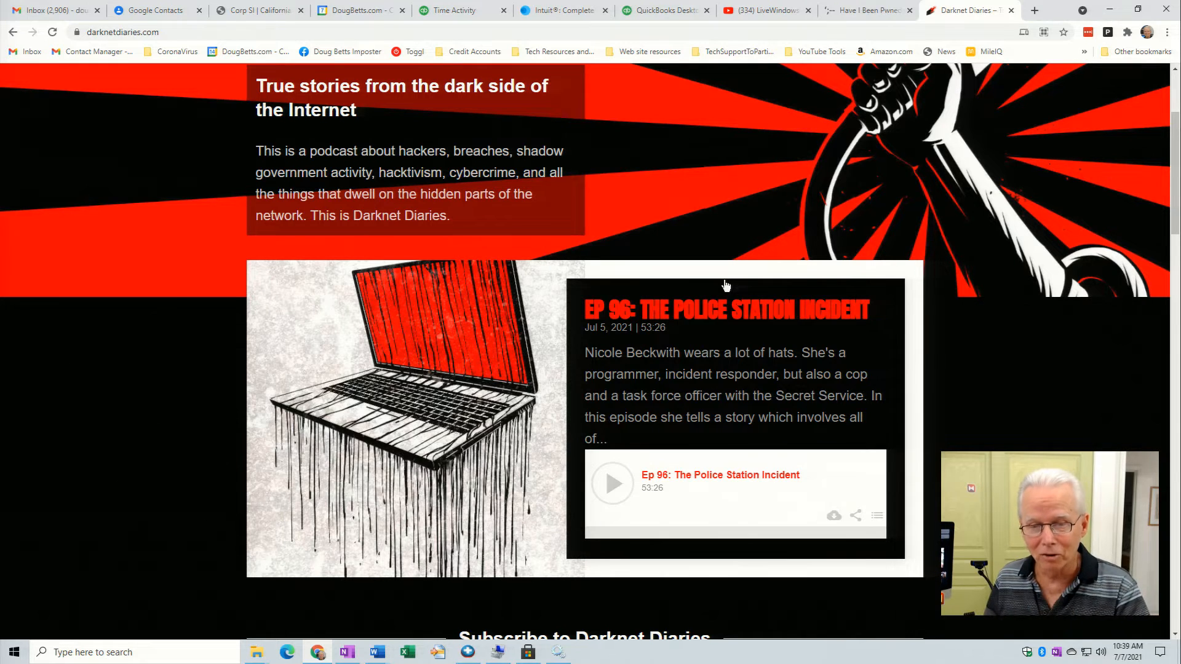
mouse_move(757, 332)
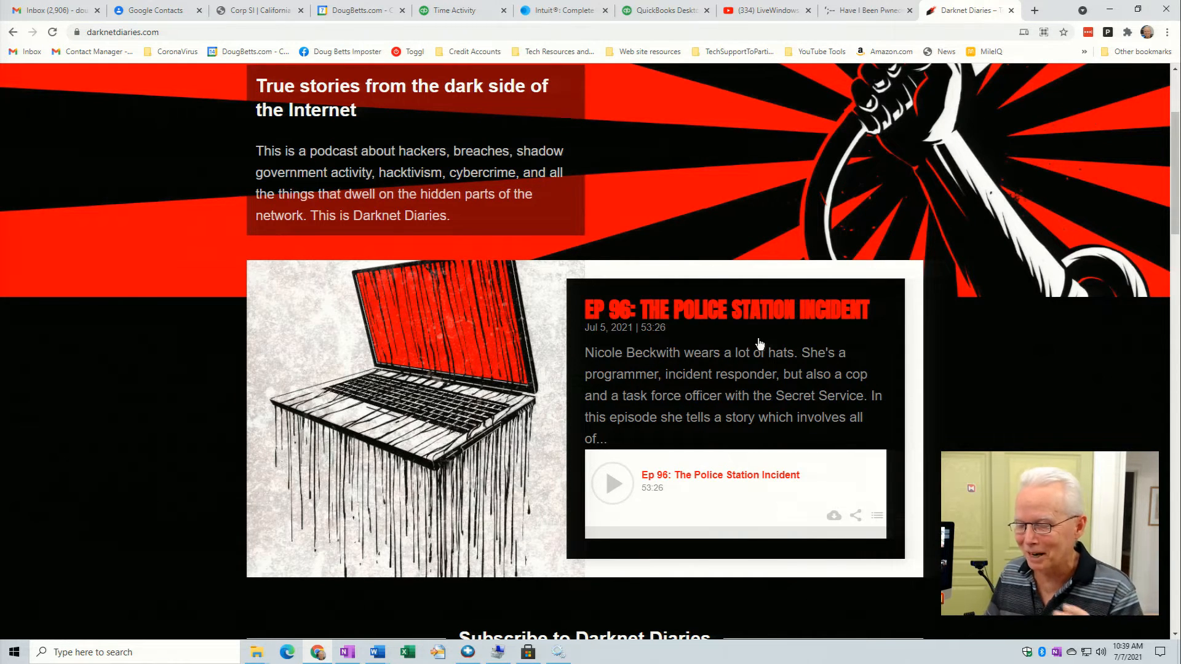
mouse_move(891, 190)
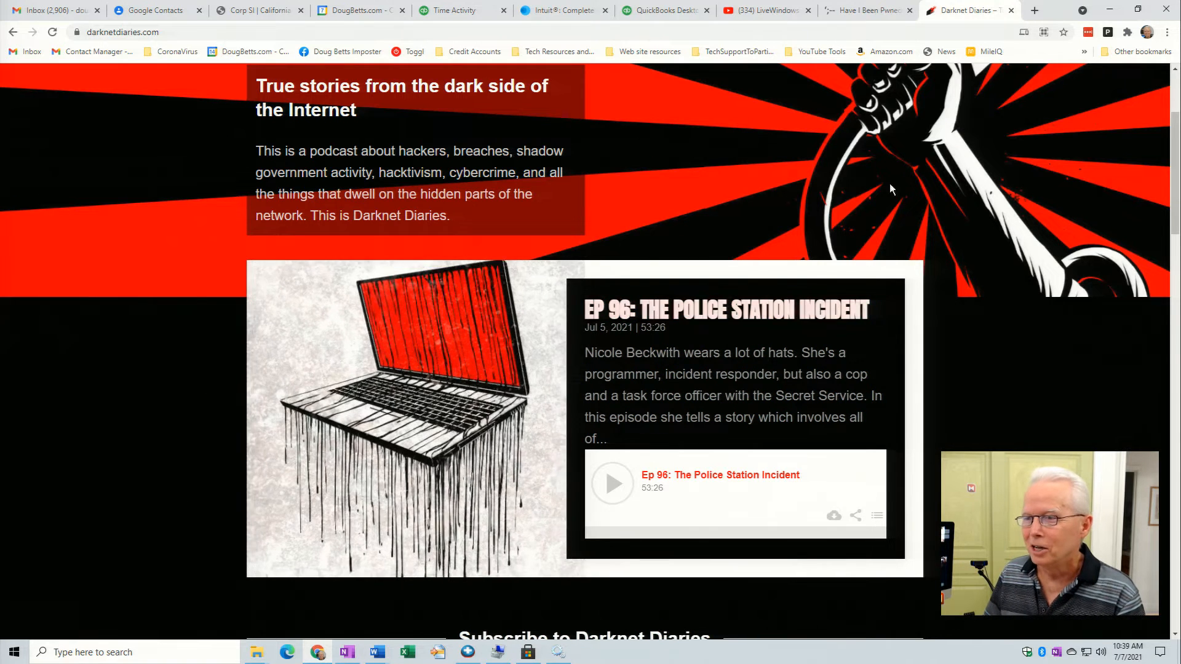
scroll(up, 3)
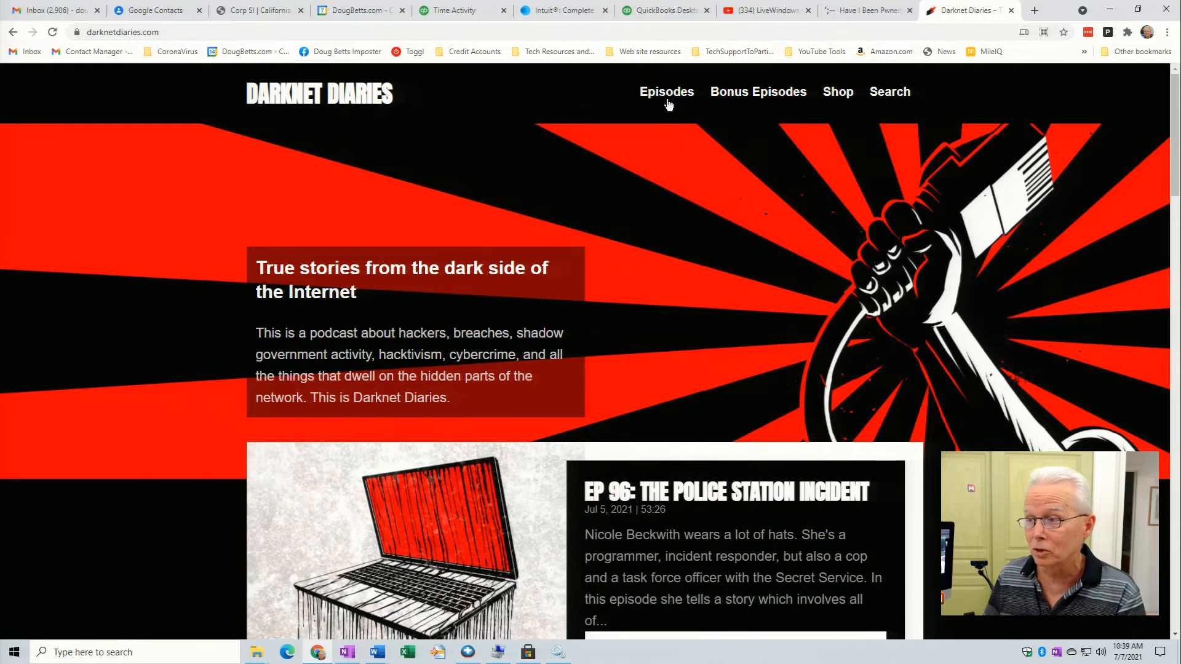
Open the Darknet Diaries Episodes page and scroll down past Ep 94 and Ep 93.
click(665, 91)
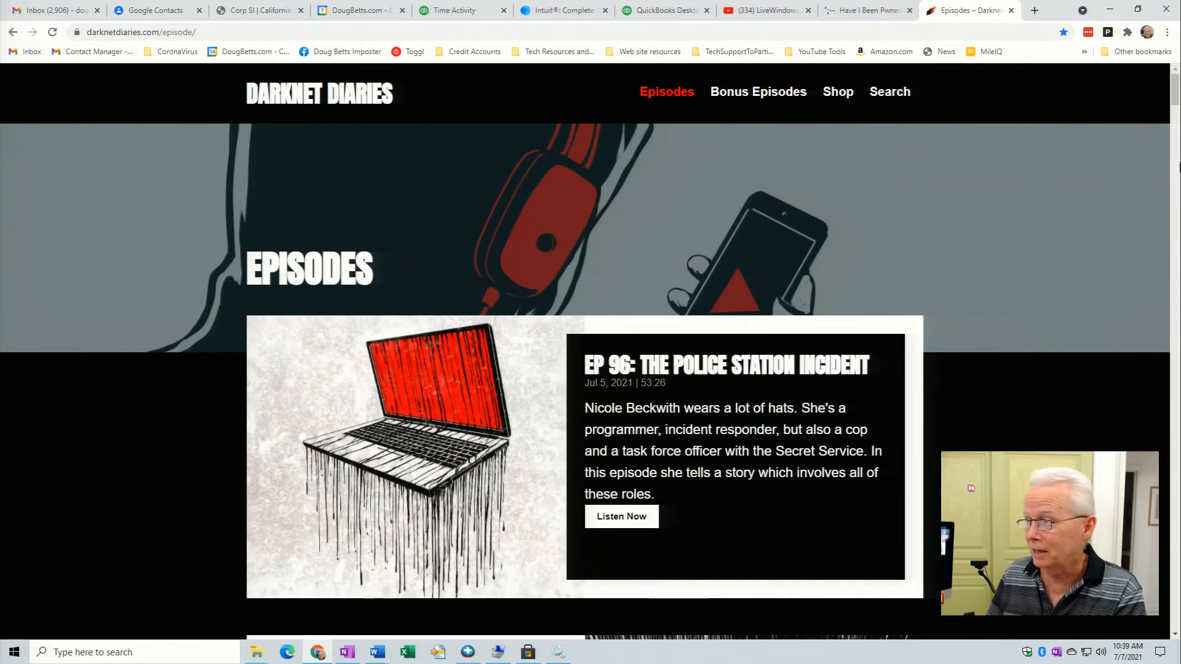
scroll(down, 3)
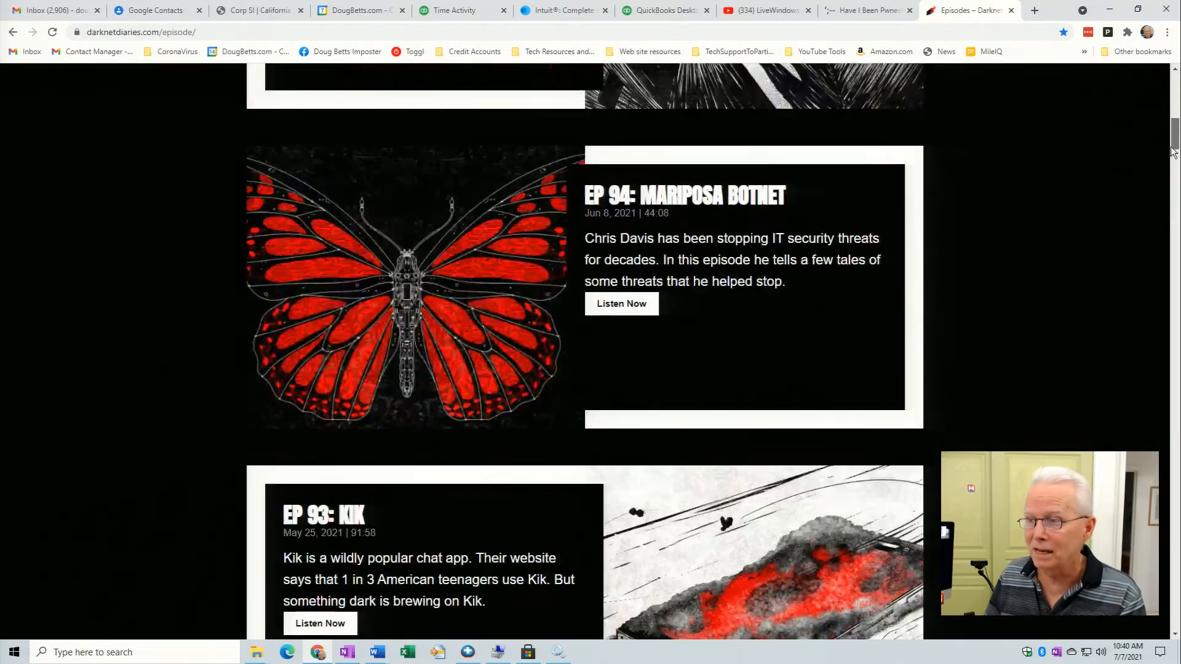
click(1034, 10)
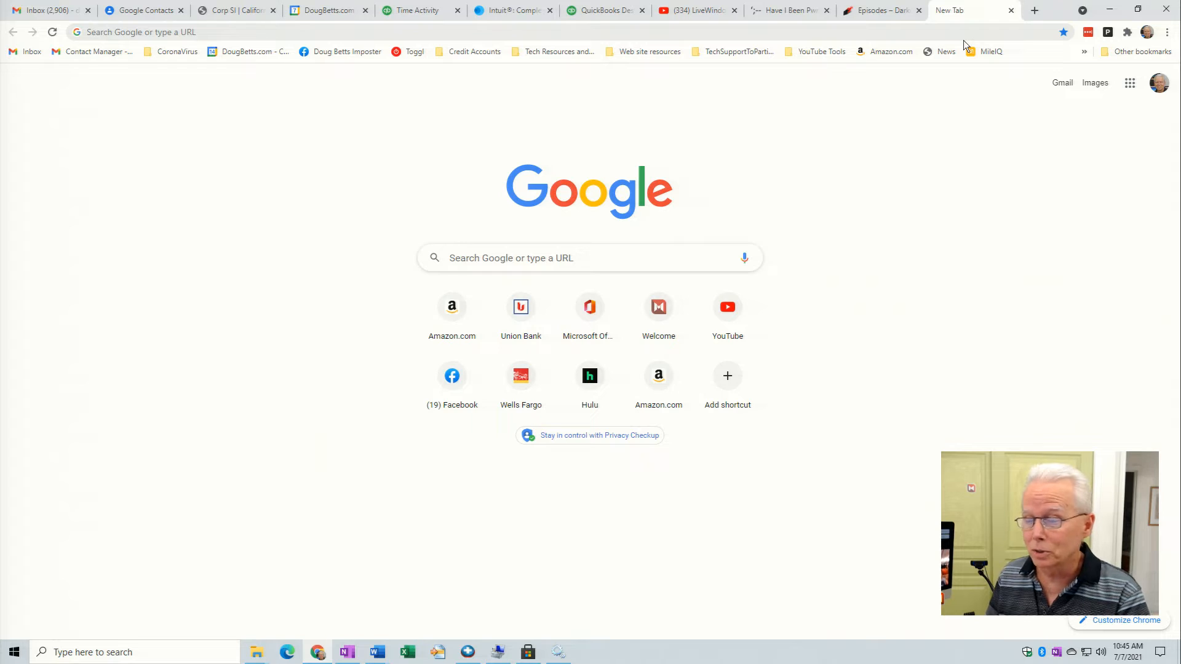
mouse_move(849, 92)
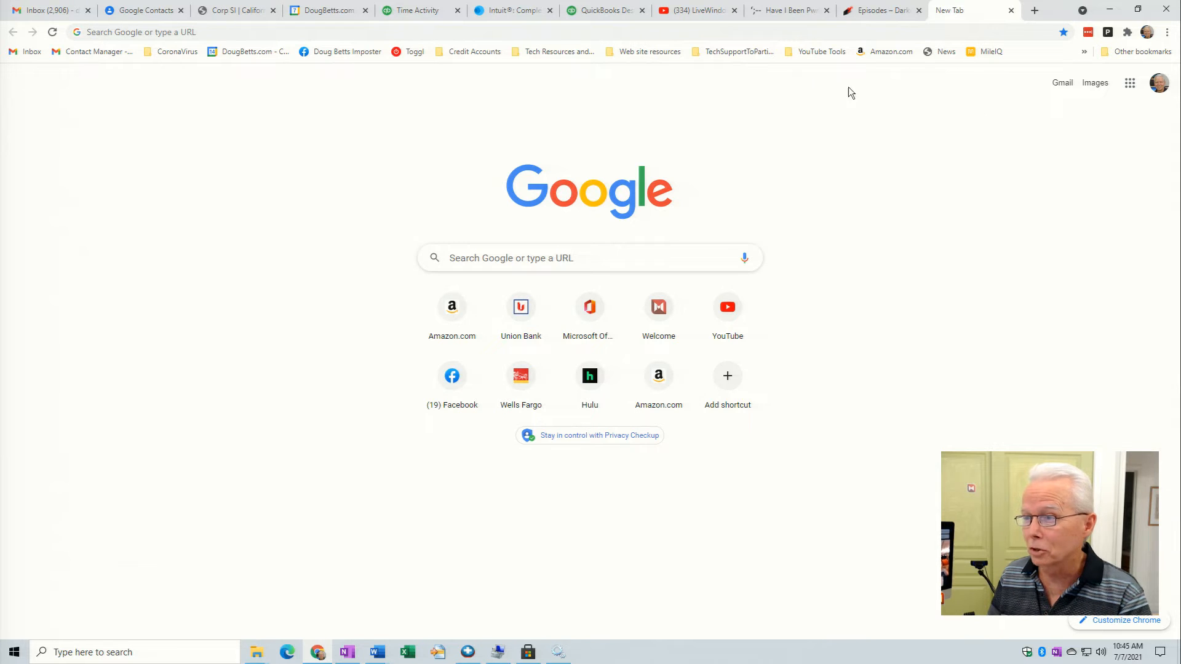
mouse_move(473, 51)
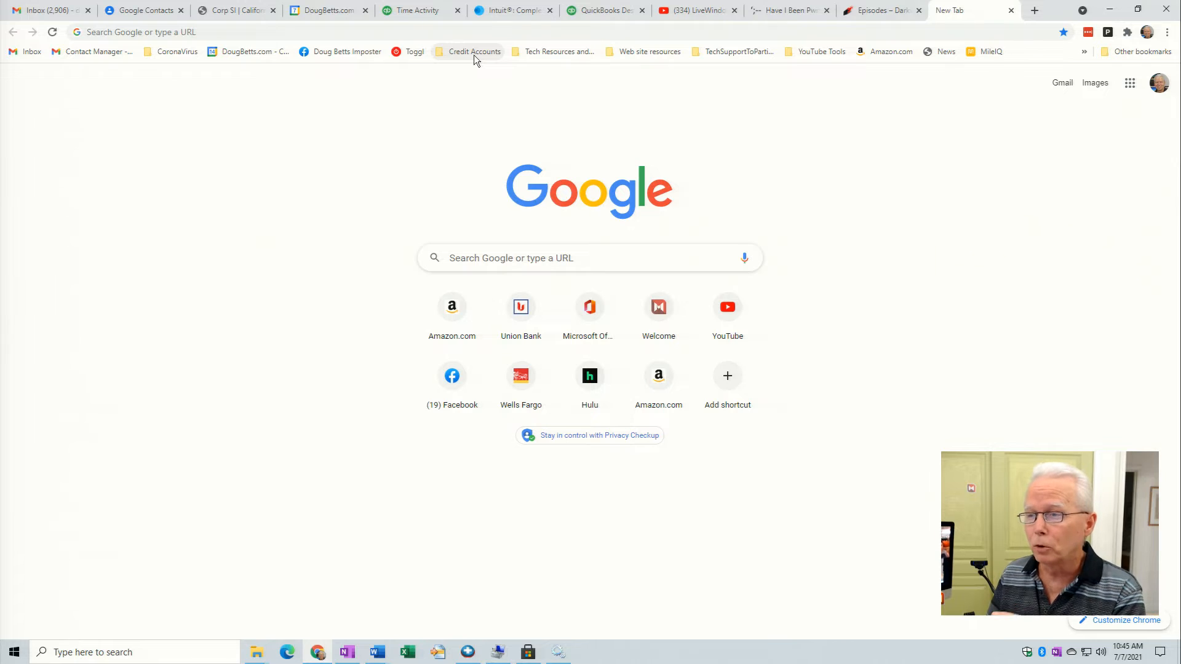
Open American Express from the Credit Accounts bookmarks folder.
click(473, 51)
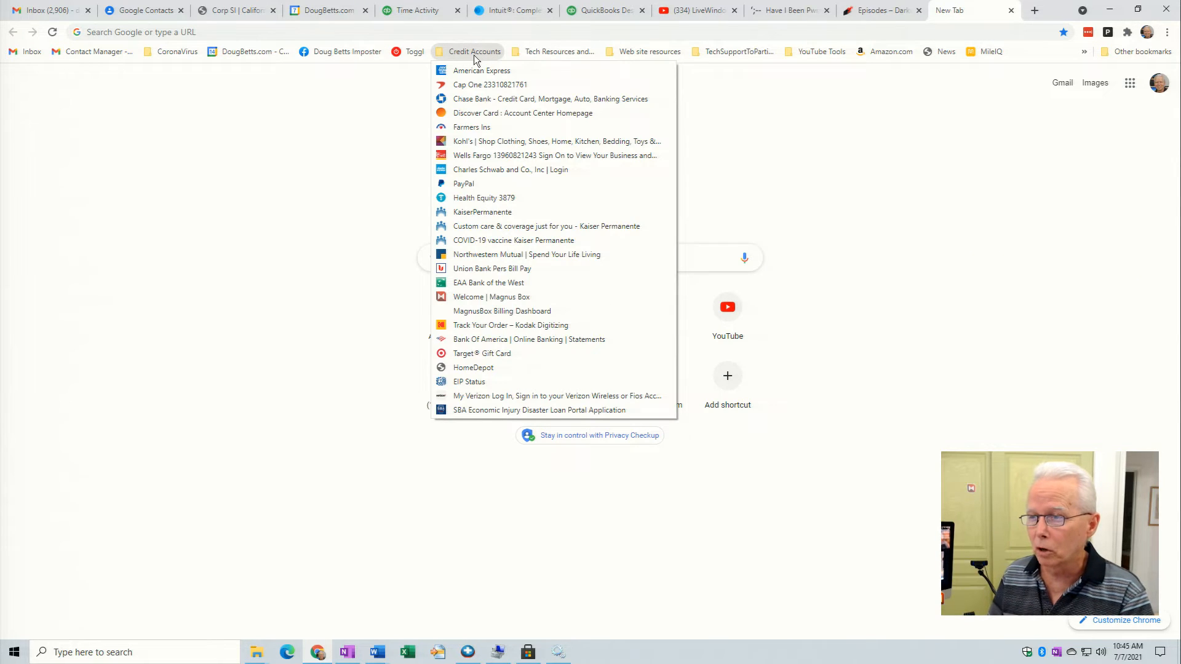
mouse_move(483, 70)
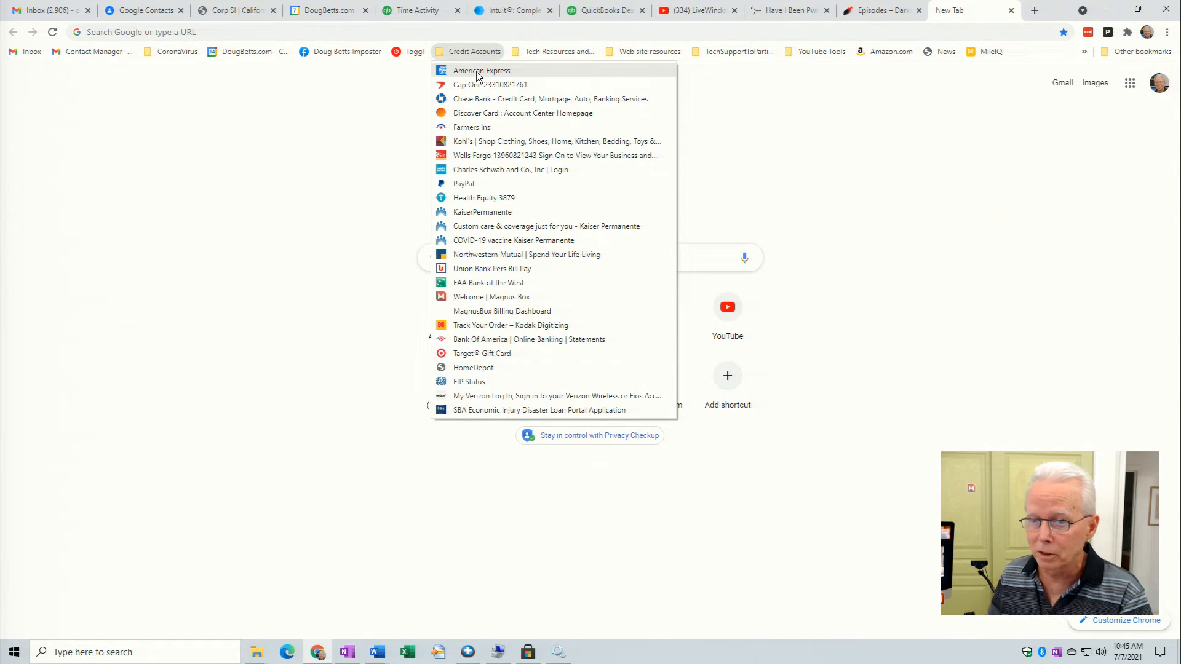
click(481, 70)
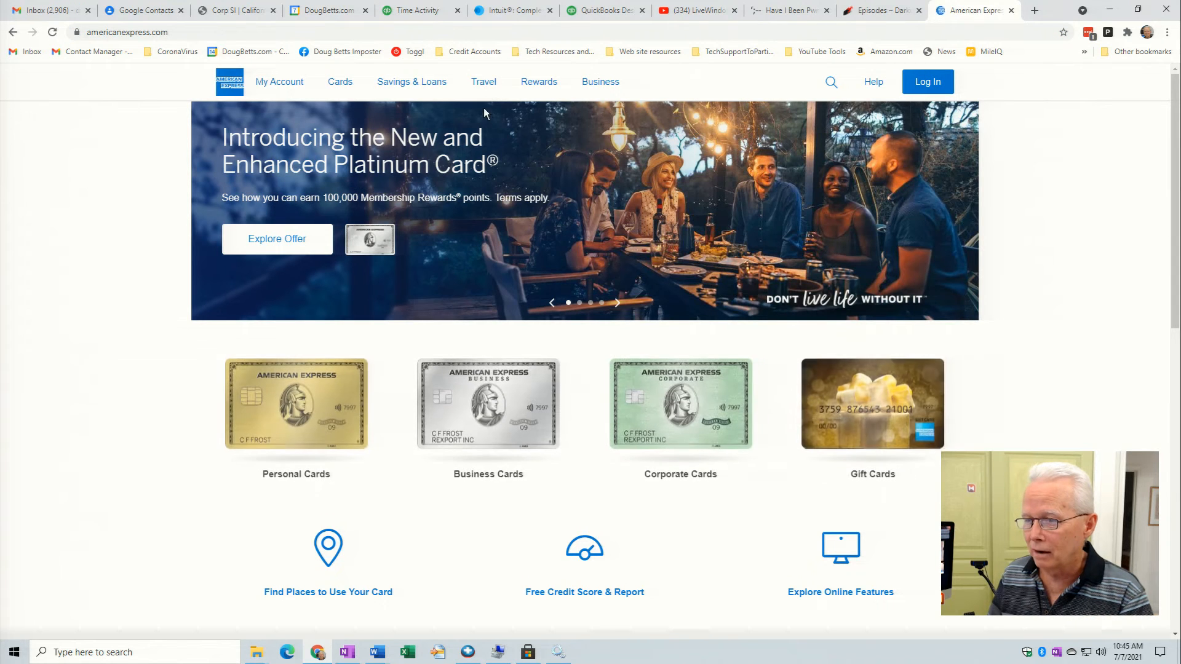
mouse_move(927, 81)
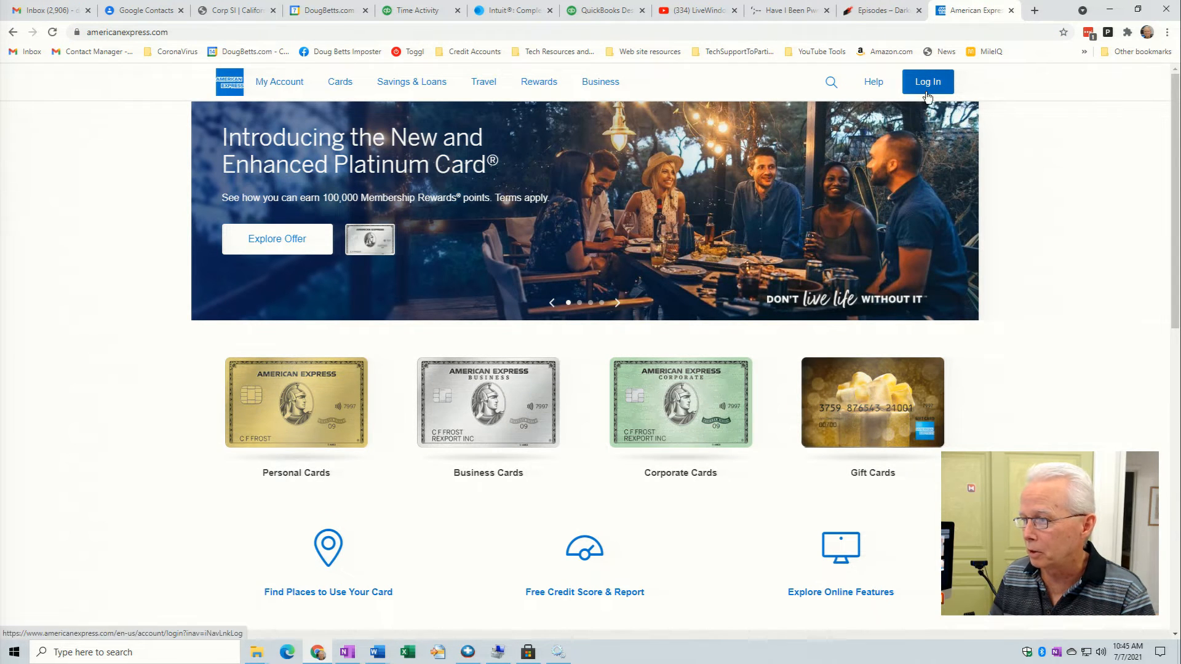
Log in to American Express with the LastPass-saved User ID and password.
click(927, 81)
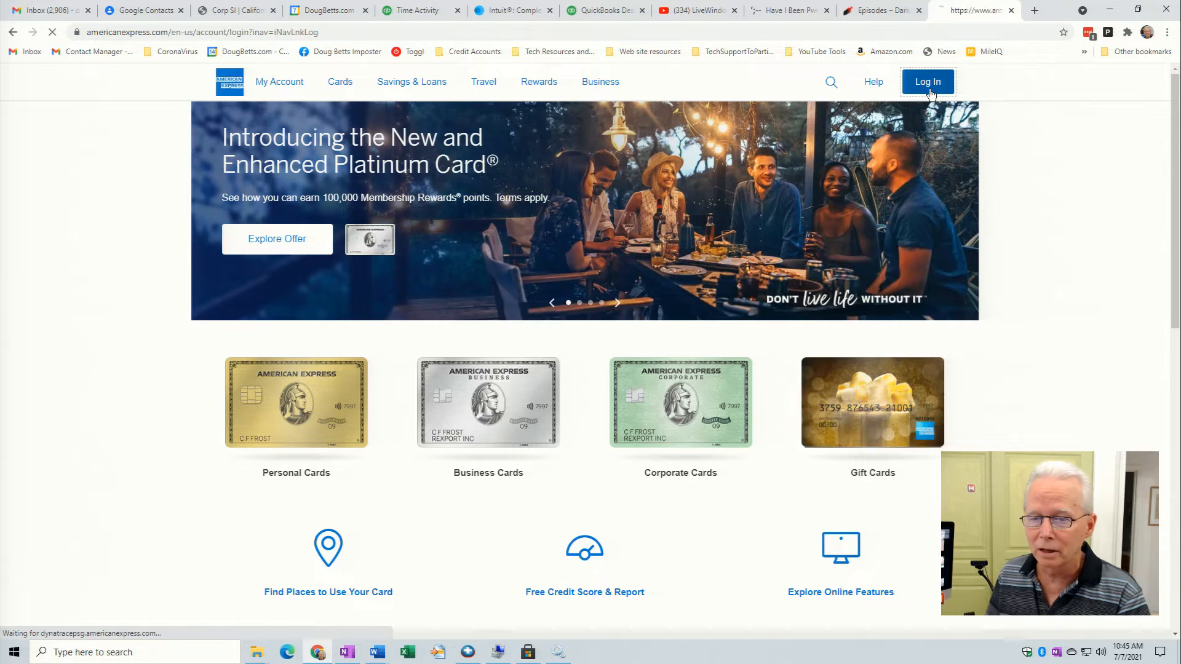
click(927, 81)
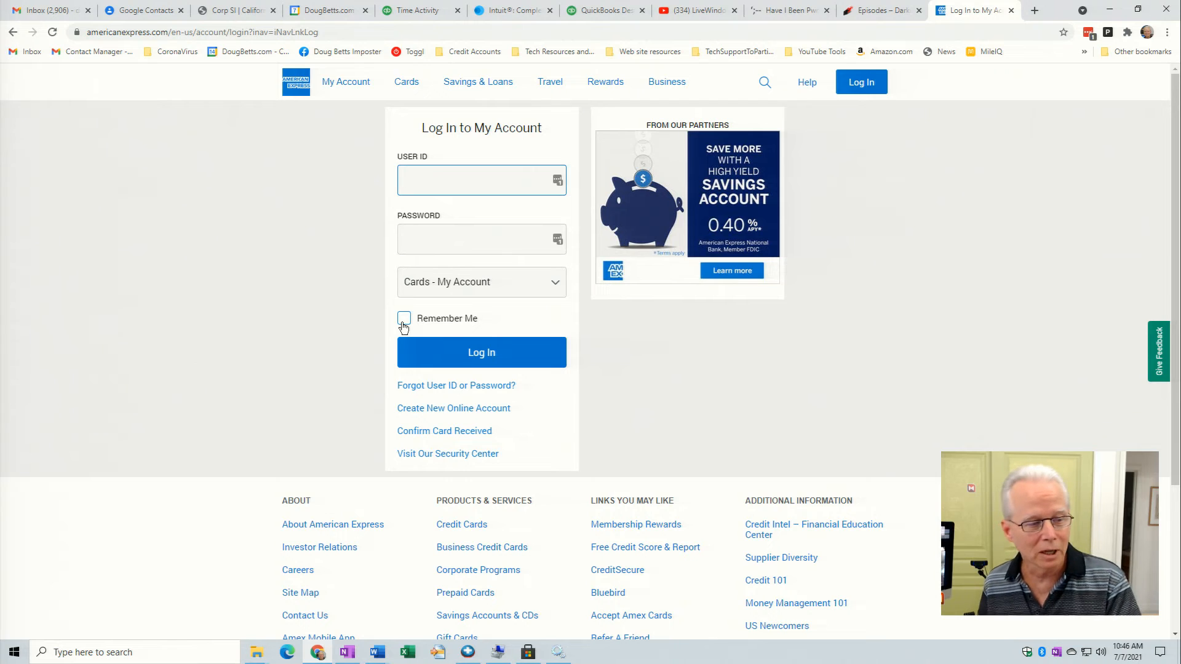
click(481, 181)
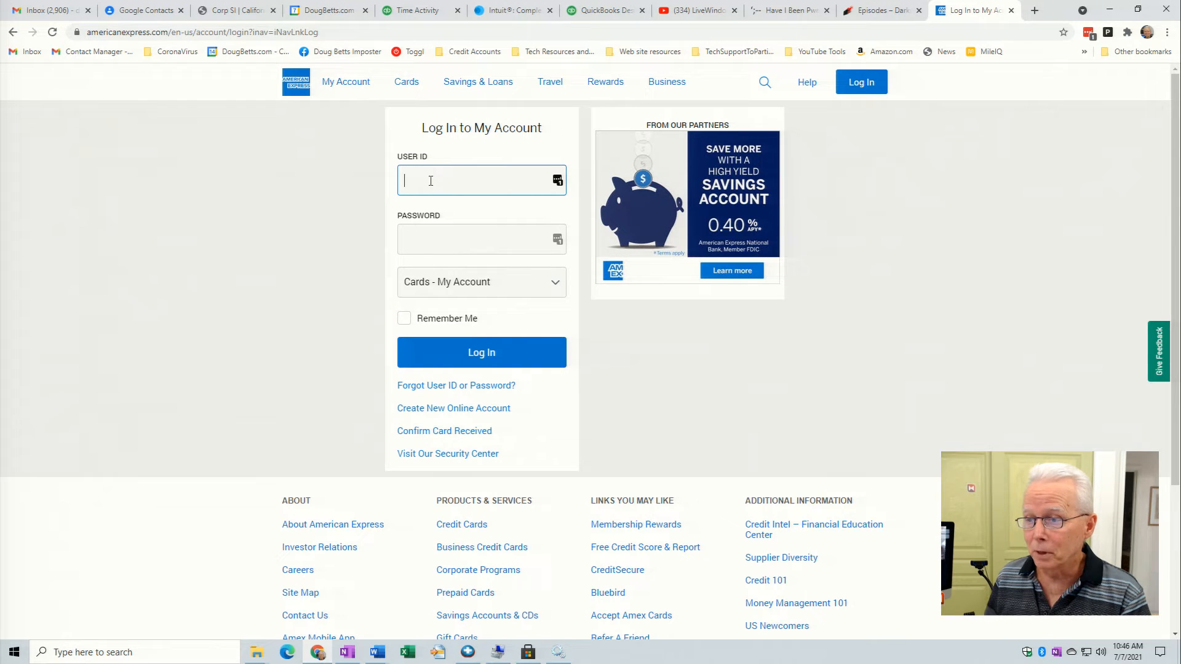
mouse_move(520, 174)
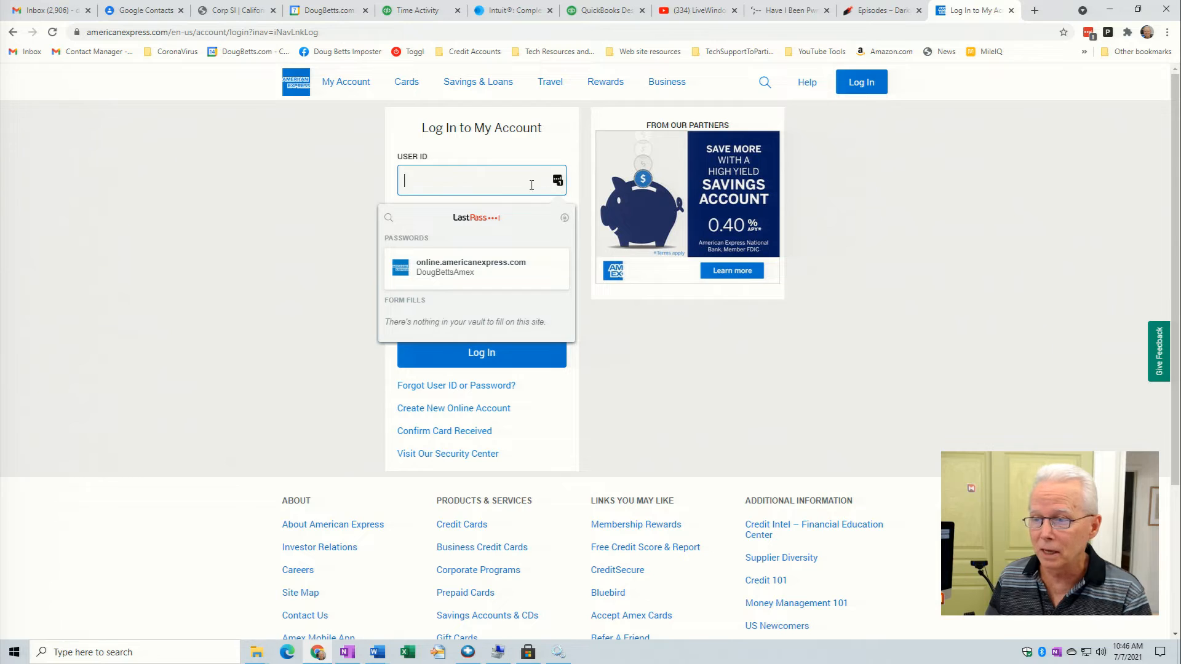
click(471, 267)
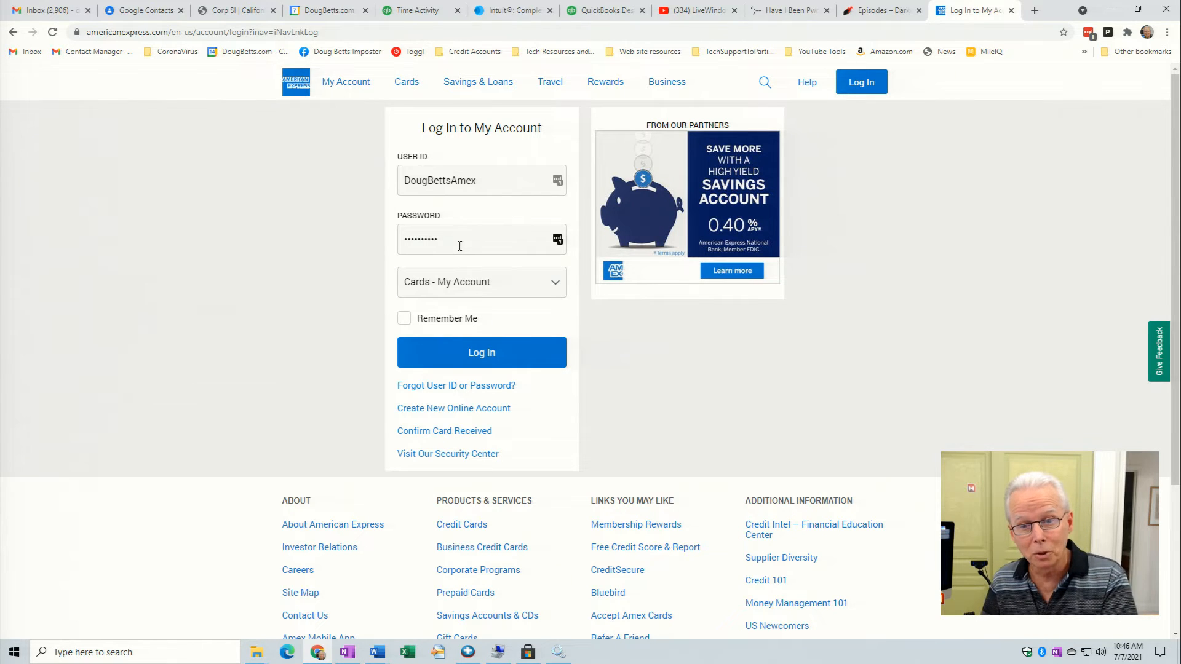
mouse_move(481, 353)
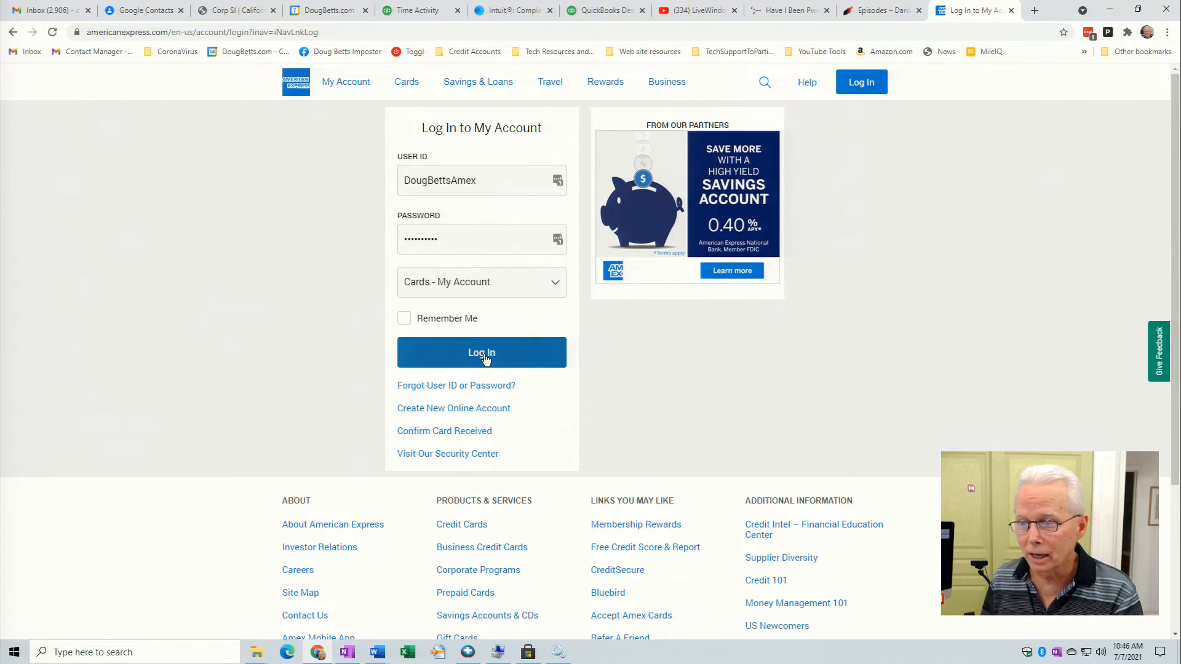
click(481, 352)
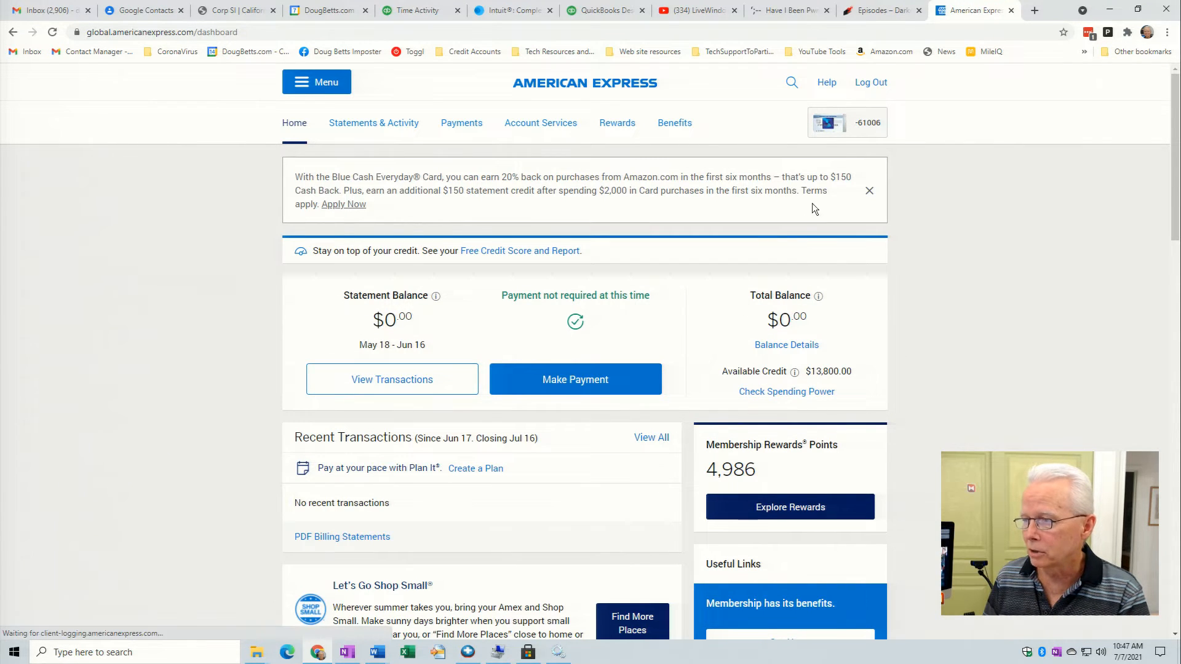
Go through Account Services and Security & Privacy to Manage Two-Step Verification's enrollment options.
click(847, 122)
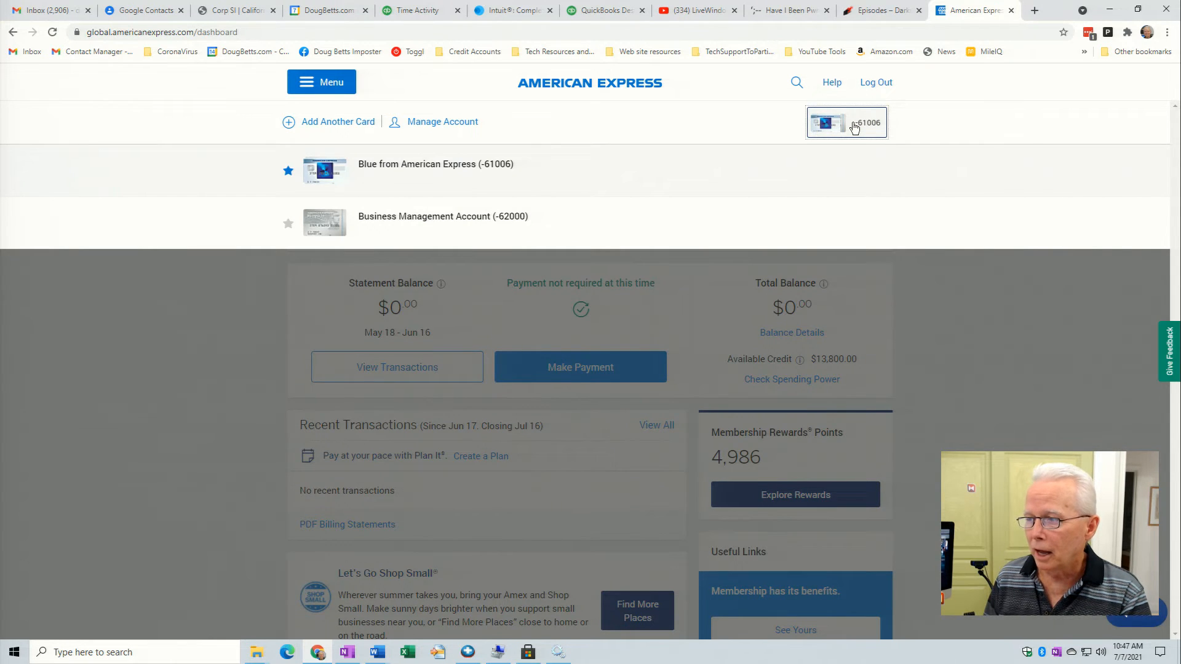
click(846, 122)
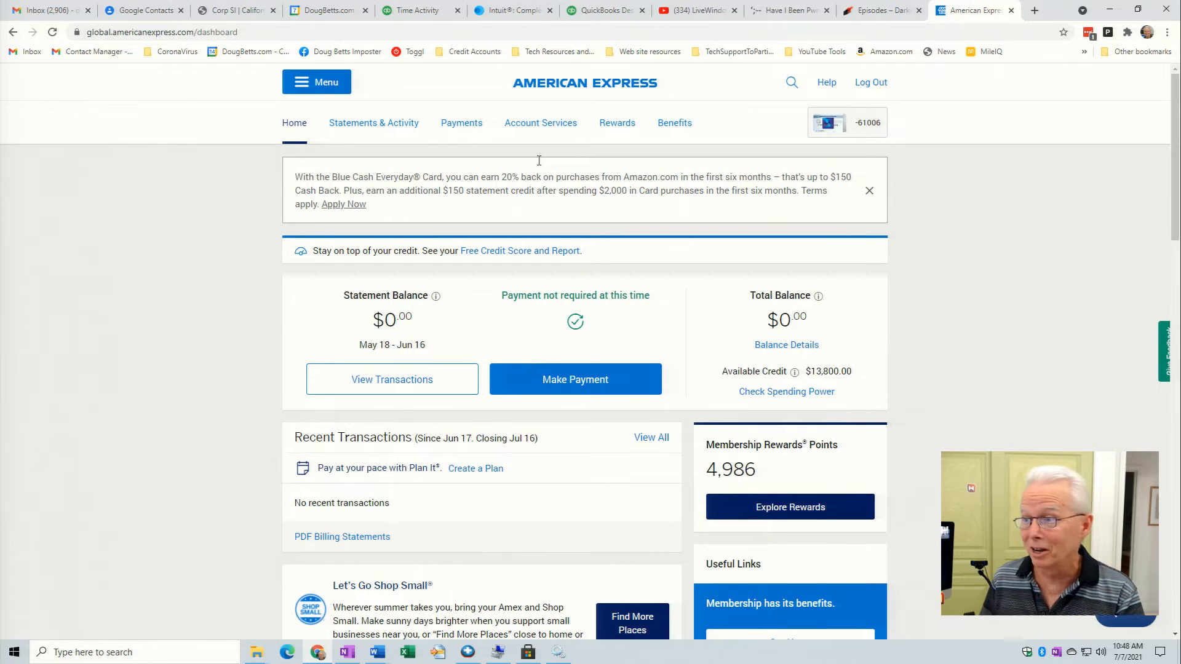
mouse_move(547, 159)
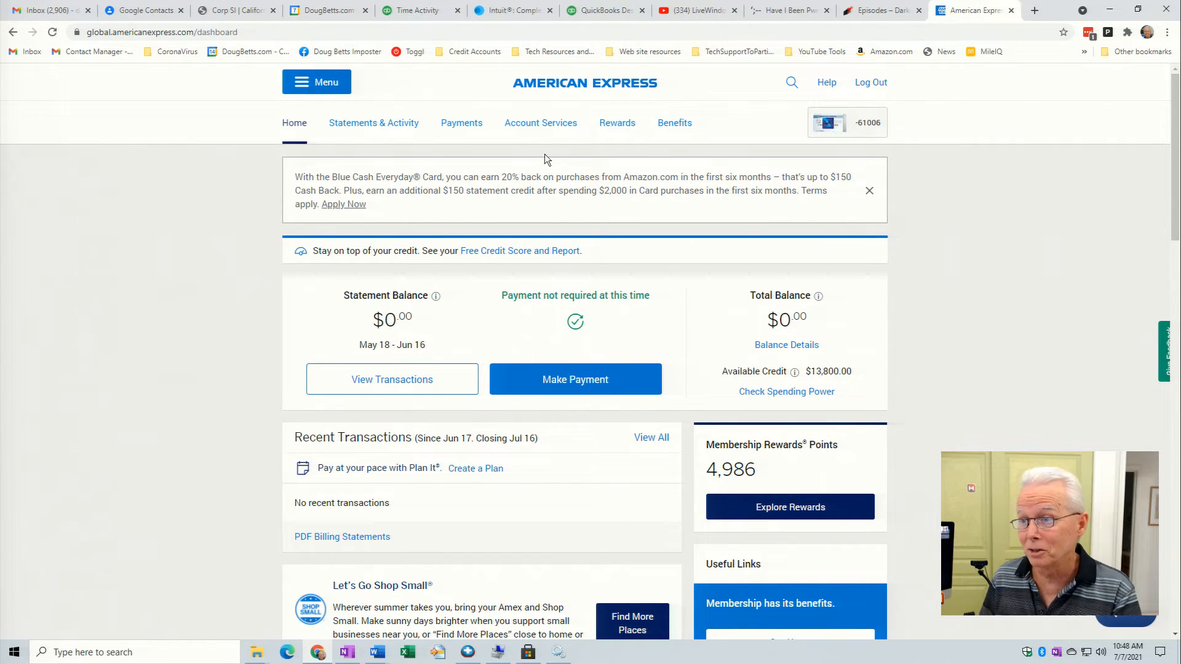
mouse_move(540, 123)
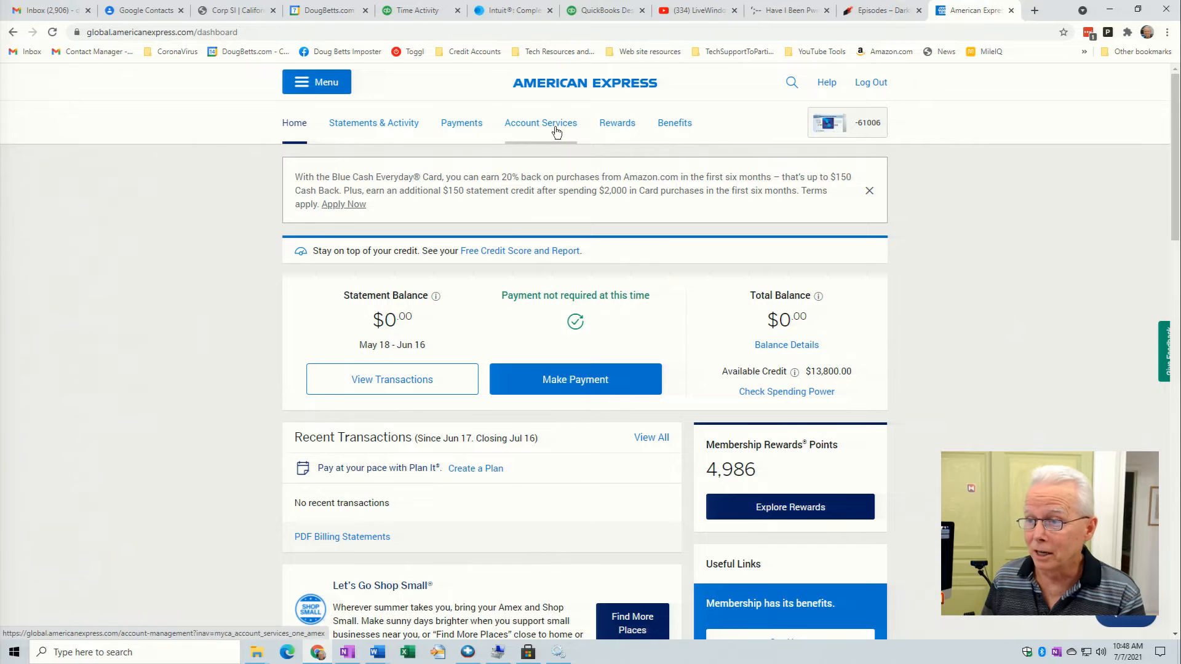
click(540, 123)
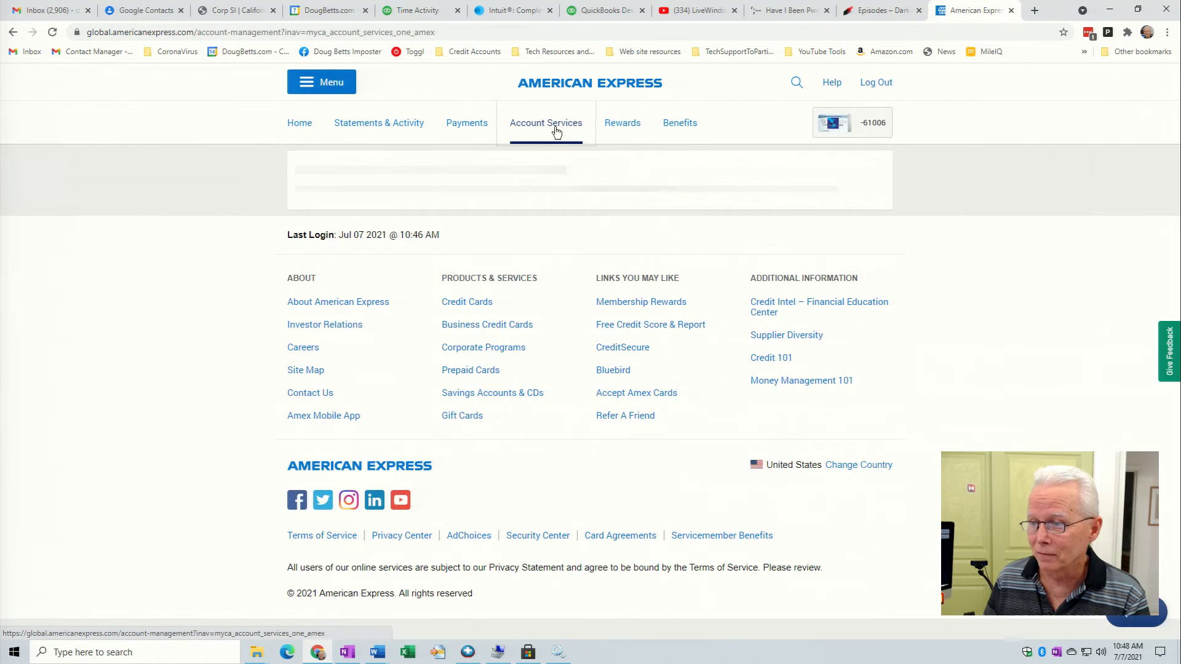
click(547, 123)
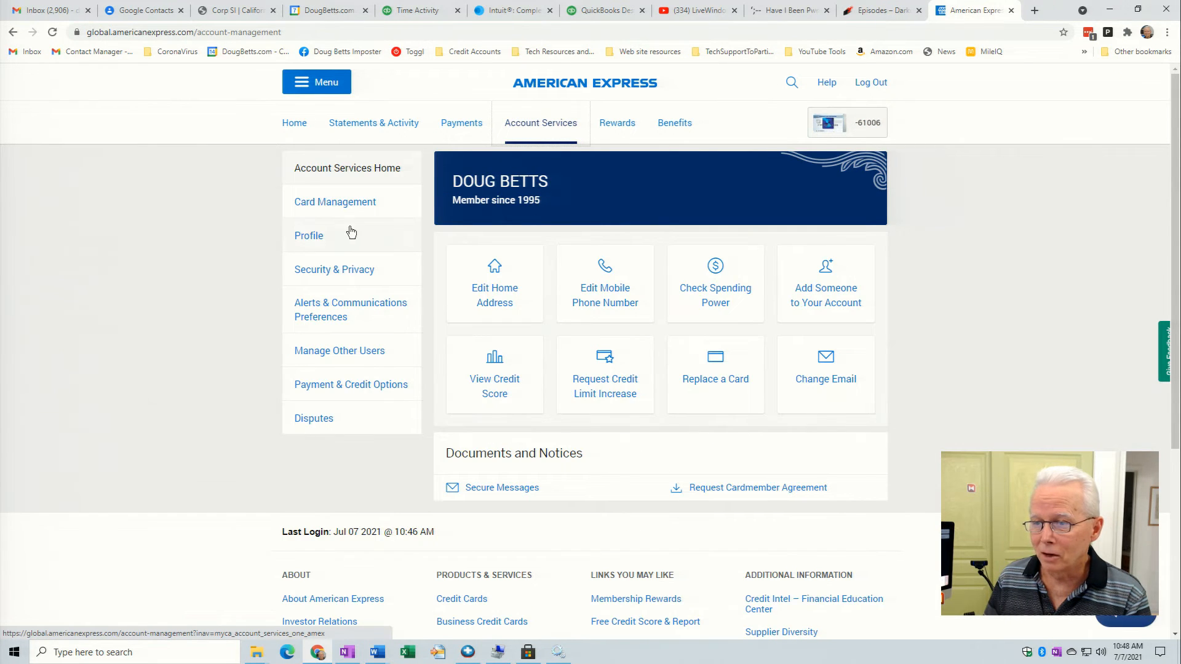
mouse_move(327, 274)
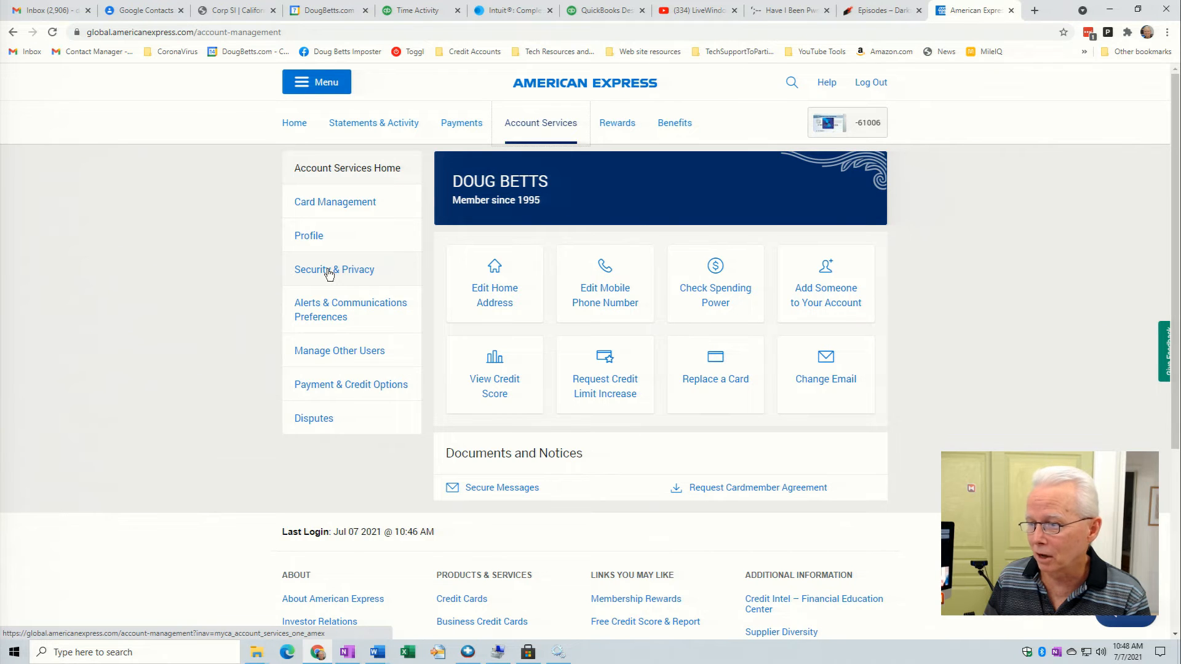
click(334, 269)
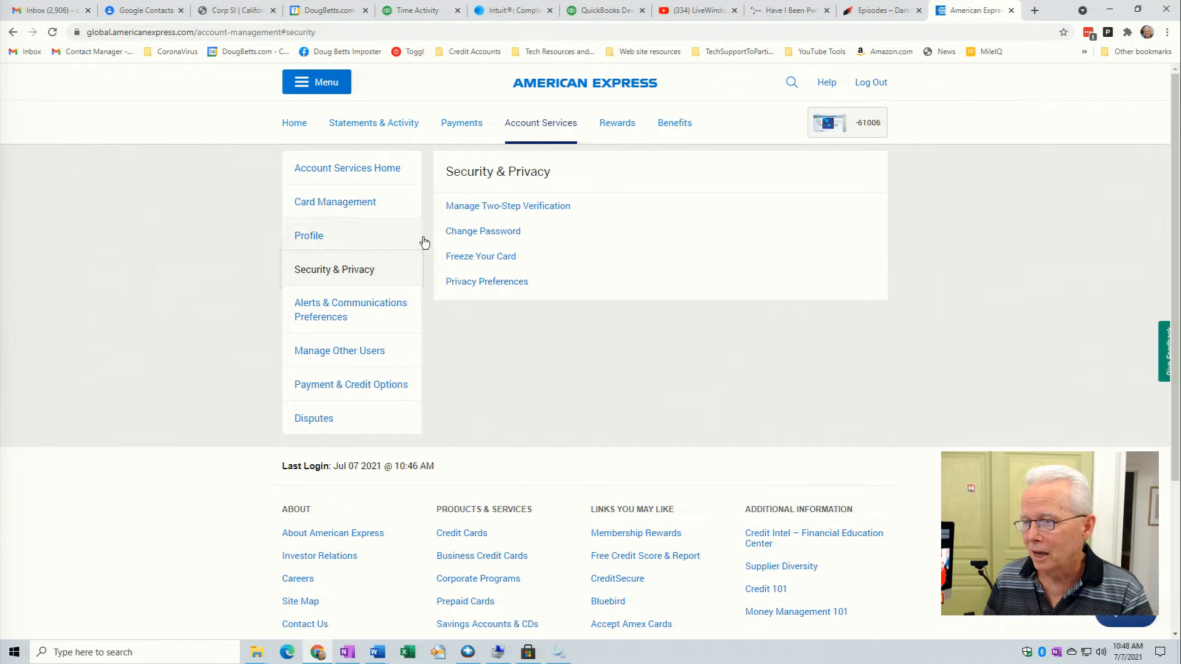
mouse_move(507, 205)
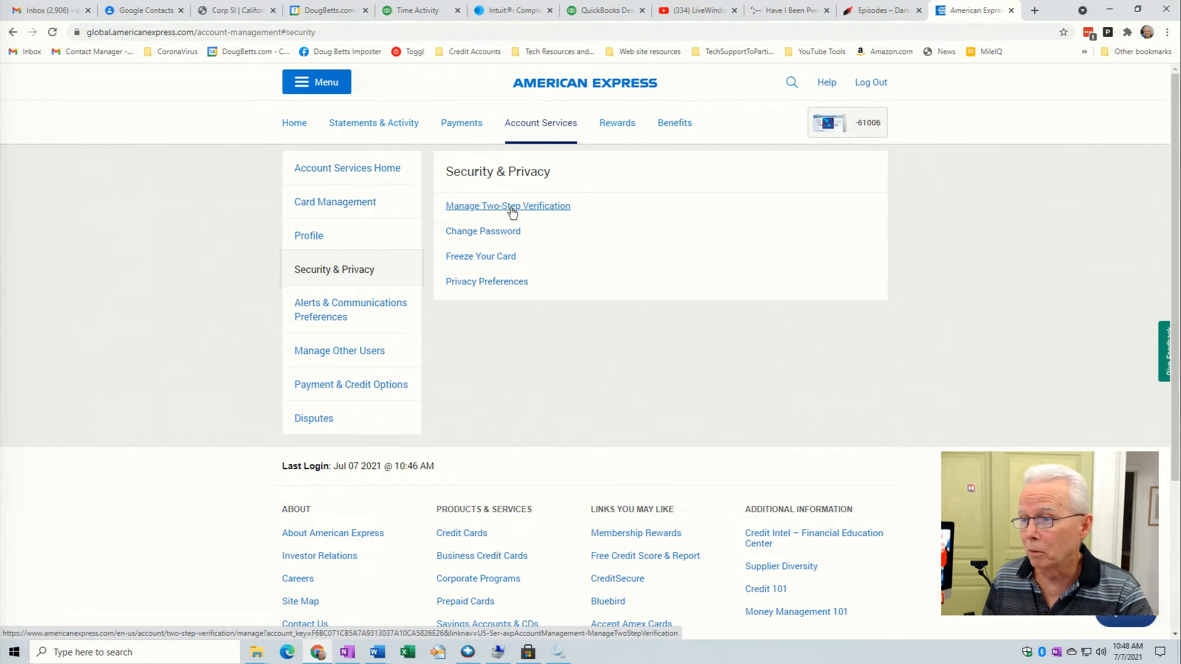
click(507, 205)
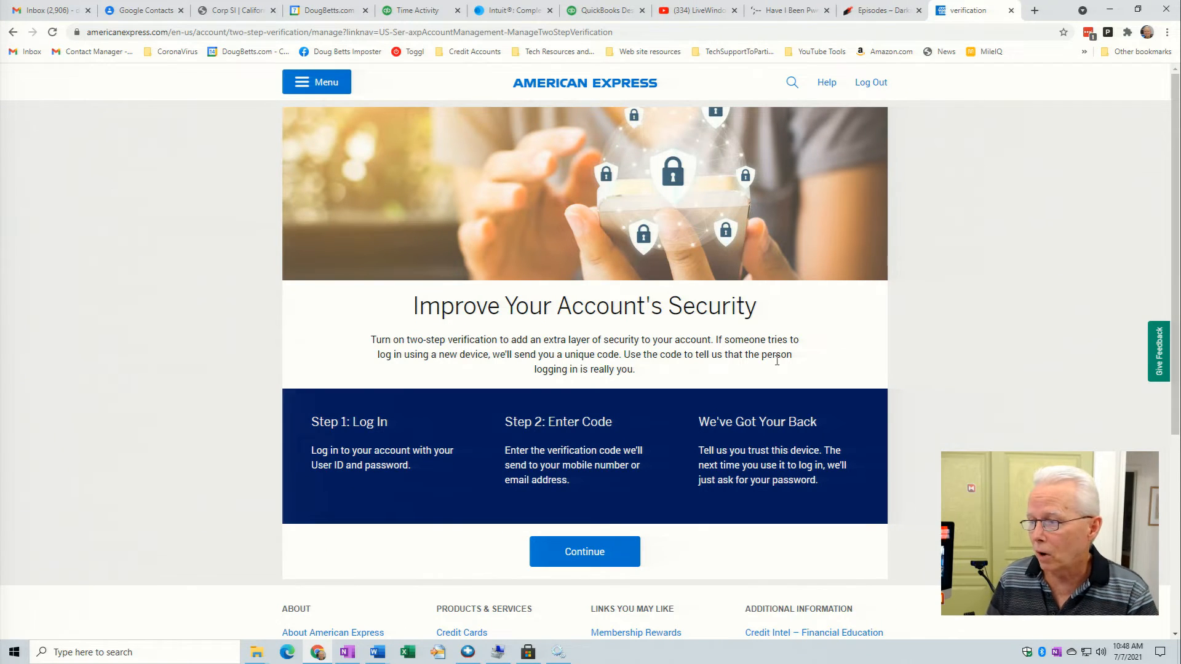
scroll(down, 3)
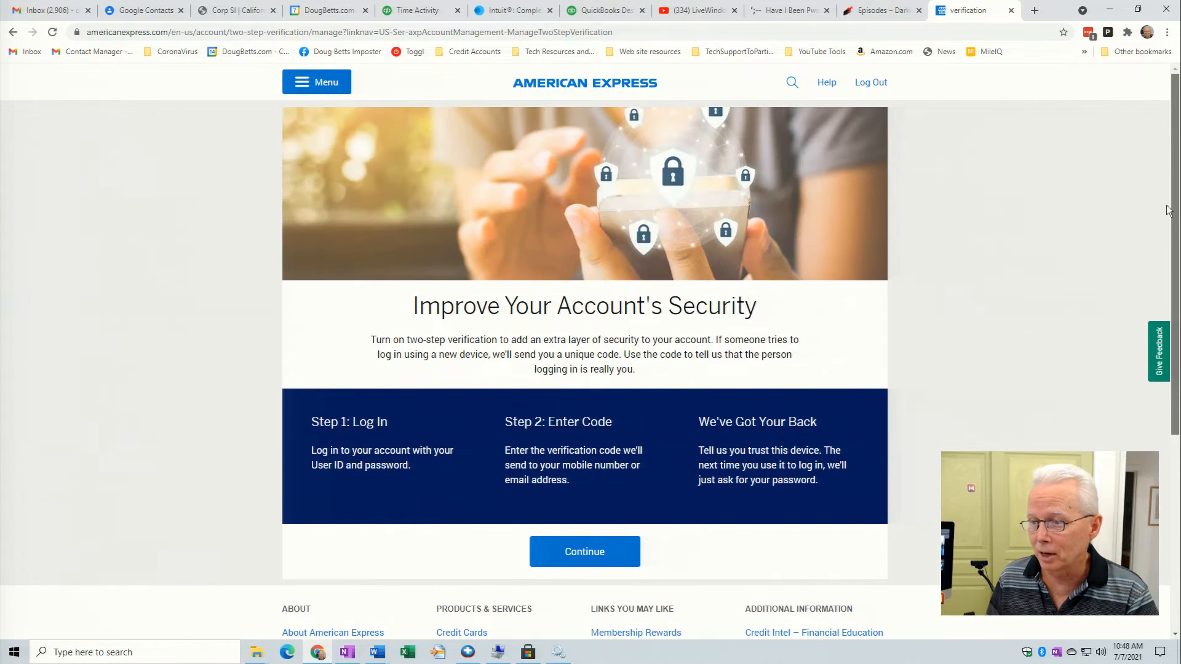
mouse_move(568, 504)
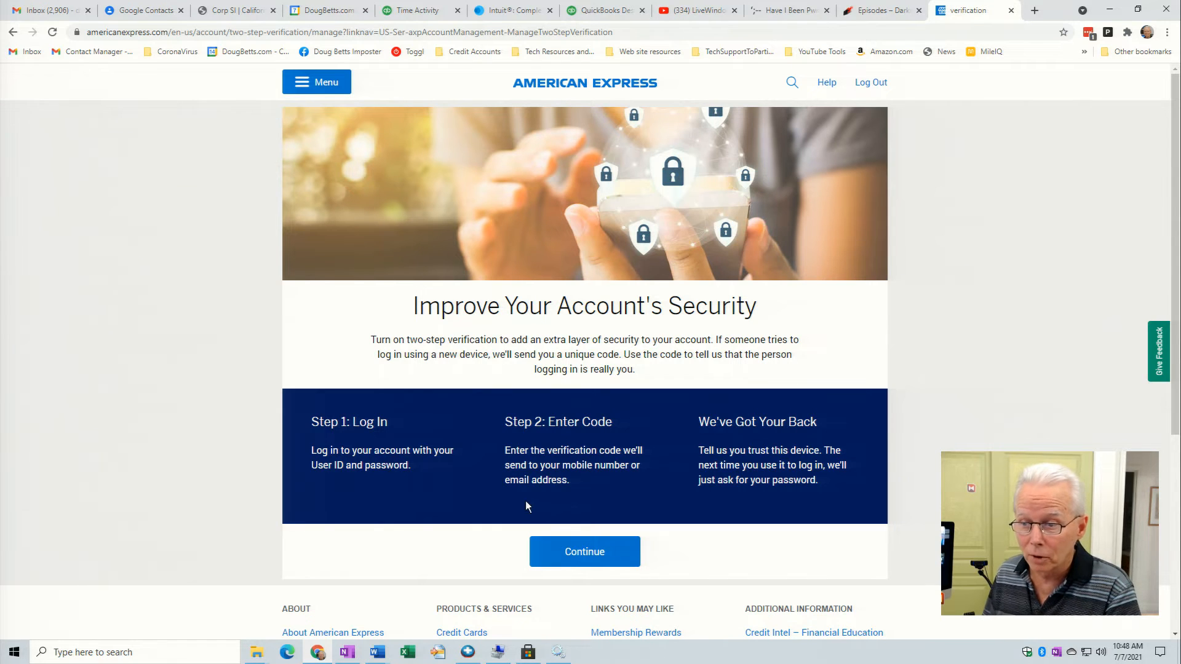
mouse_move(482, 483)
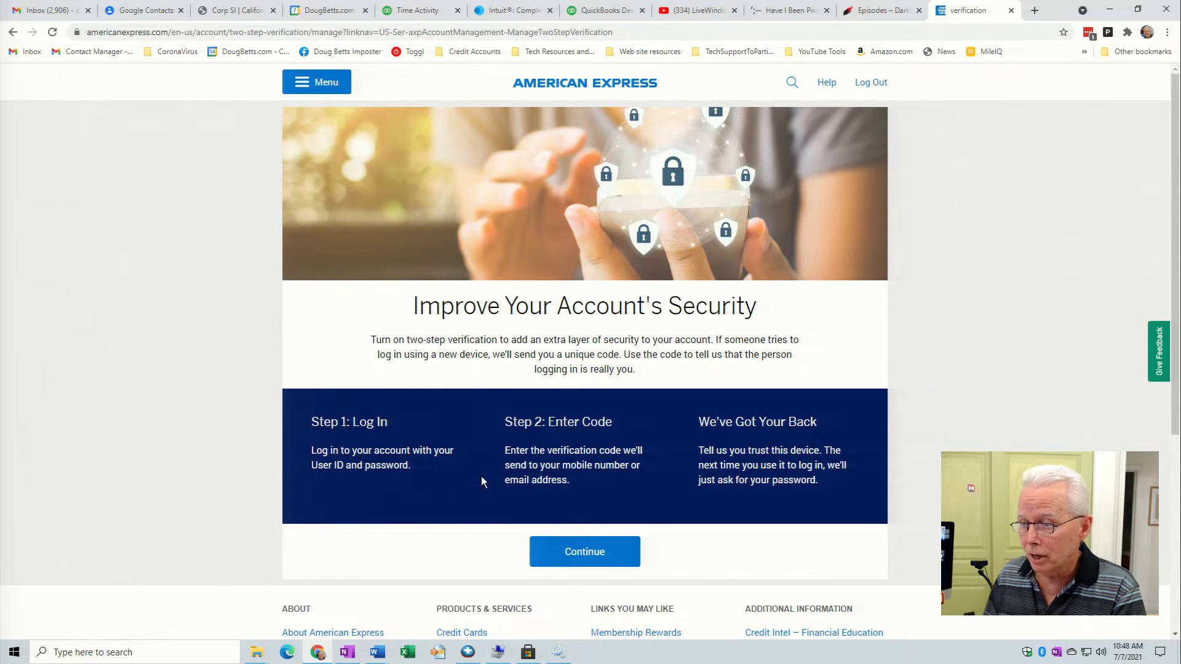
mouse_move(608, 482)
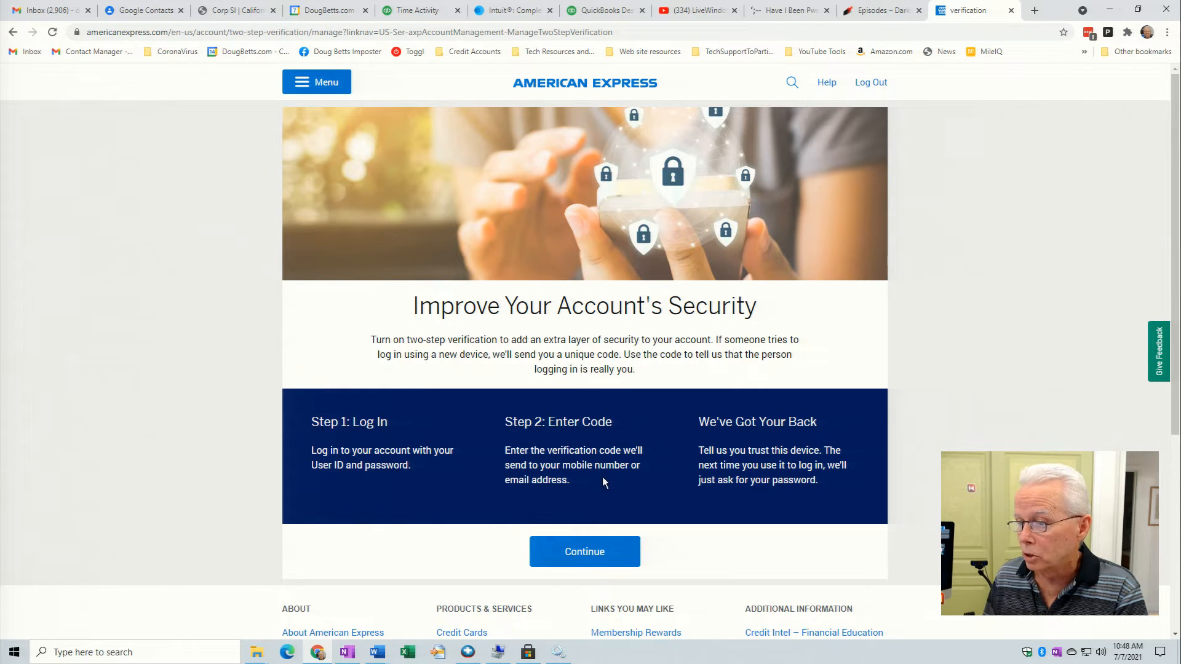
mouse_move(741, 462)
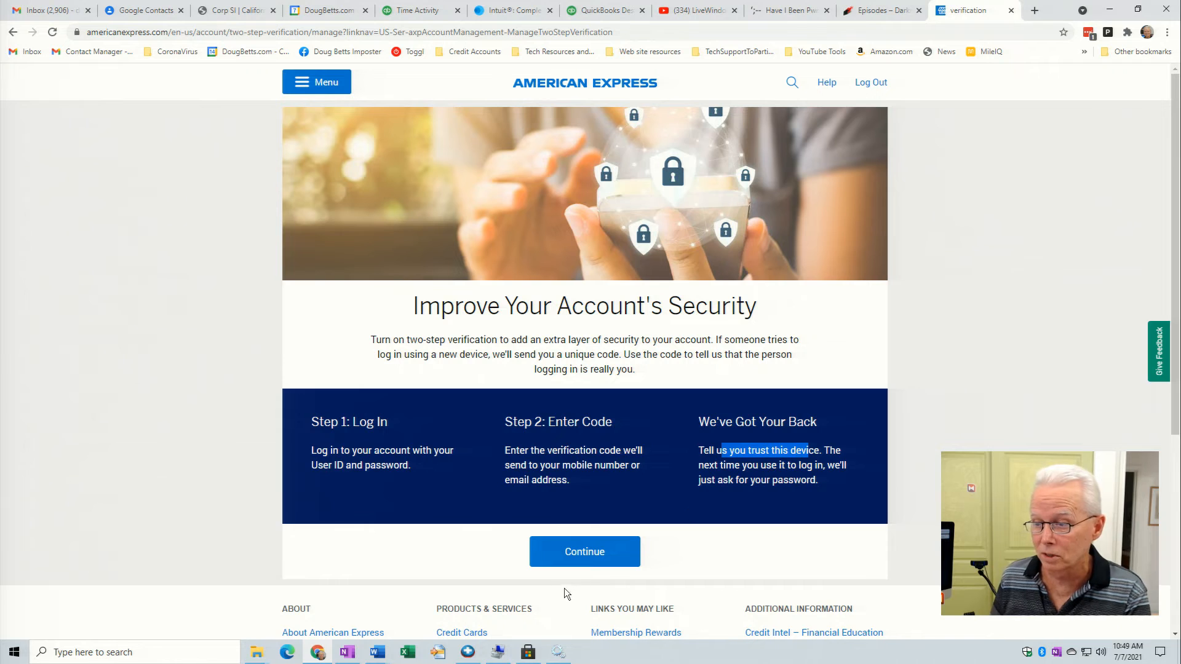
click(584, 551)
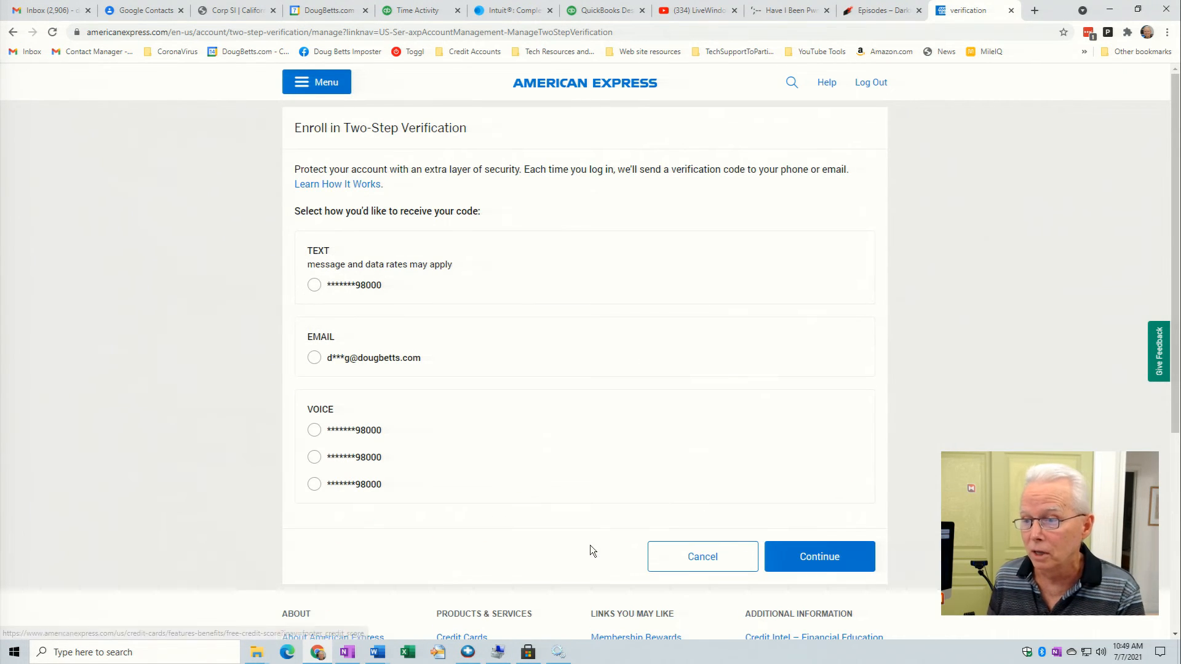
mouse_move(325, 294)
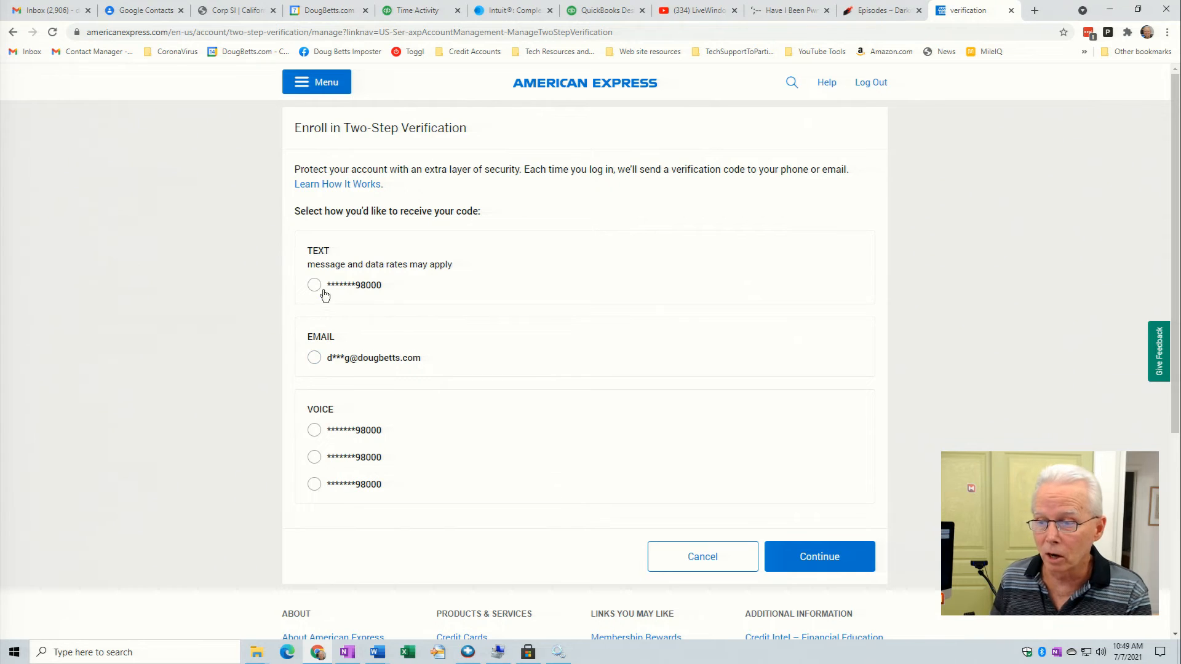
Choose TEXT delivery to the phone ending 98000 and send the enrollment code.
click(314, 285)
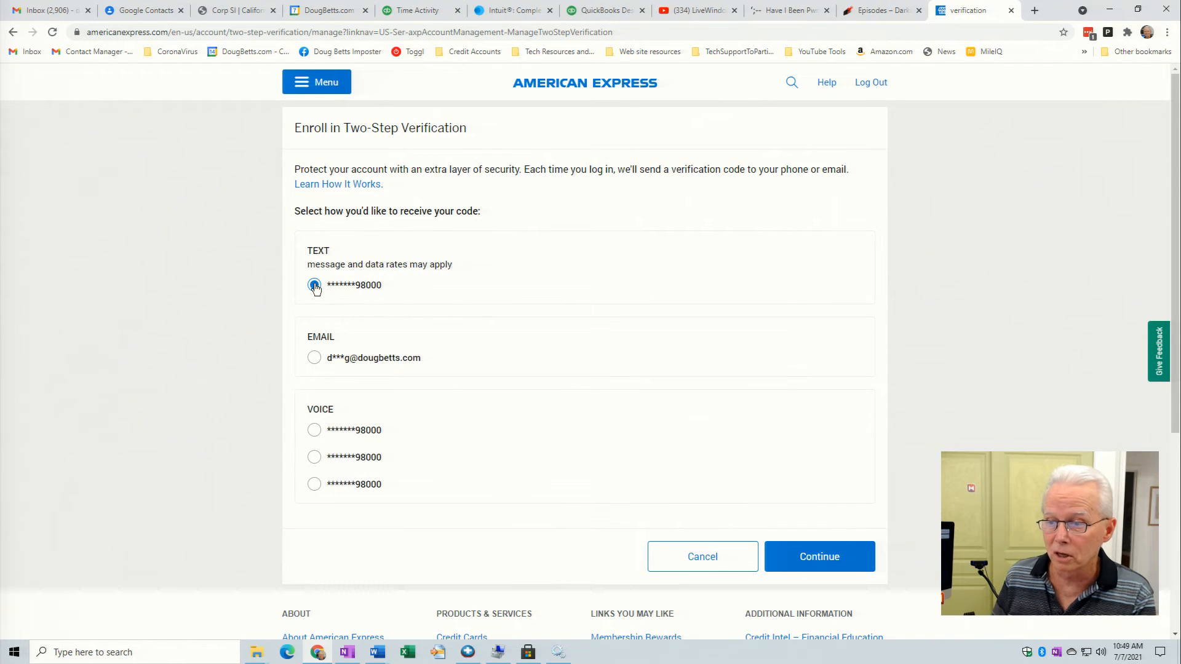
click(314, 285)
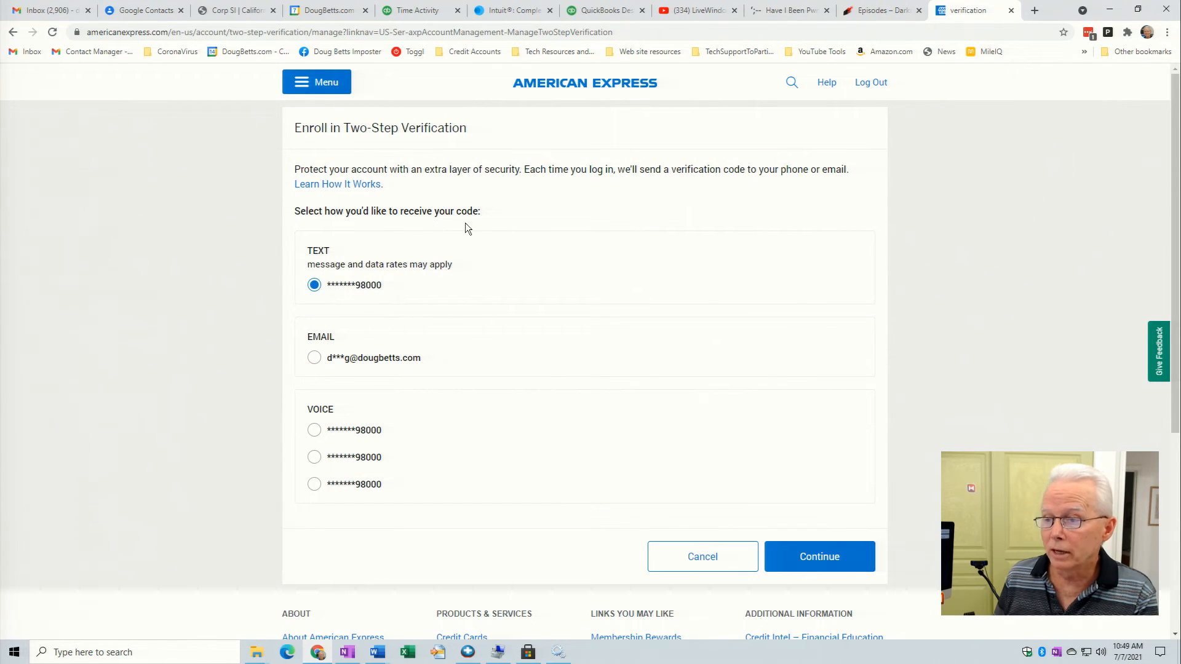
click(314, 358)
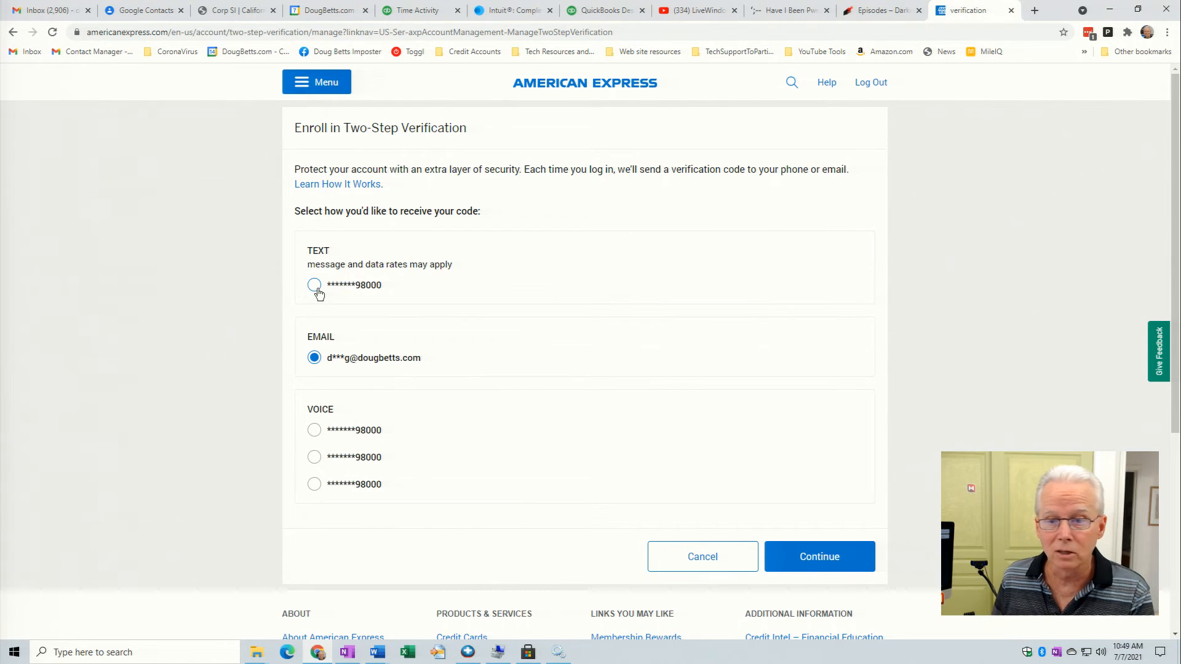
click(314, 285)
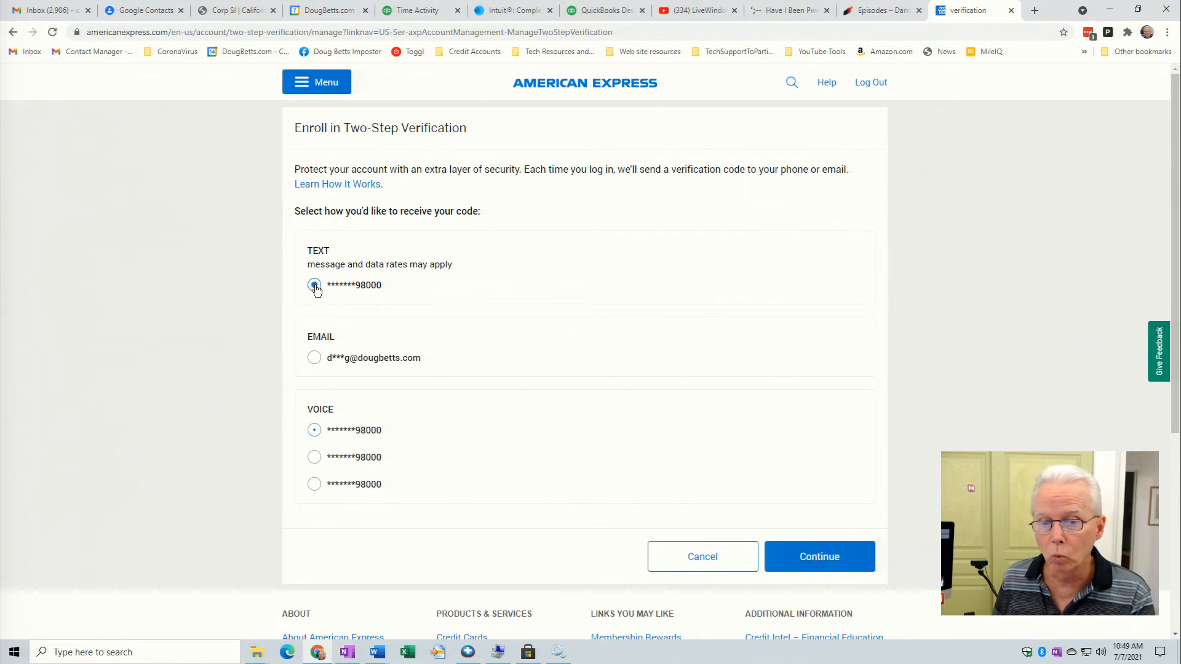
click(315, 285)
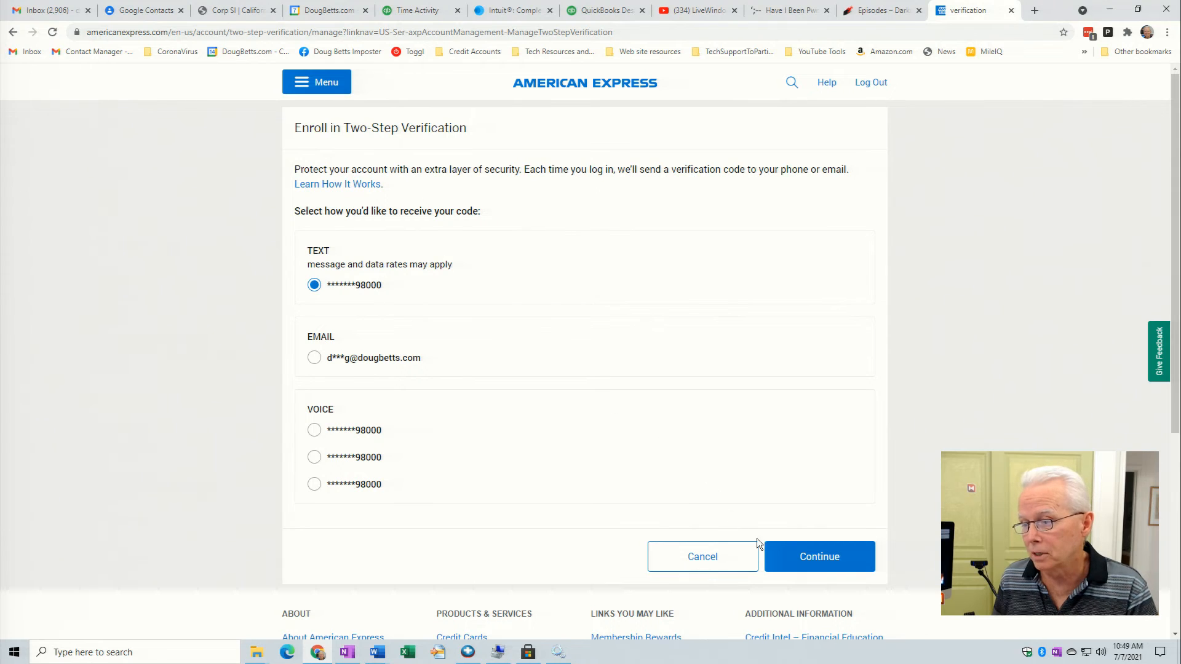
click(819, 557)
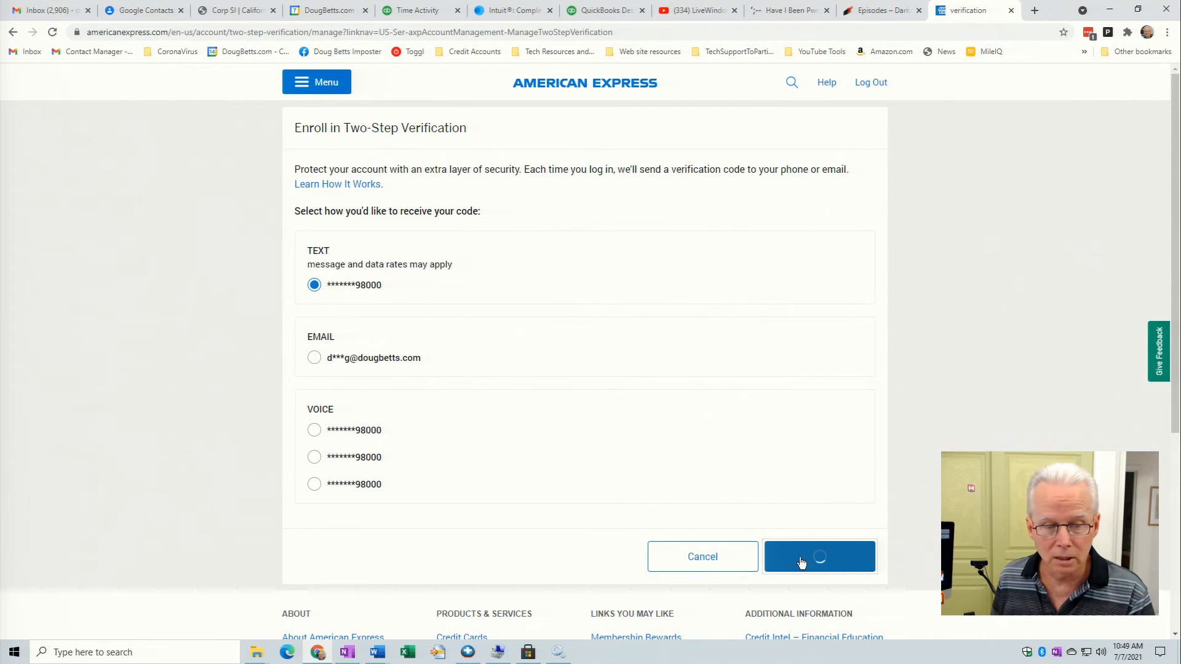
click(818, 557)
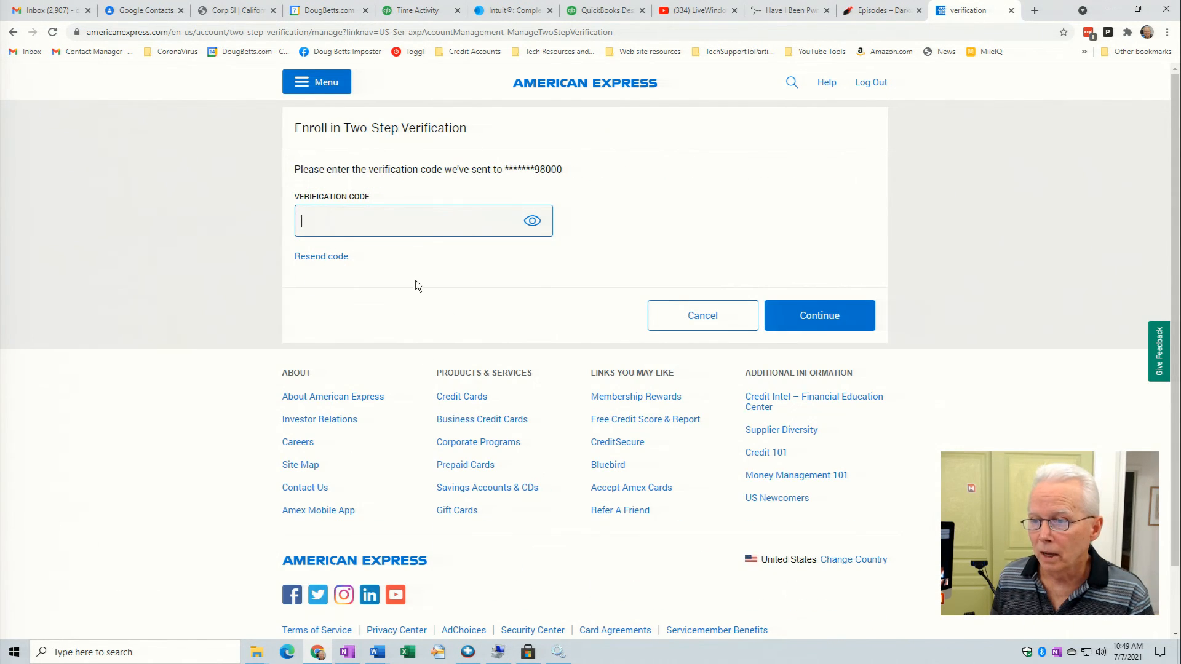
mouse_move(412, 275)
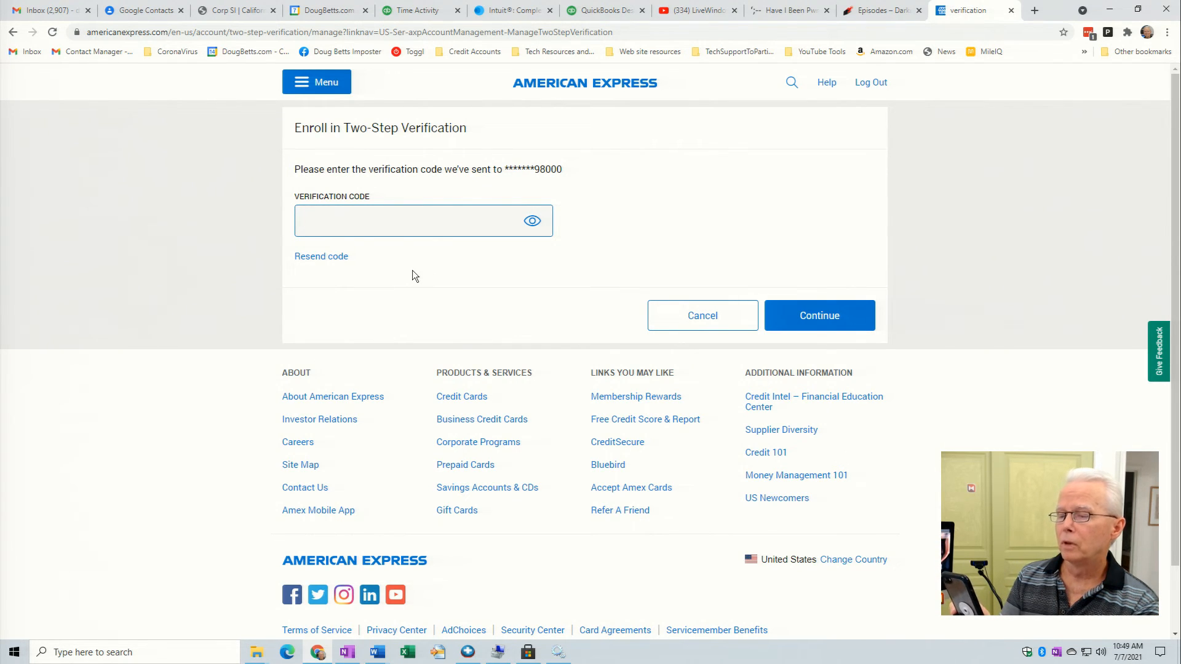
Enter the texted verification code, reveal it to double-check, and submit it.
click(406, 221)
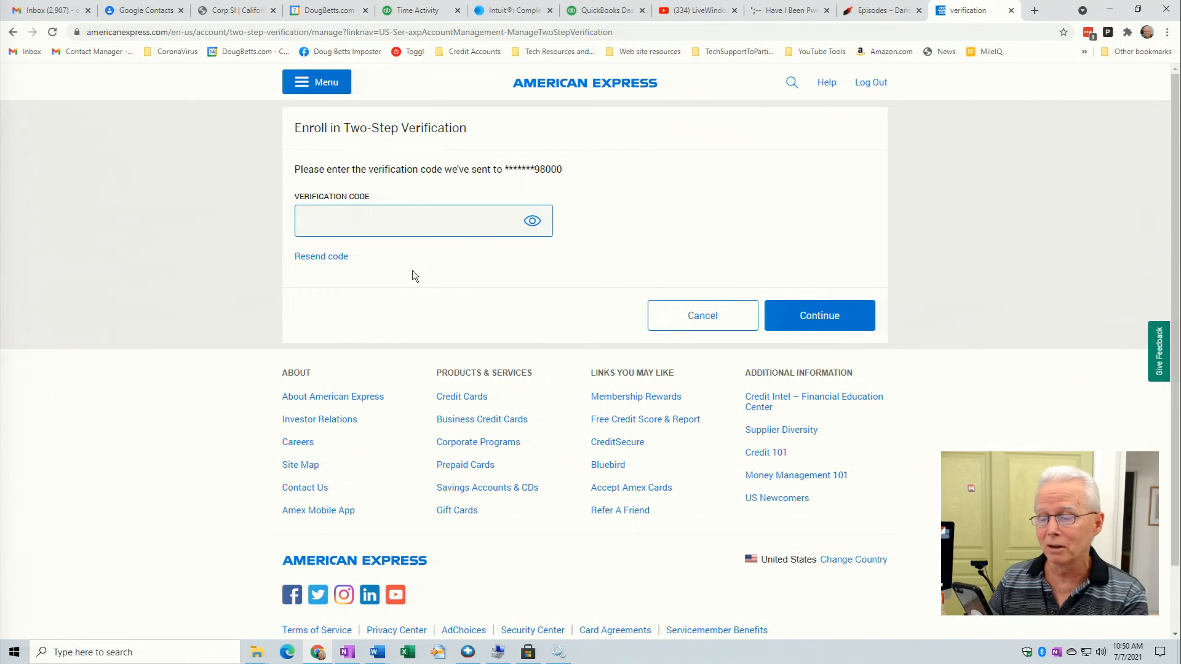
click(377, 220)
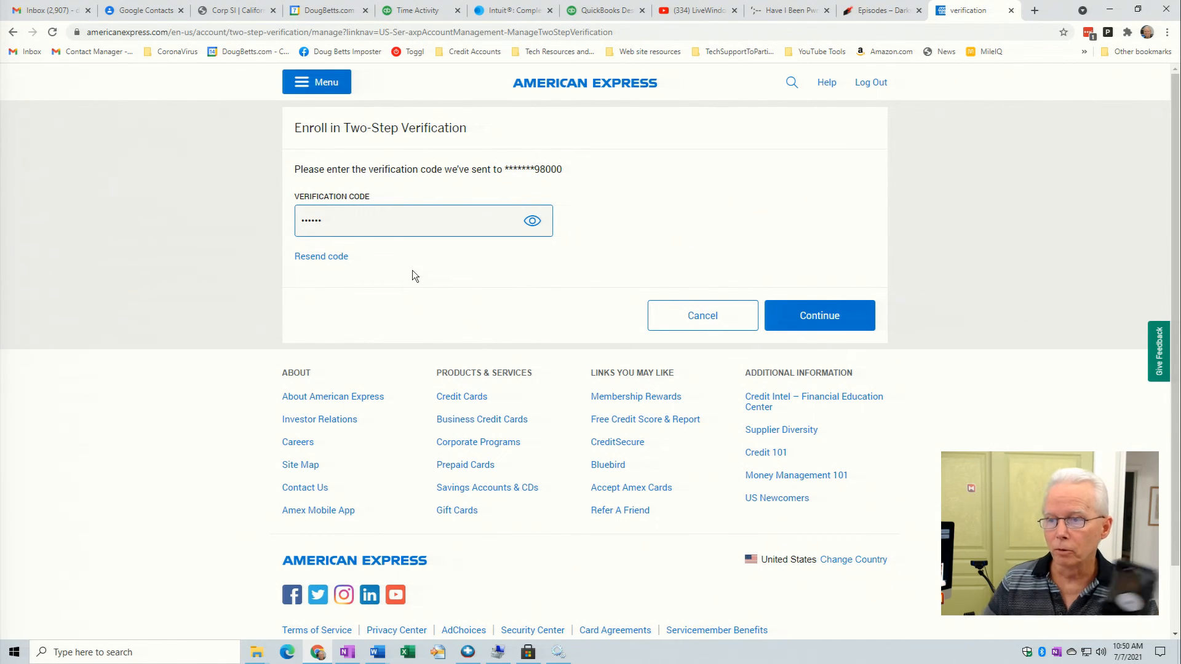
click(422, 220)
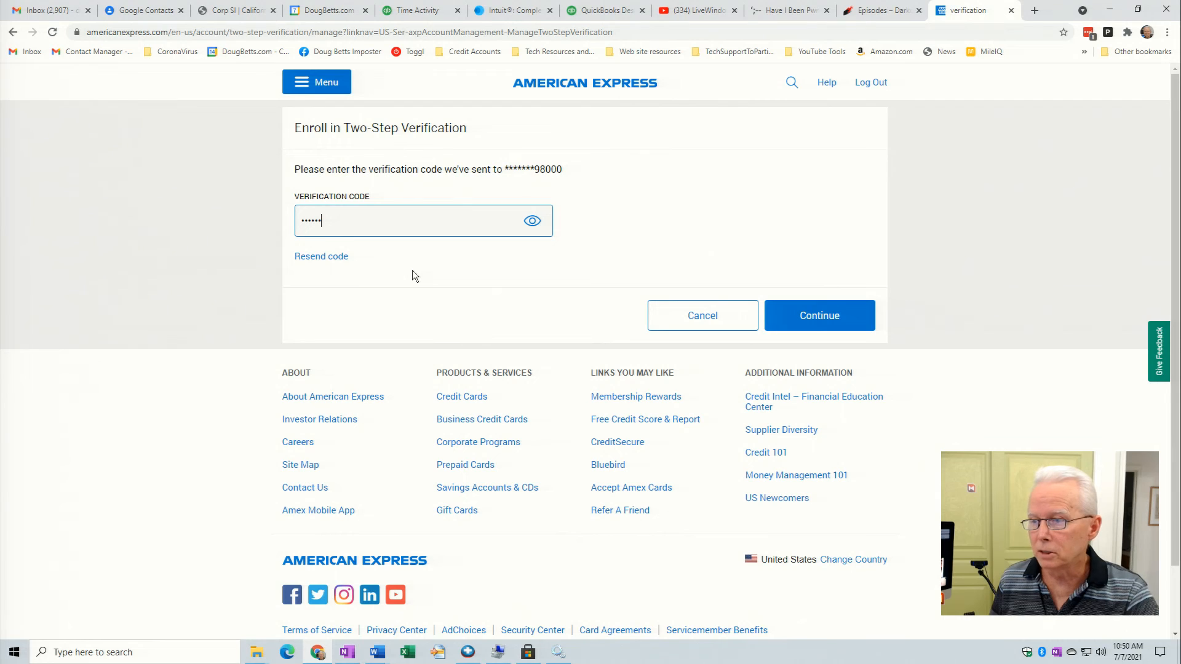
click(532, 220)
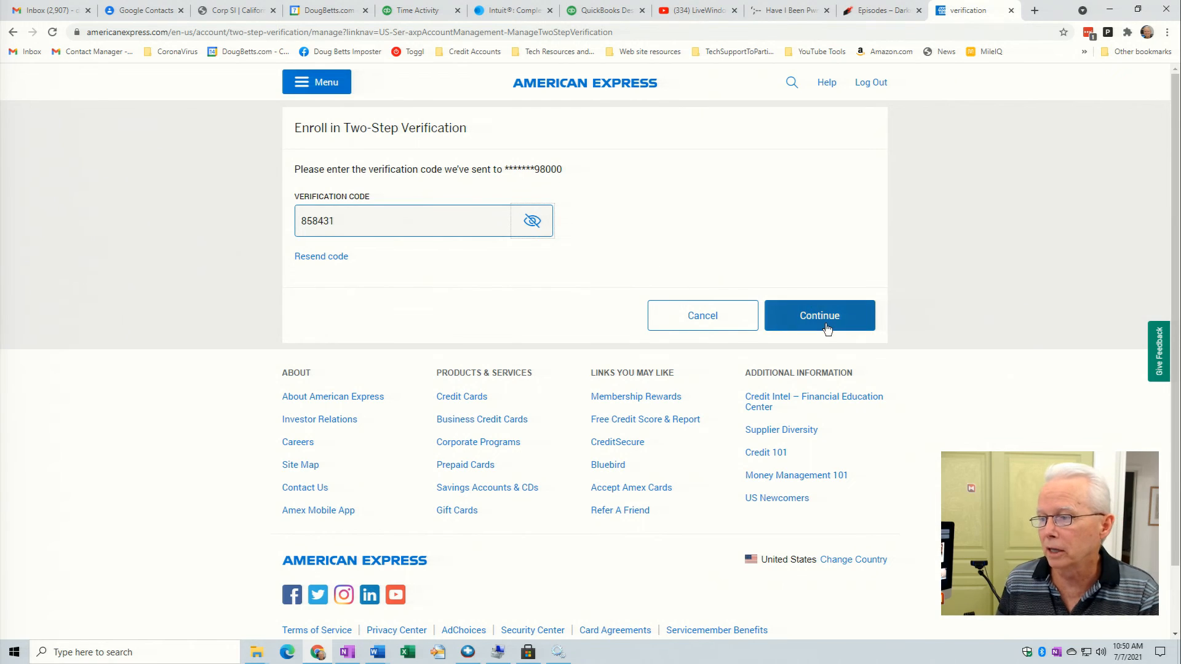
click(819, 315)
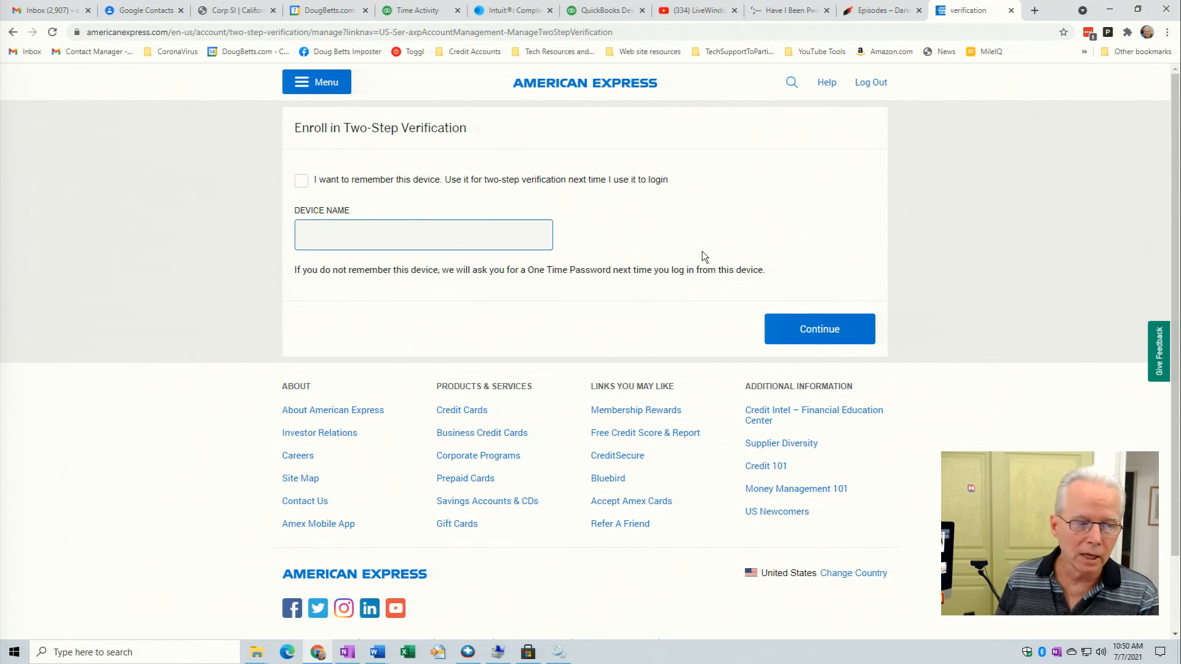
mouse_move(615, 258)
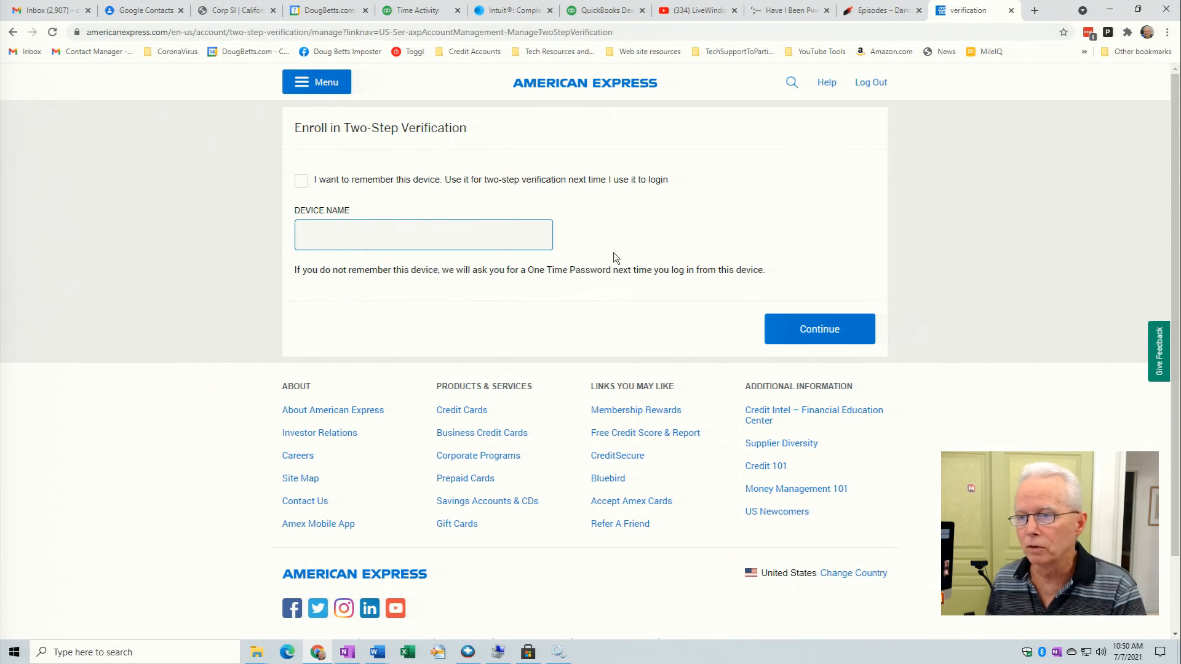
mouse_move(474, 191)
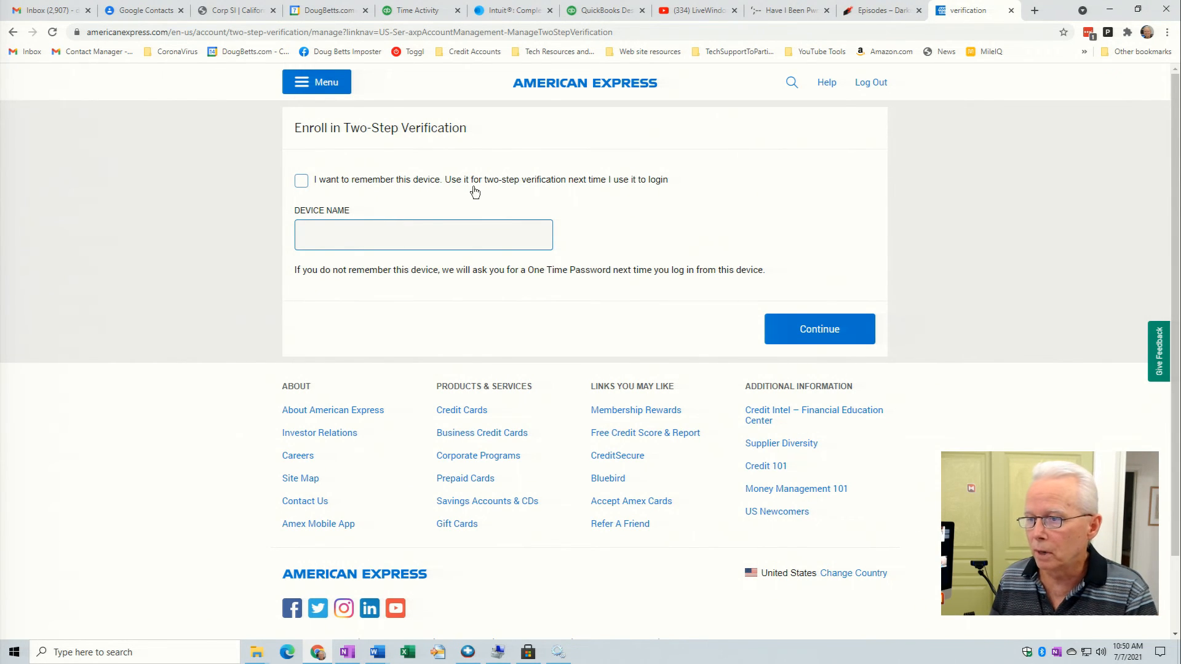
mouse_move(617, 195)
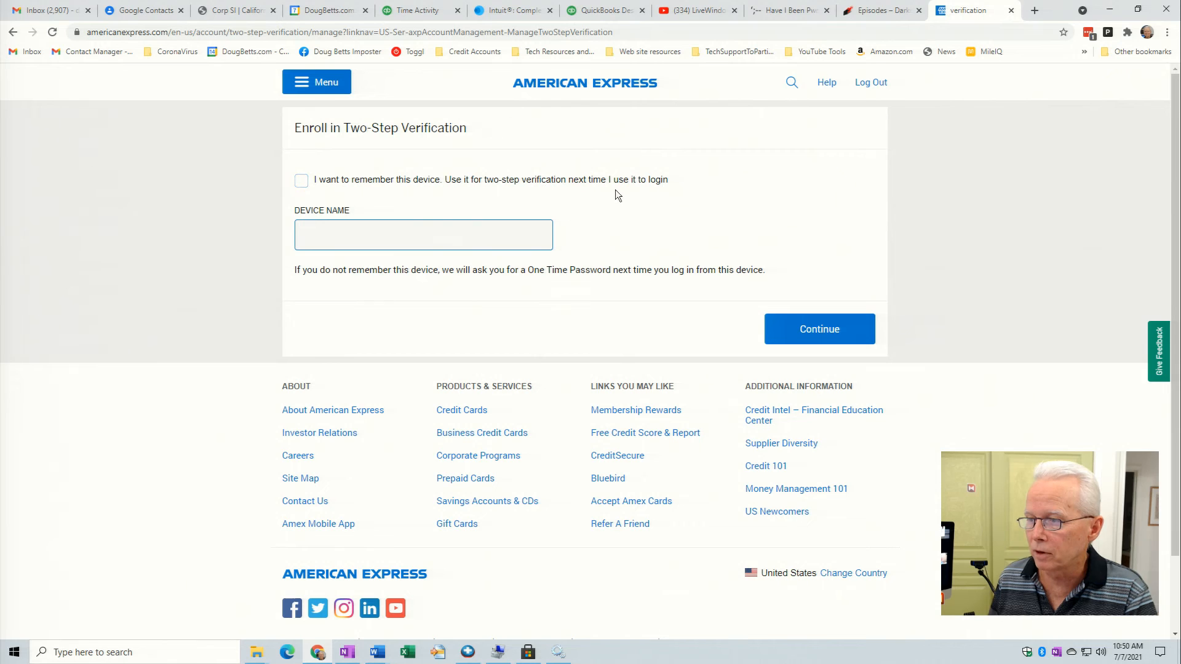
Log out of American Express and log back in with the pre-filled credentials.
click(869, 82)
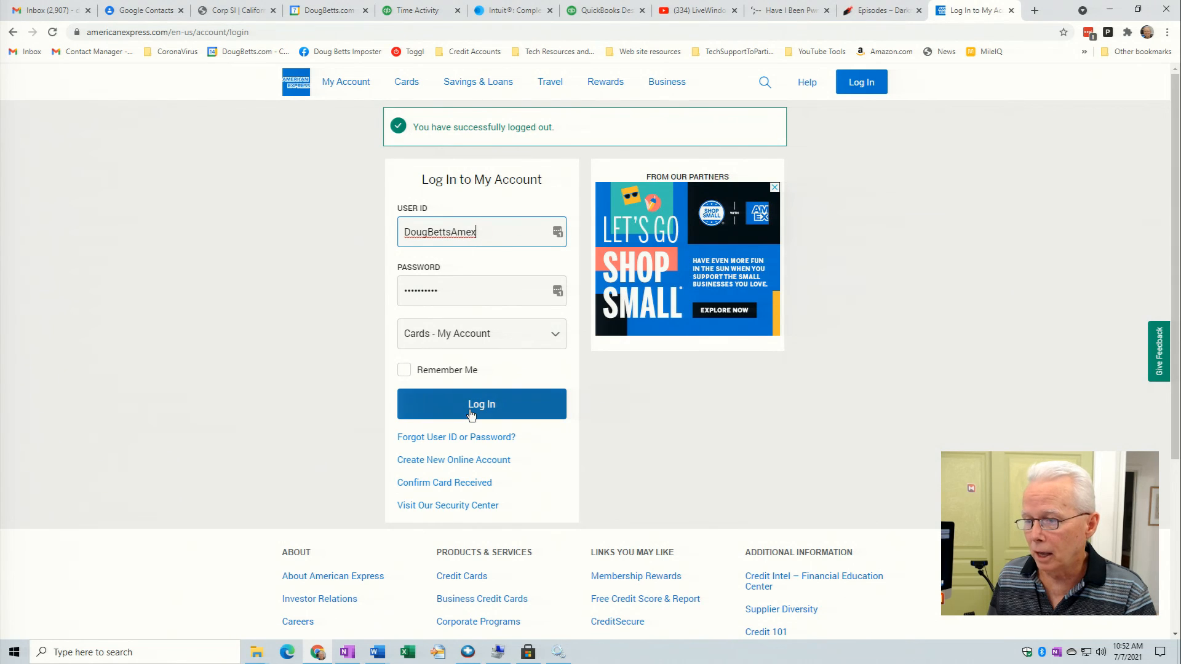
click(481, 404)
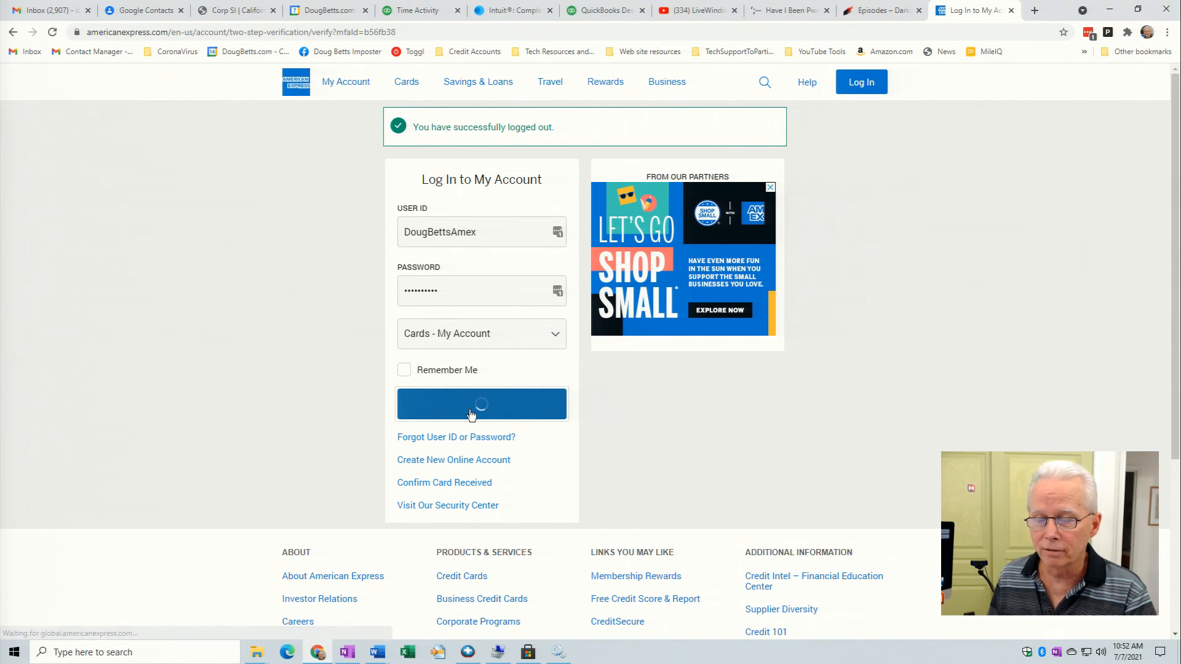
click(481, 403)
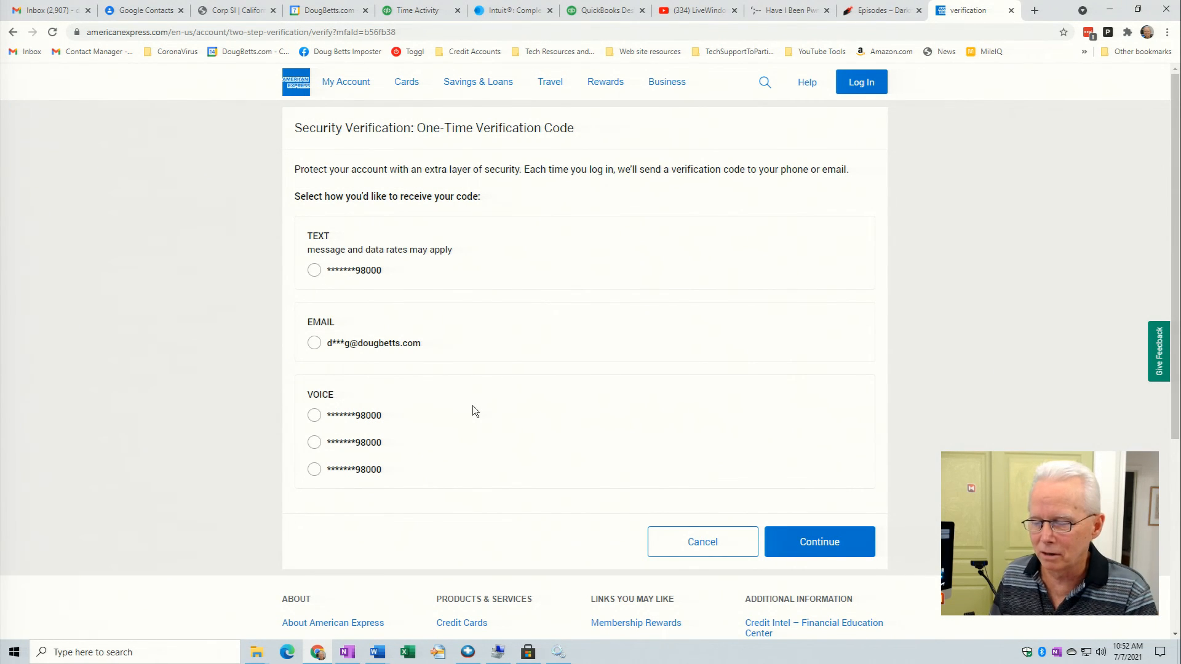
mouse_move(344, 305)
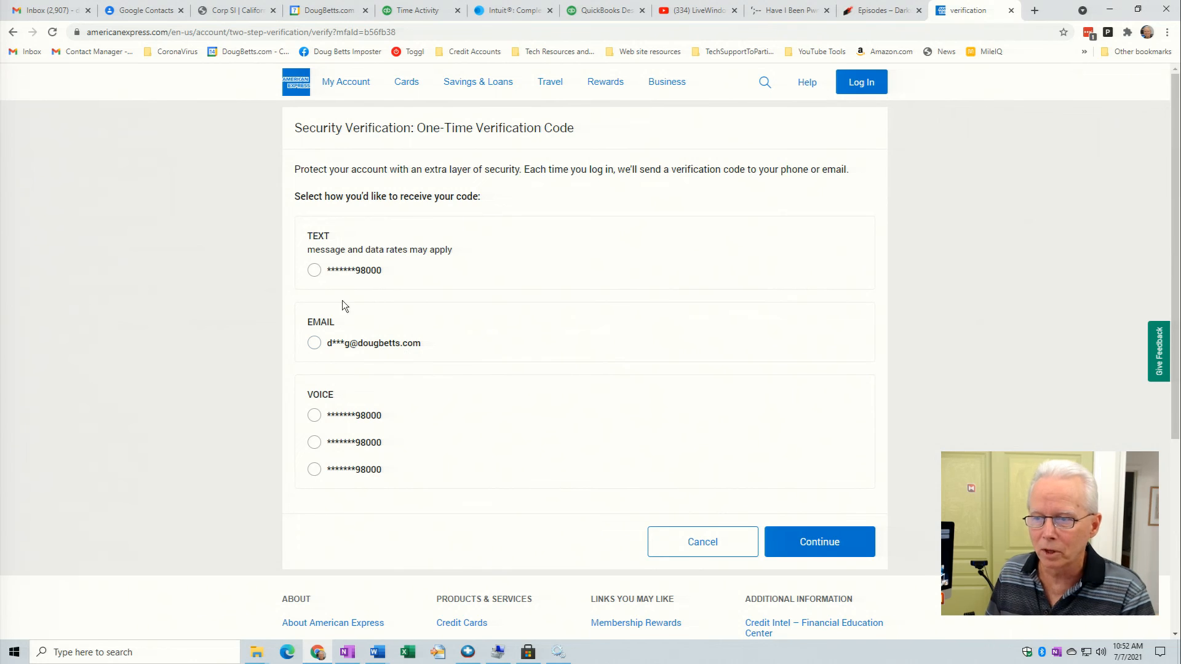
Have the login code sent by text, enter it, check it, and submit.
click(315, 269)
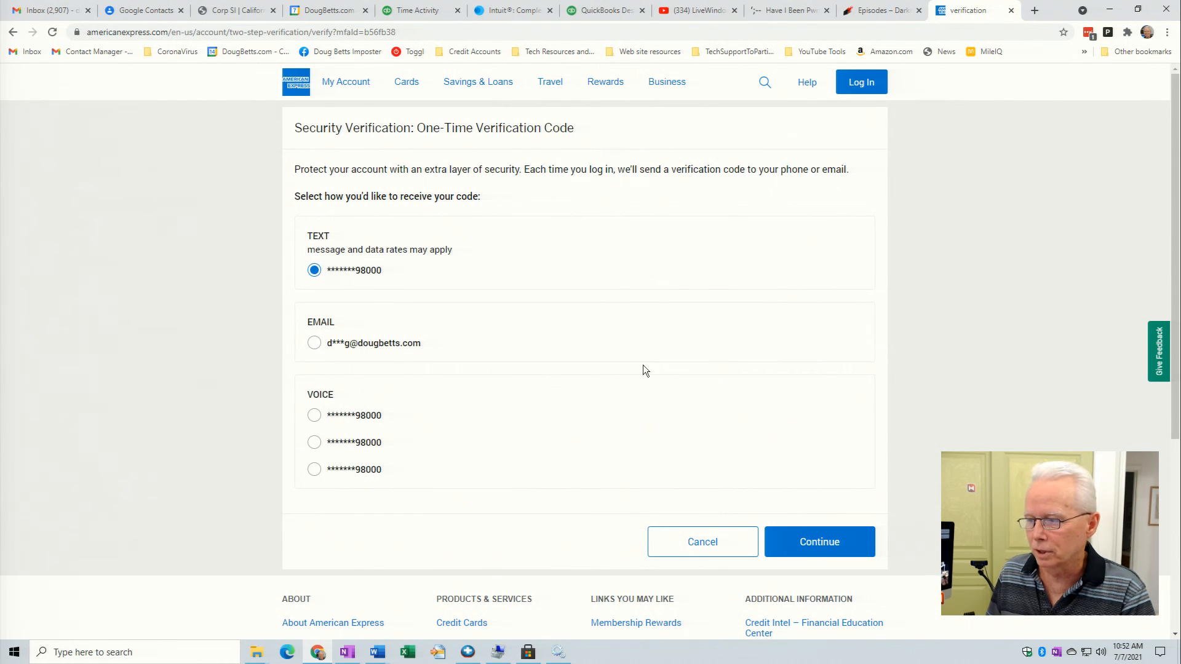
mouse_move(819, 541)
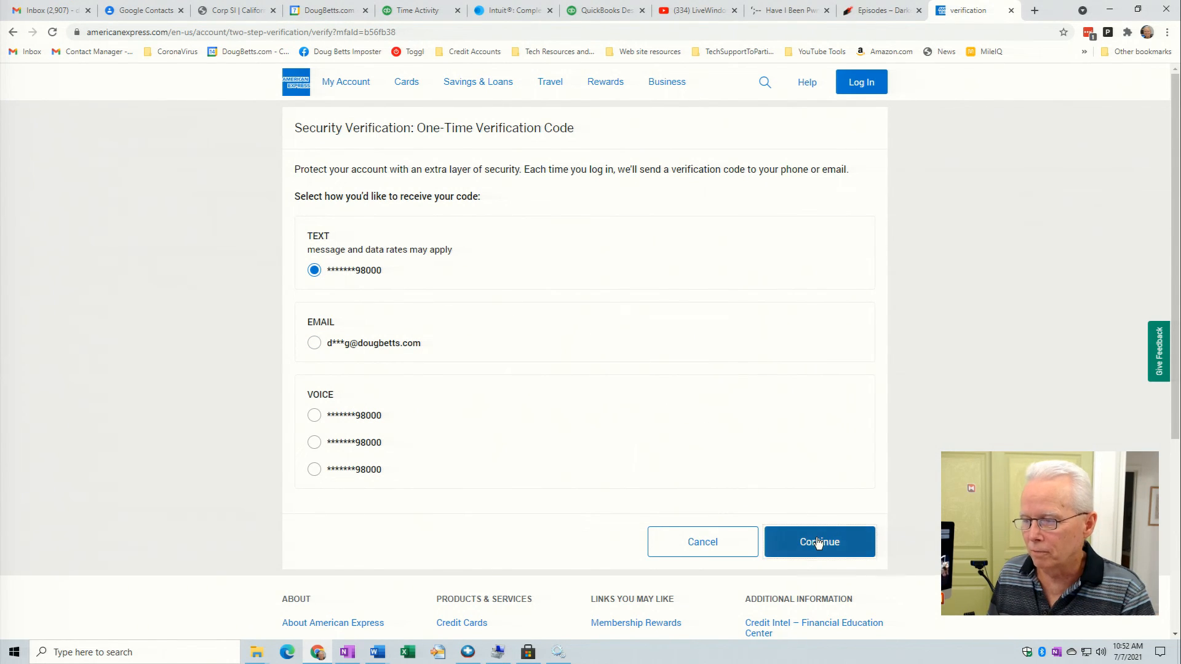
click(819, 541)
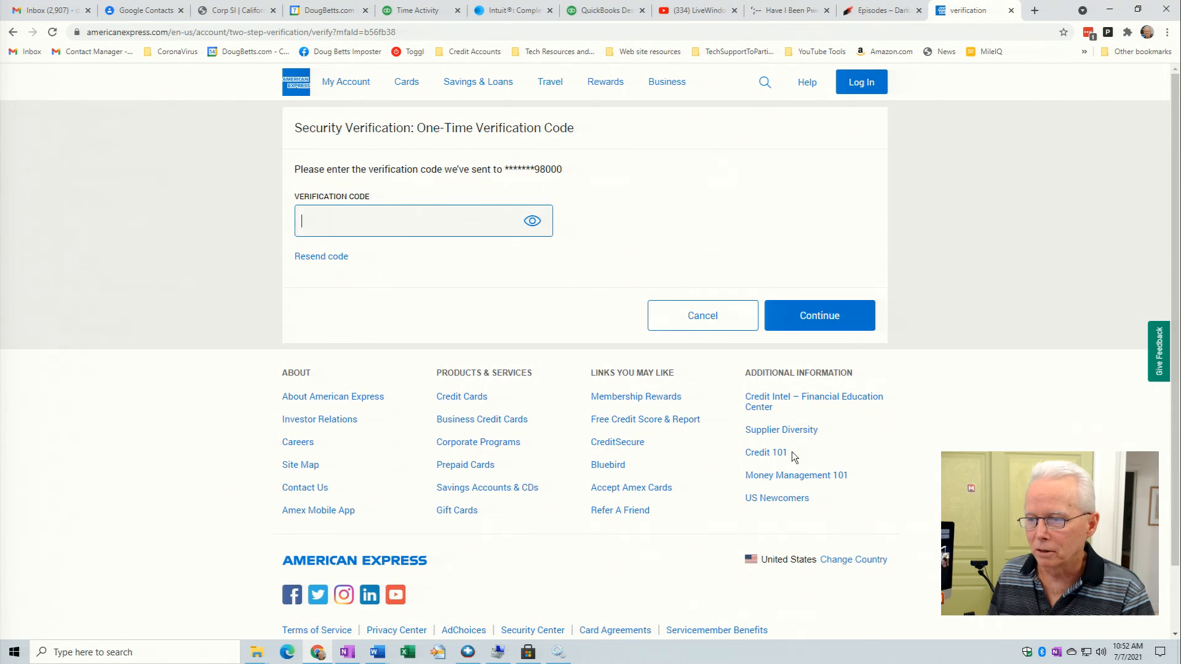
mouse_move(590, 346)
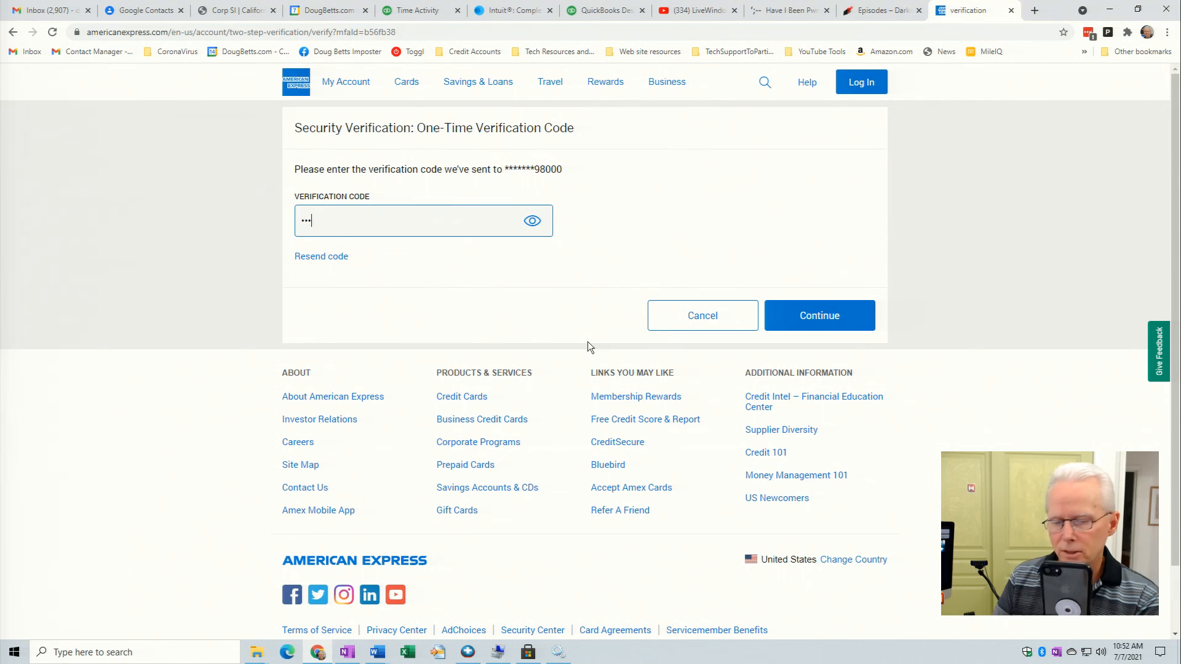
text(4)
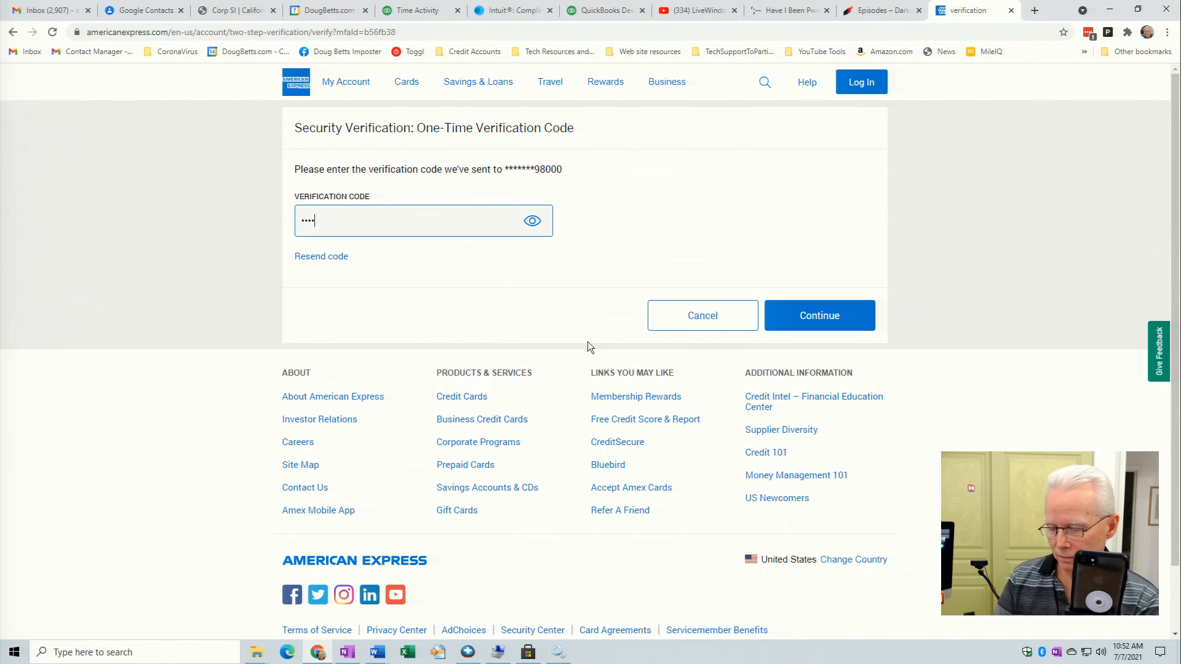
text(12)
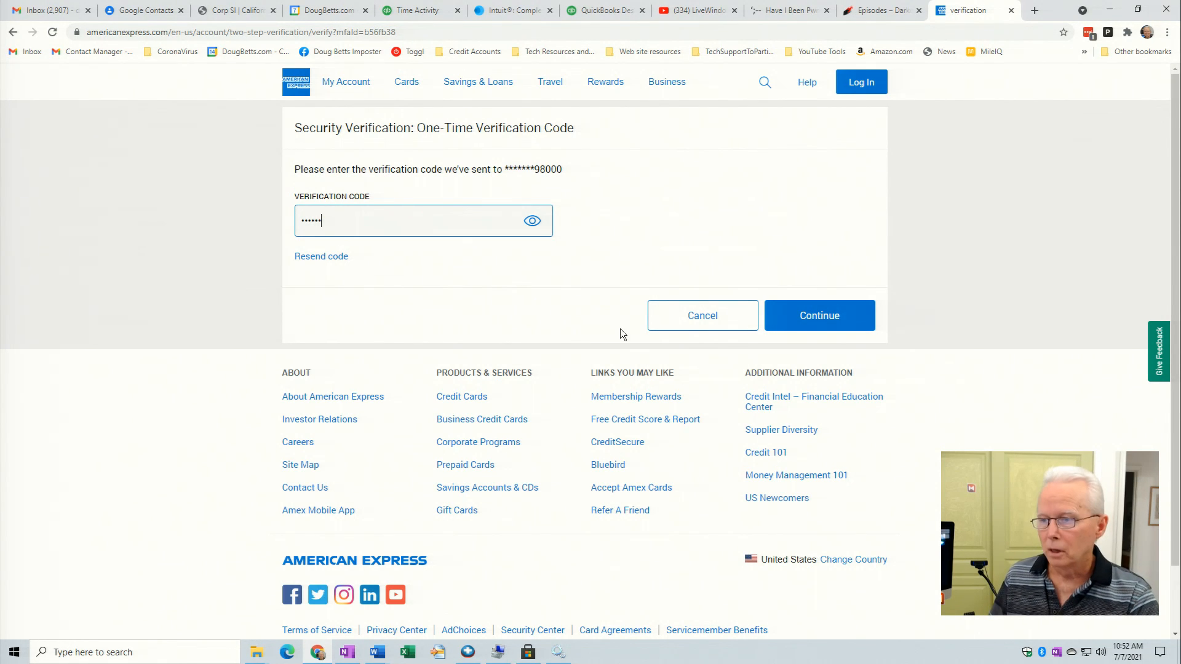
click(533, 221)
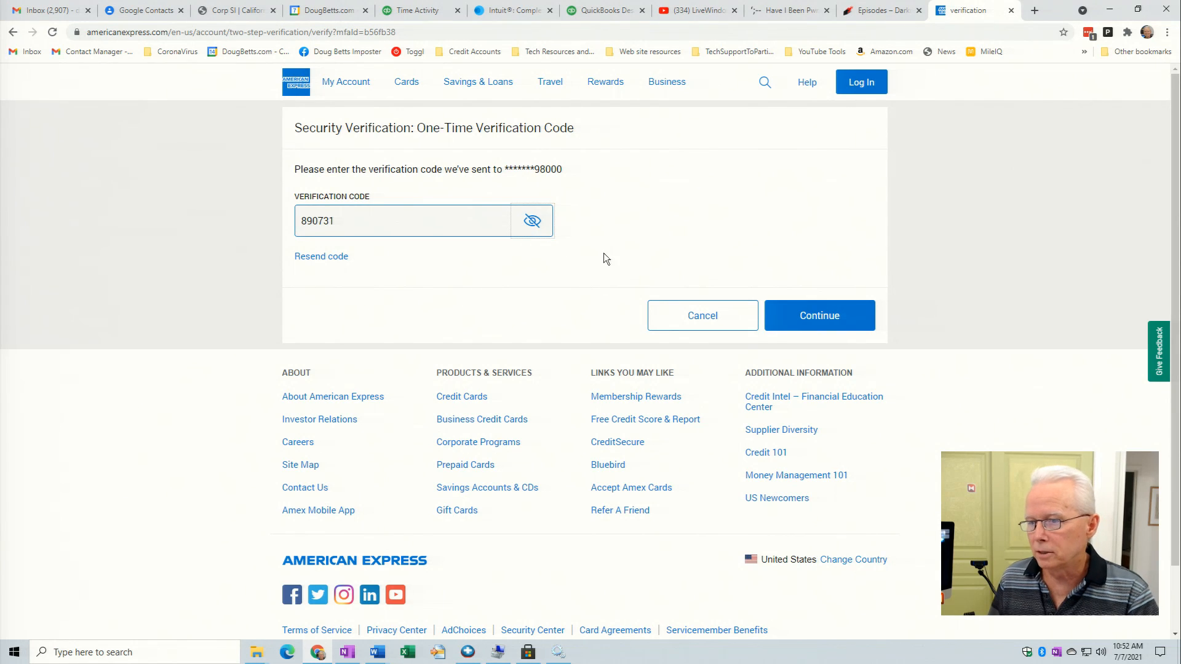
click(819, 315)
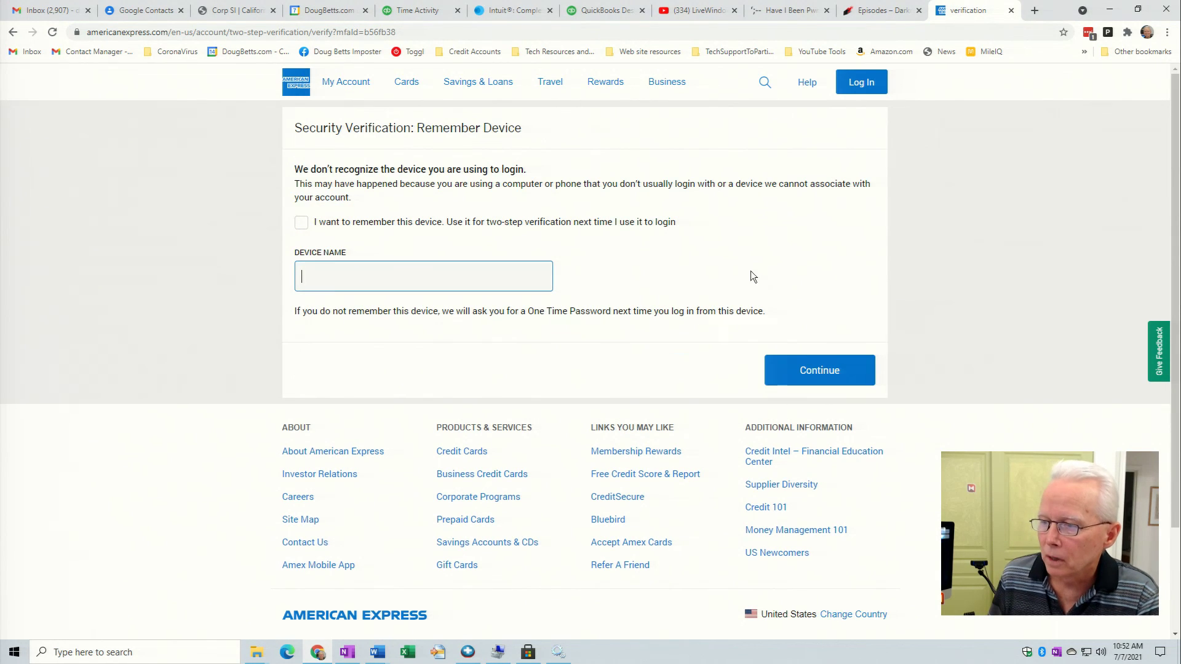
mouse_move(305, 232)
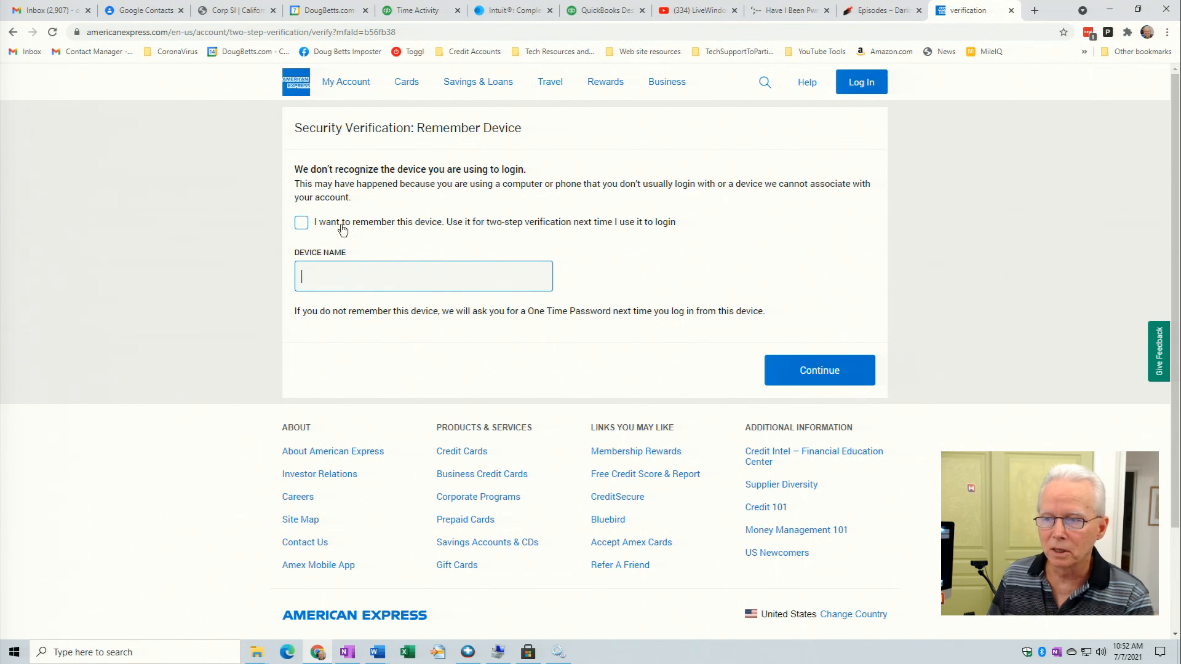
mouse_move(369, 239)
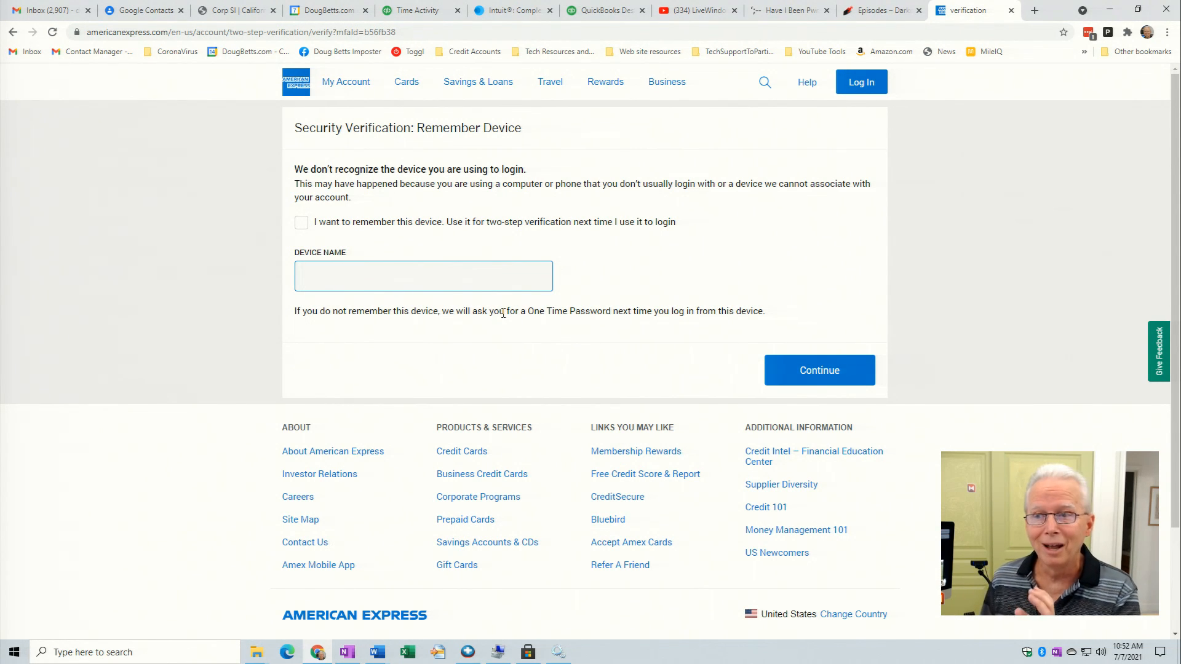
Leave 'I want to remember this device' unchecked and continue to the dashboard.
click(423, 275)
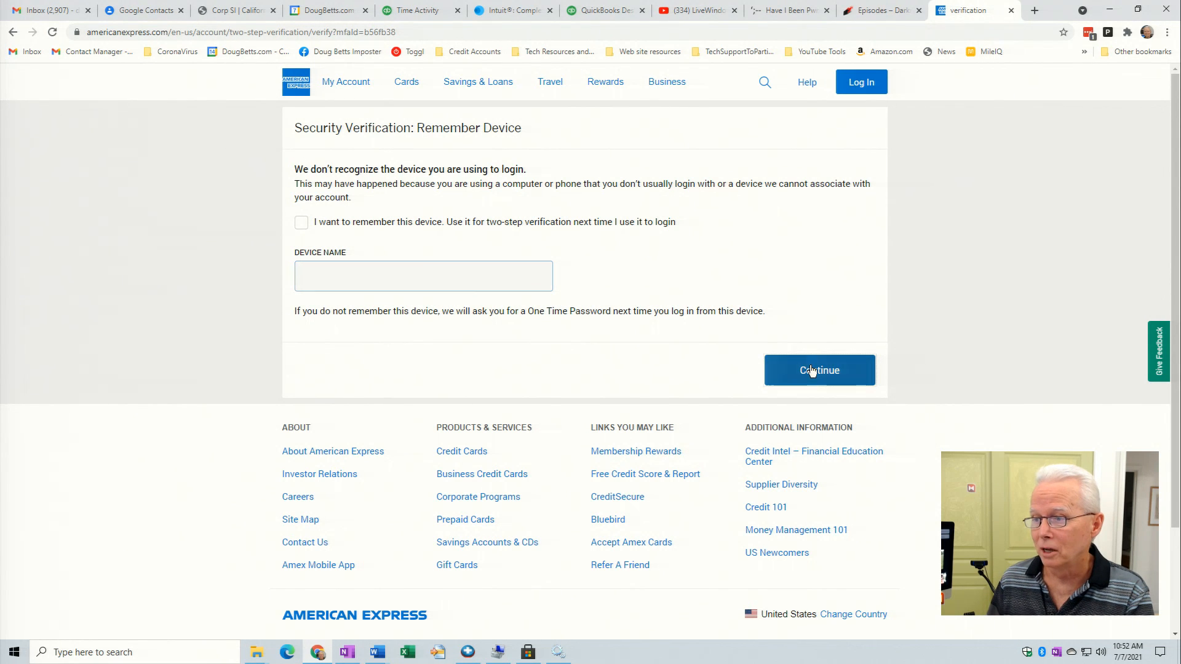
click(819, 370)
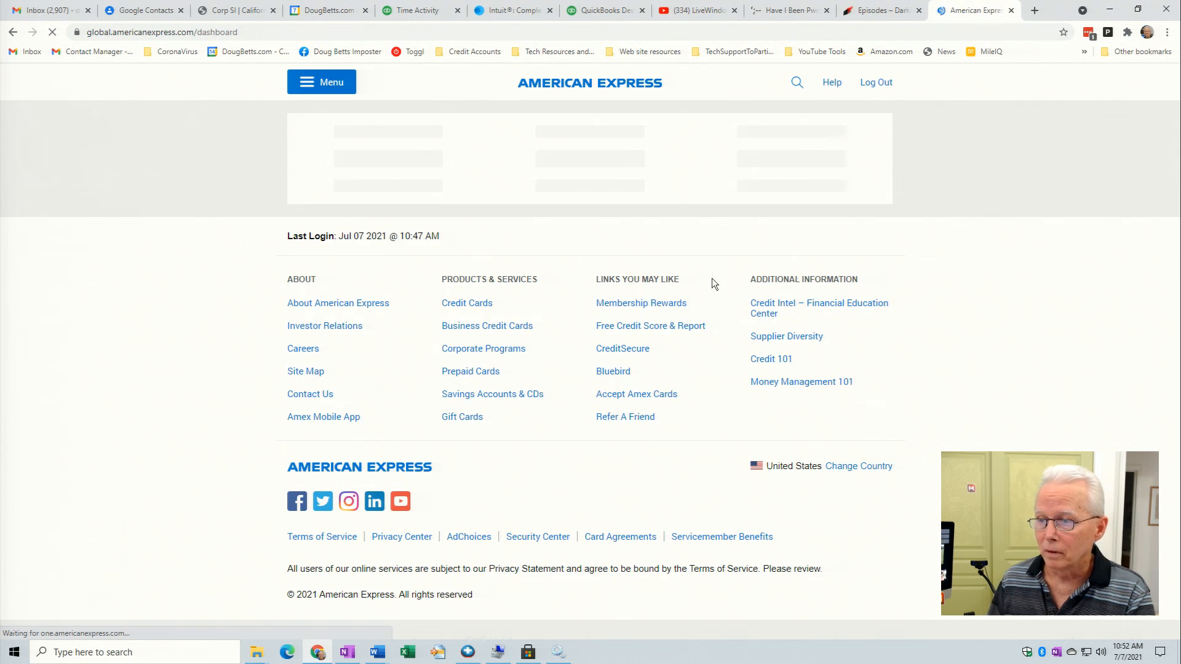